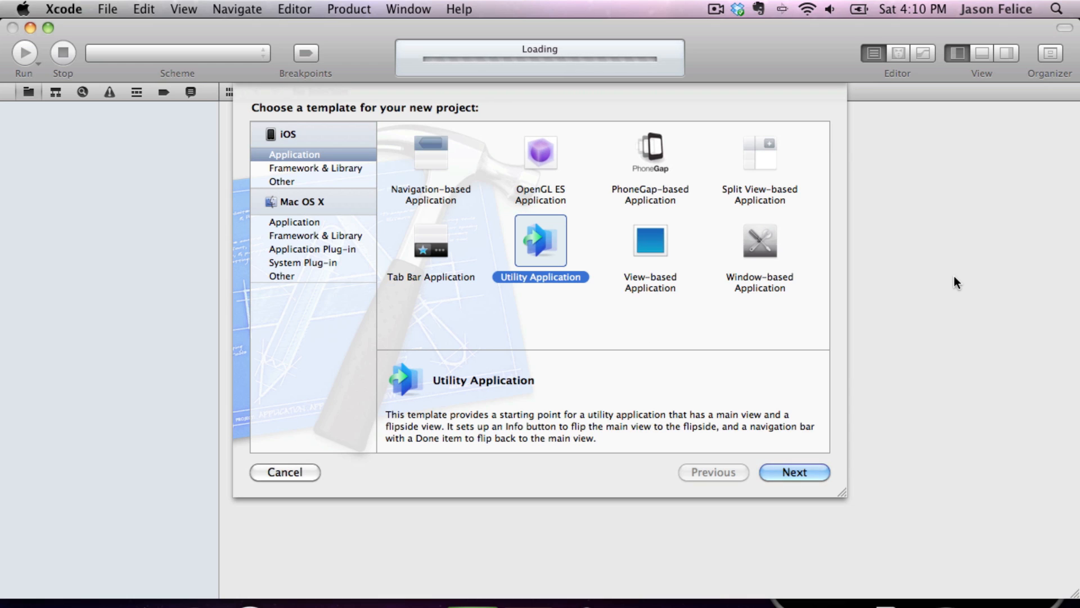
mouse_move(612, 353)
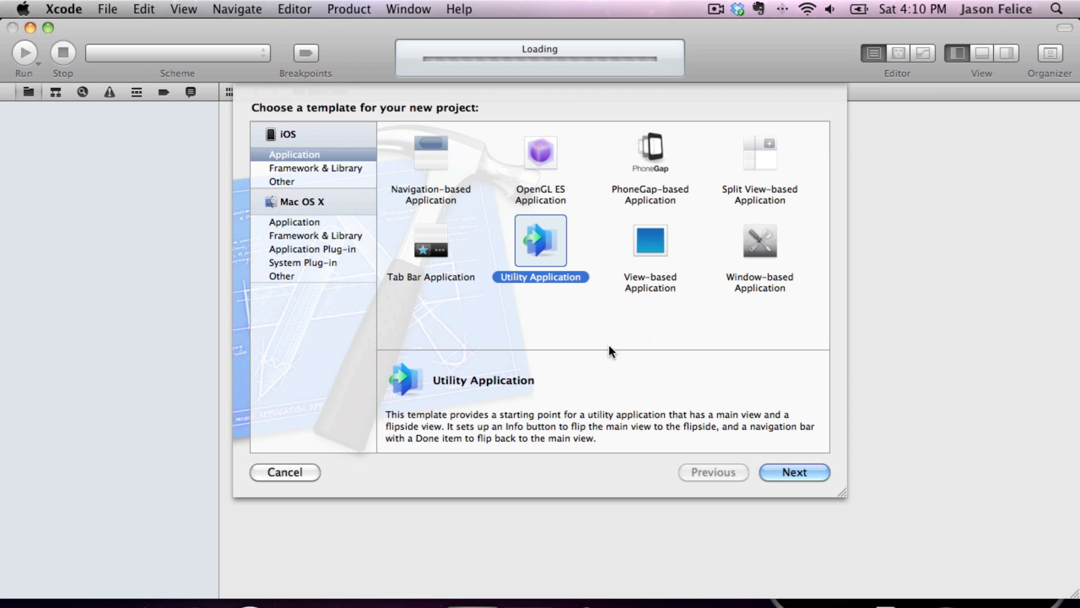
Name the Utility Application project KiwiP1 with unit tests and create it in the Screencasts folder
click(793, 472)
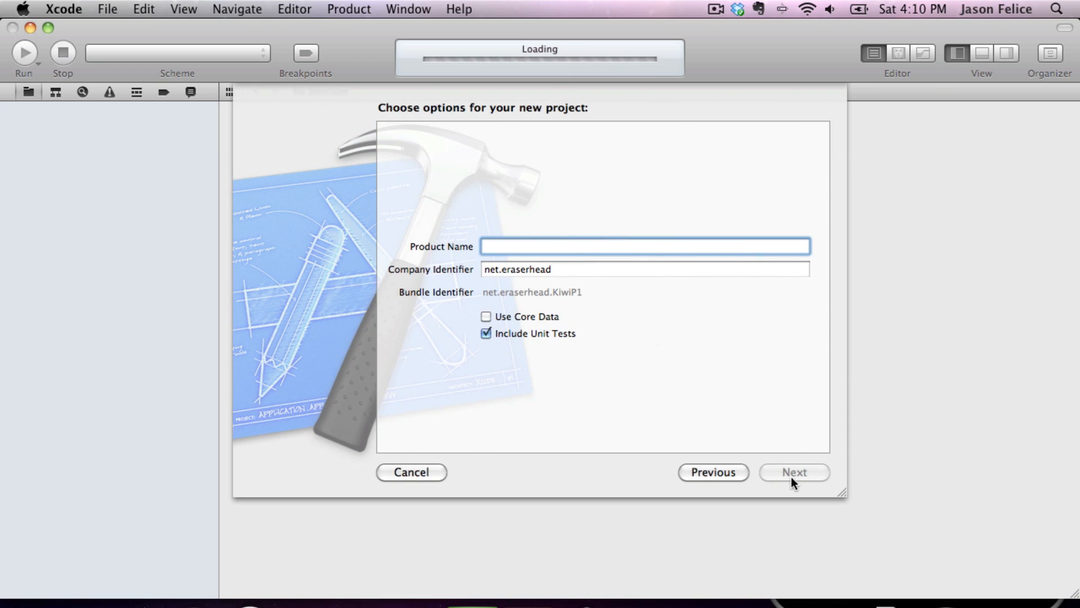
text(Kii)
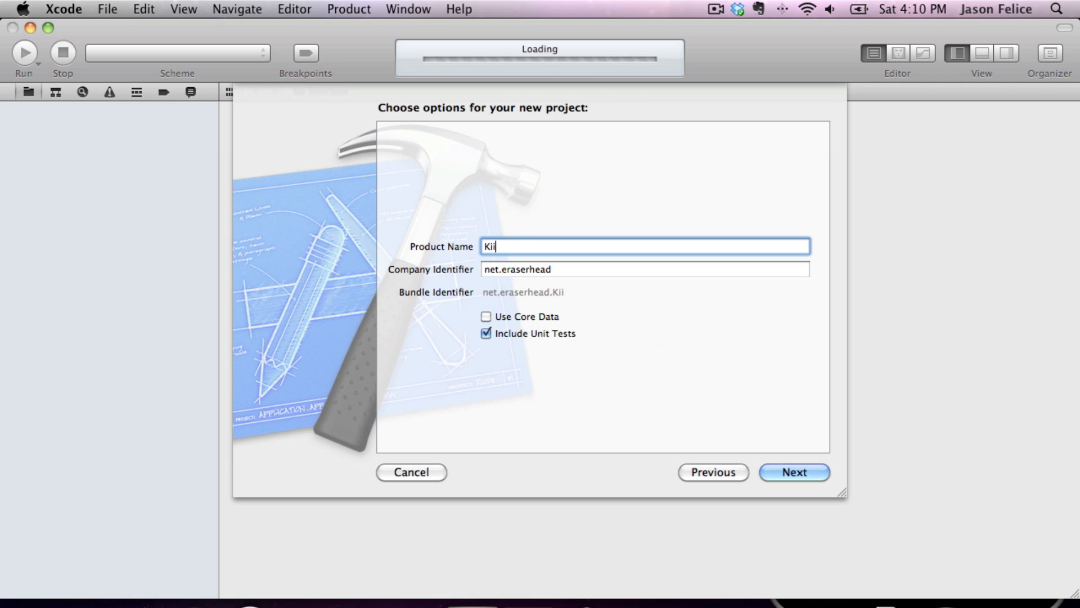
text(wiP1)
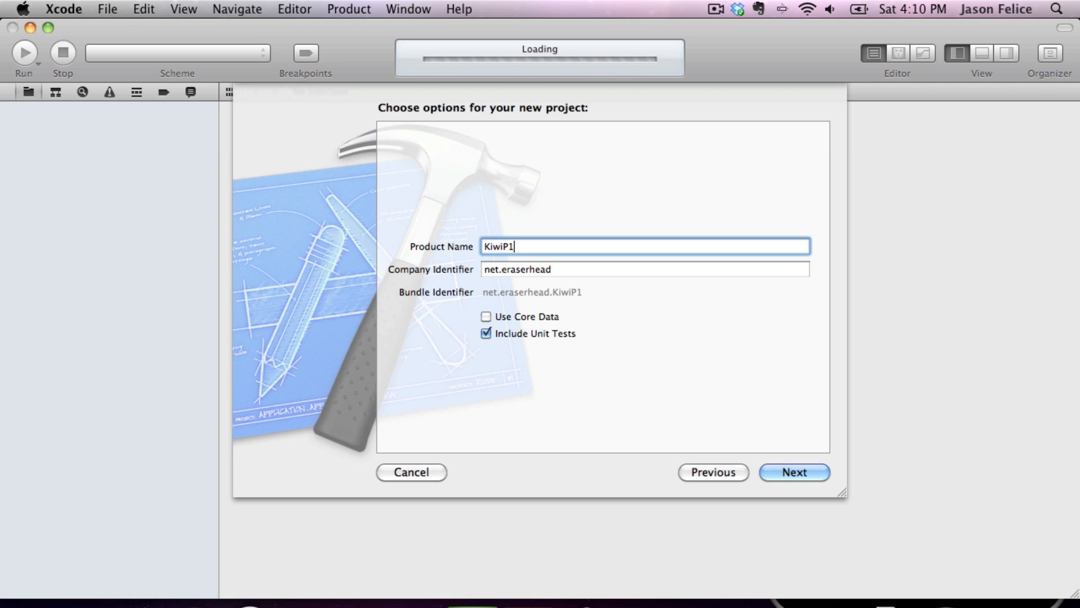
mouse_move(504, 351)
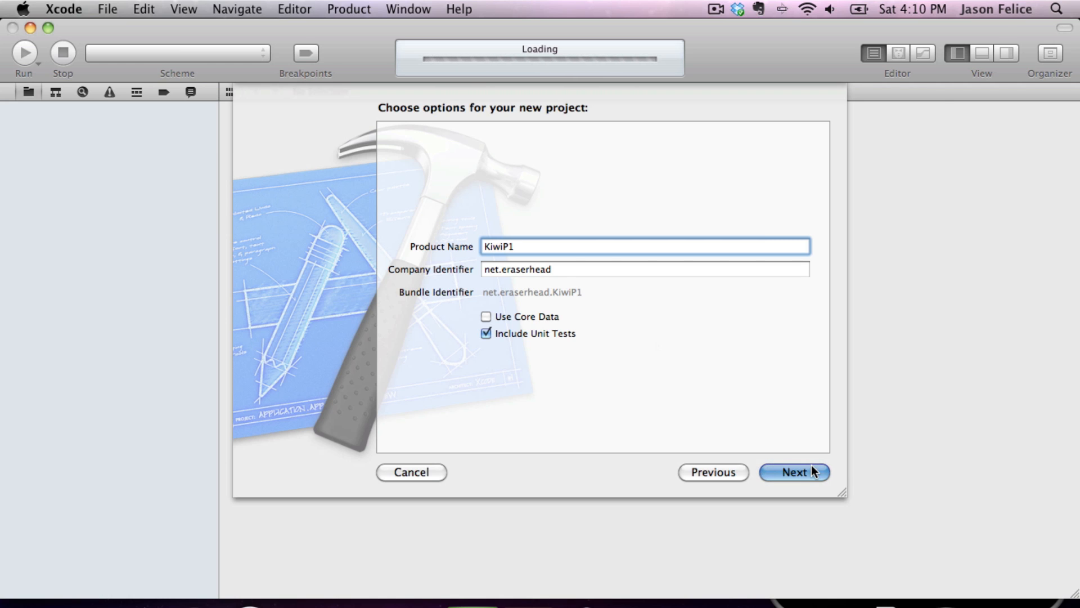
click(793, 472)
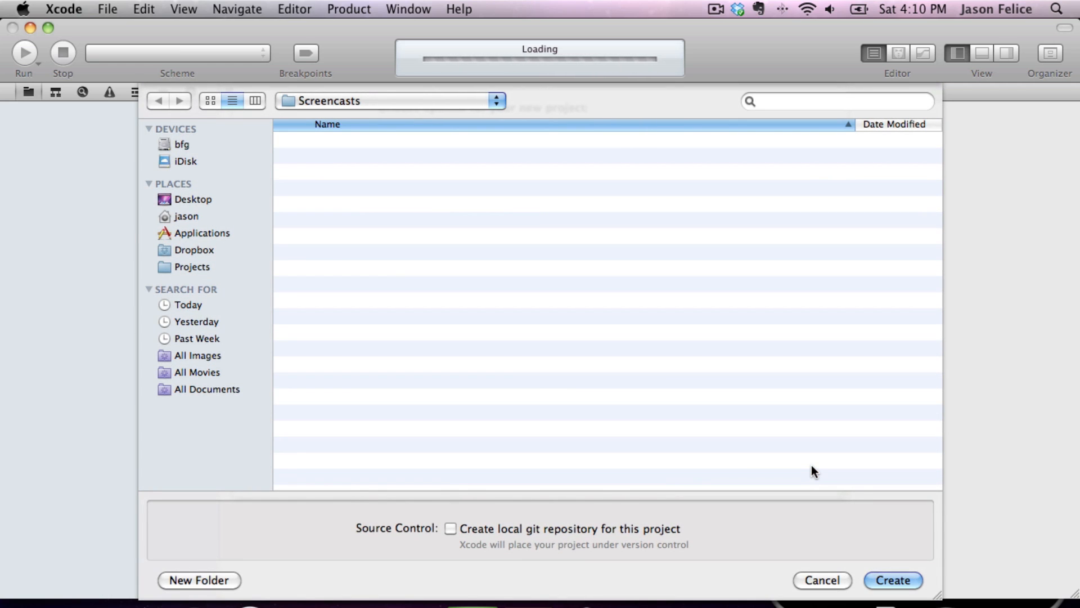
mouse_move(846, 532)
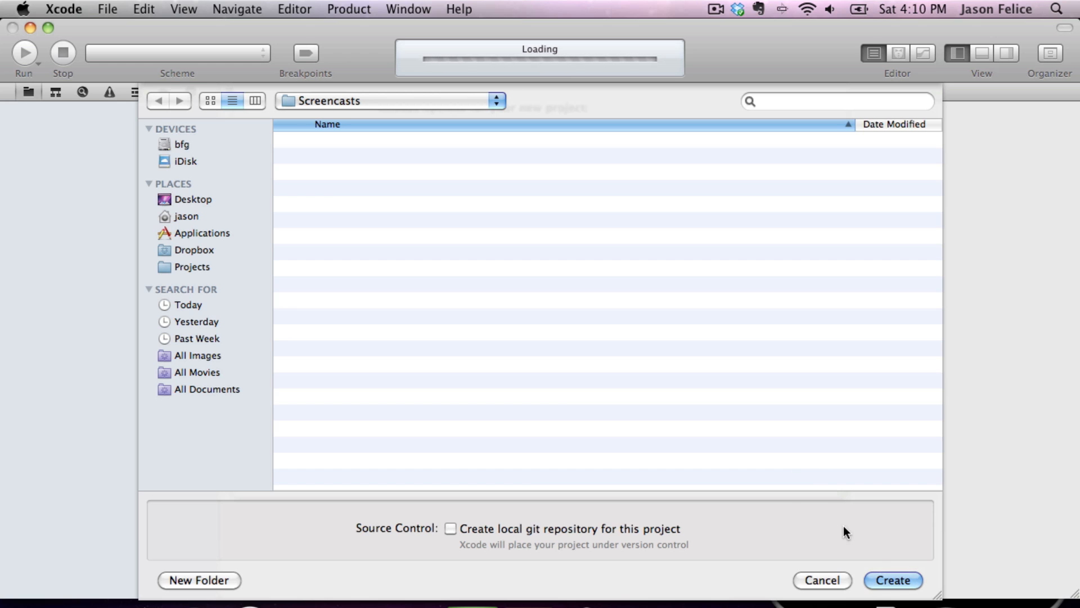
click(892, 580)
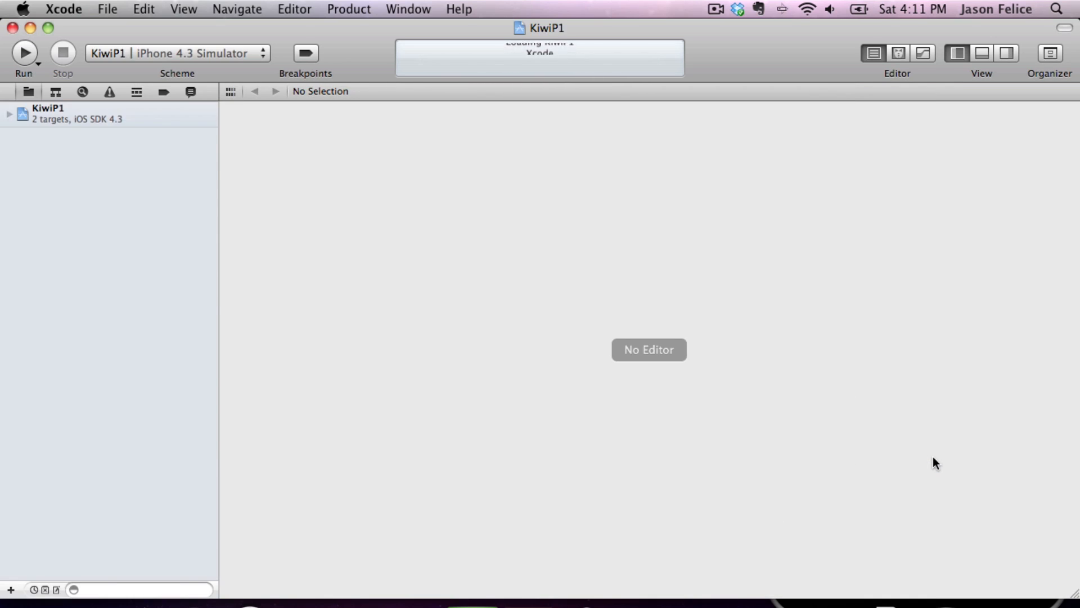
Run the tests, comment out the failing STFail in testExample, and rerun to get No Issues
click(10, 112)
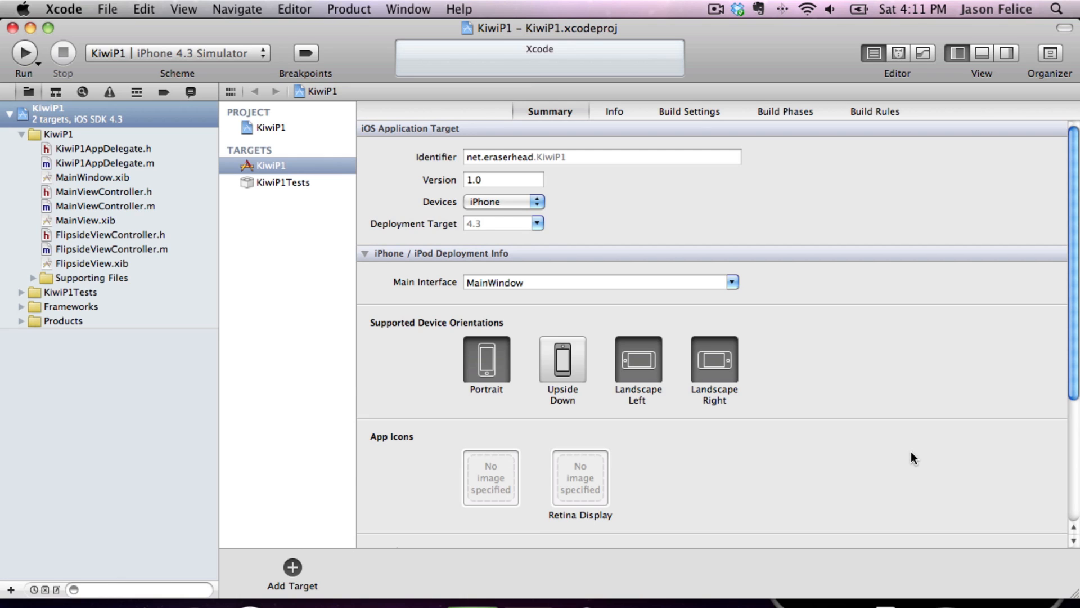
click(23, 53)
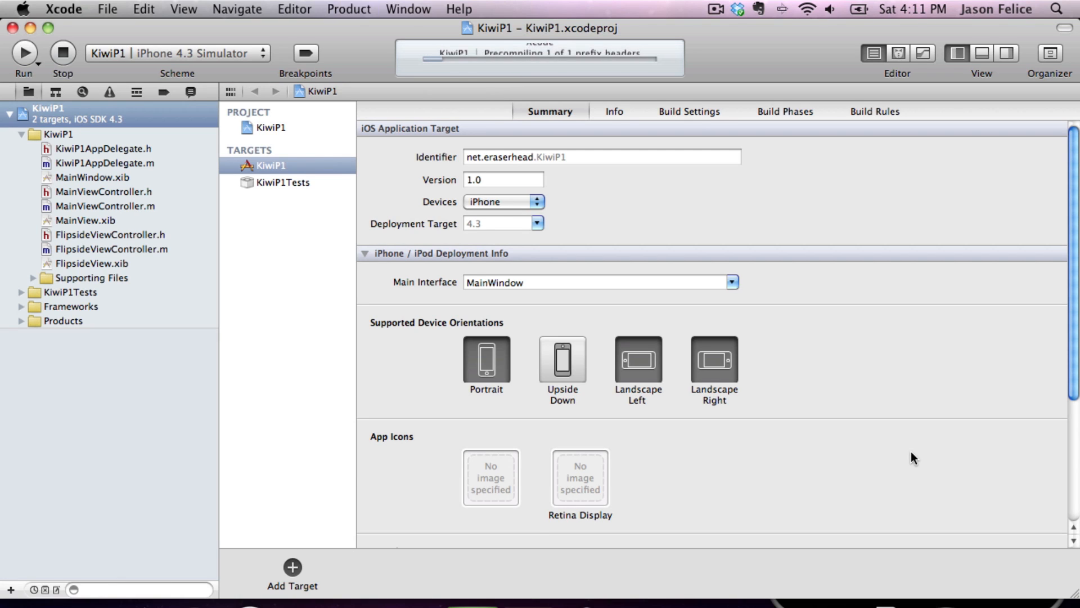
click(23, 53)
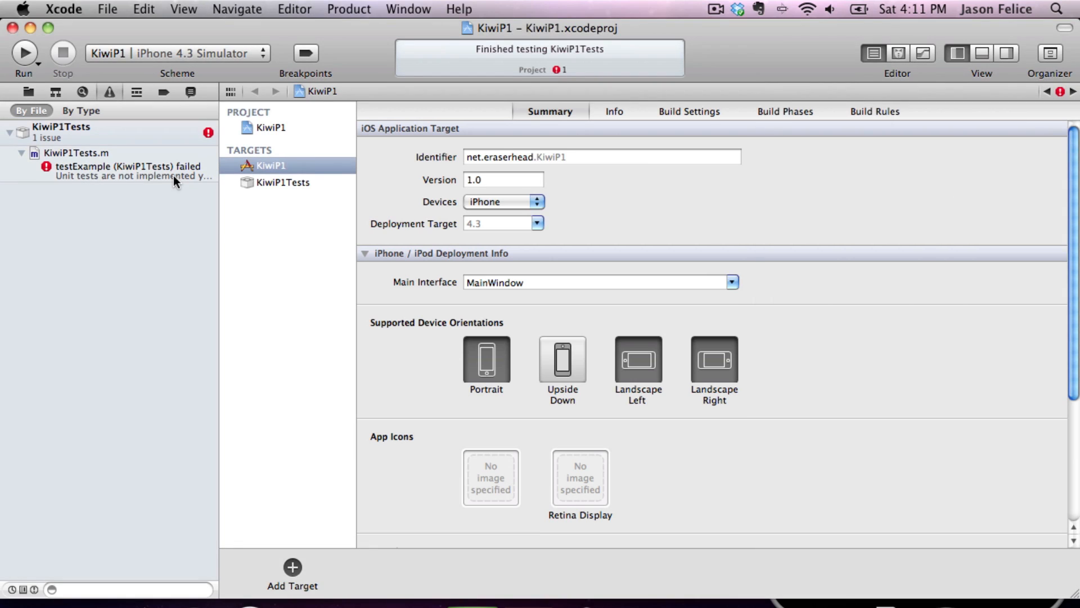
click(127, 170)
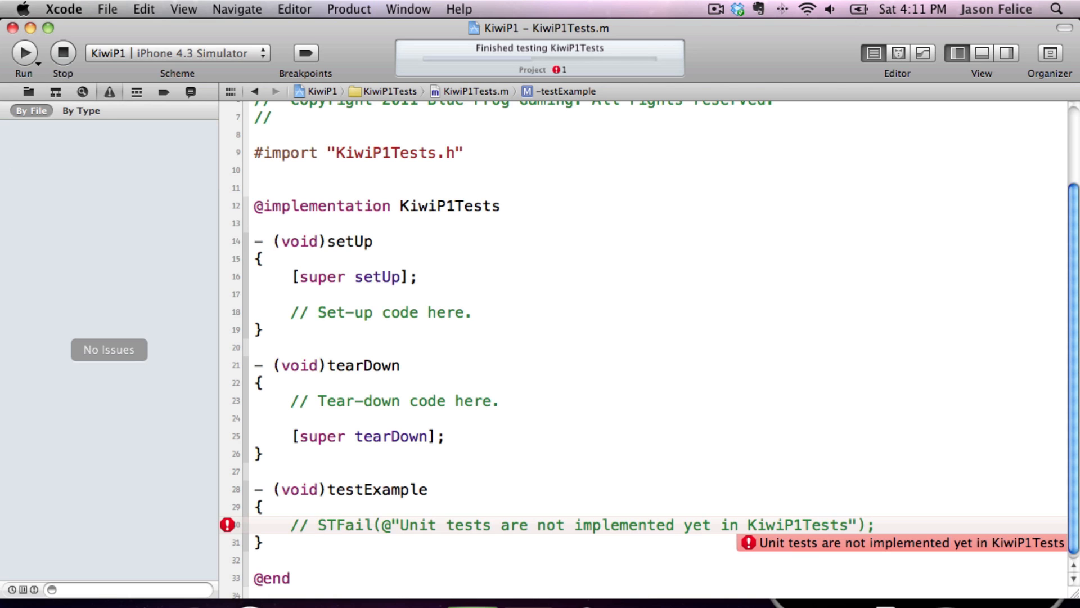
click(23, 53)
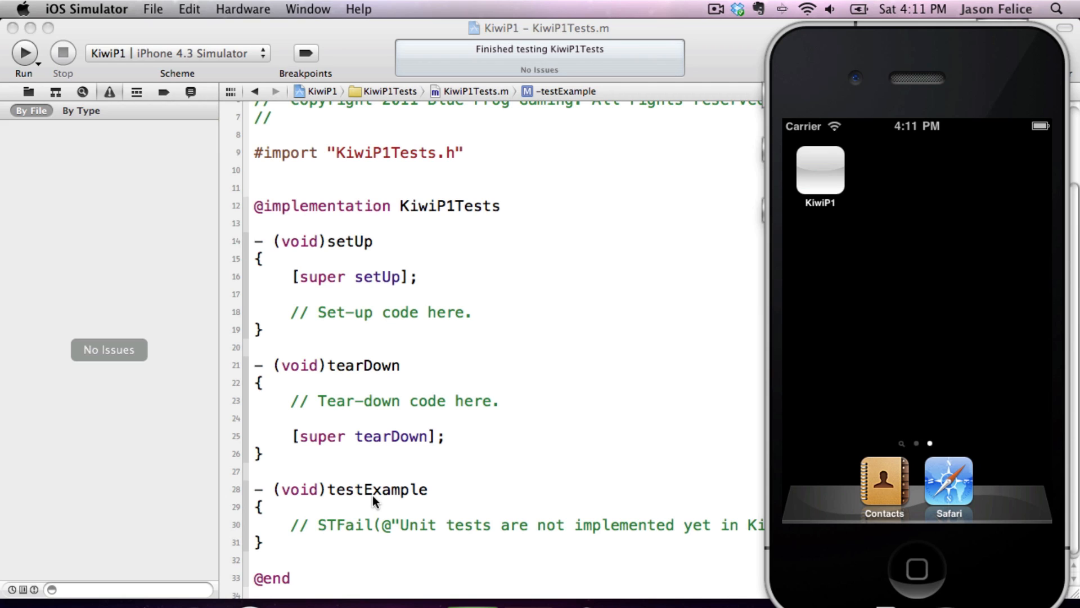
mouse_move(358, 526)
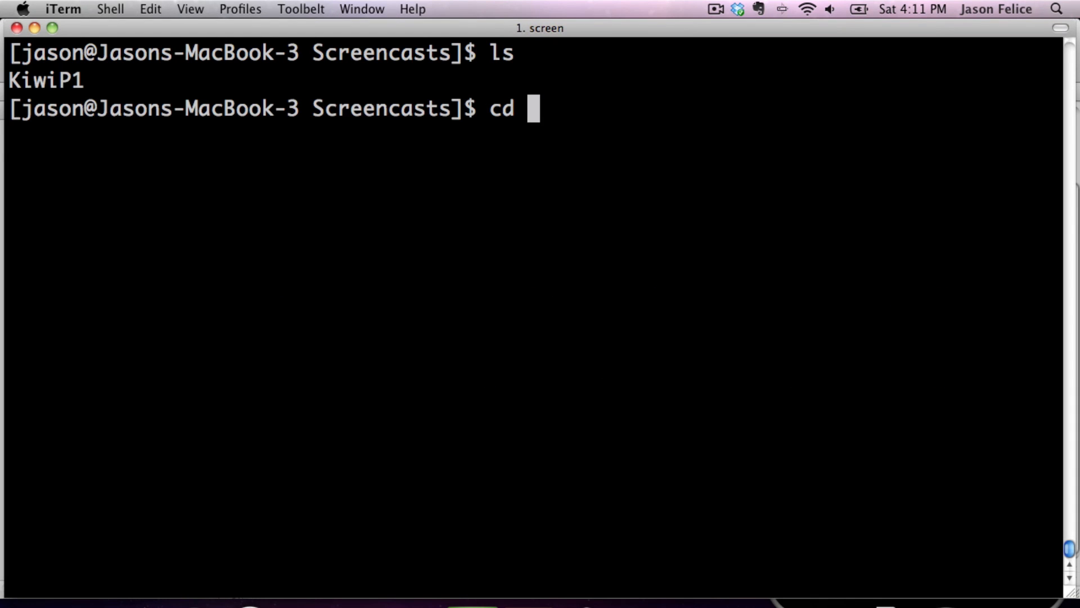
Git init KiwiP1, write a .gitignore excluding build, *.xcworkspace and xcuserdata, and stage everything
key(Return)
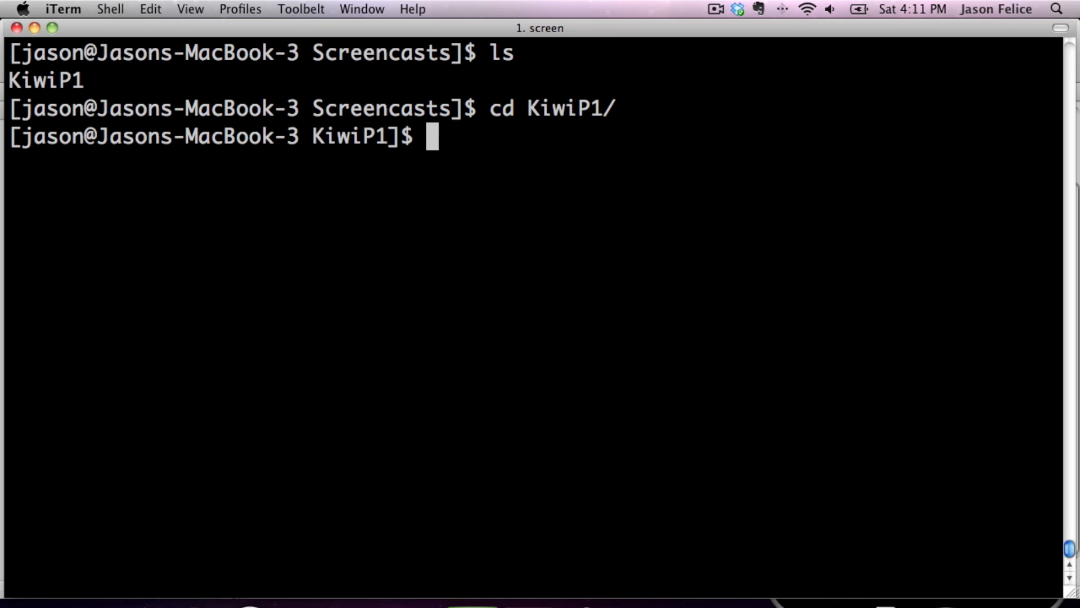
text(git init)
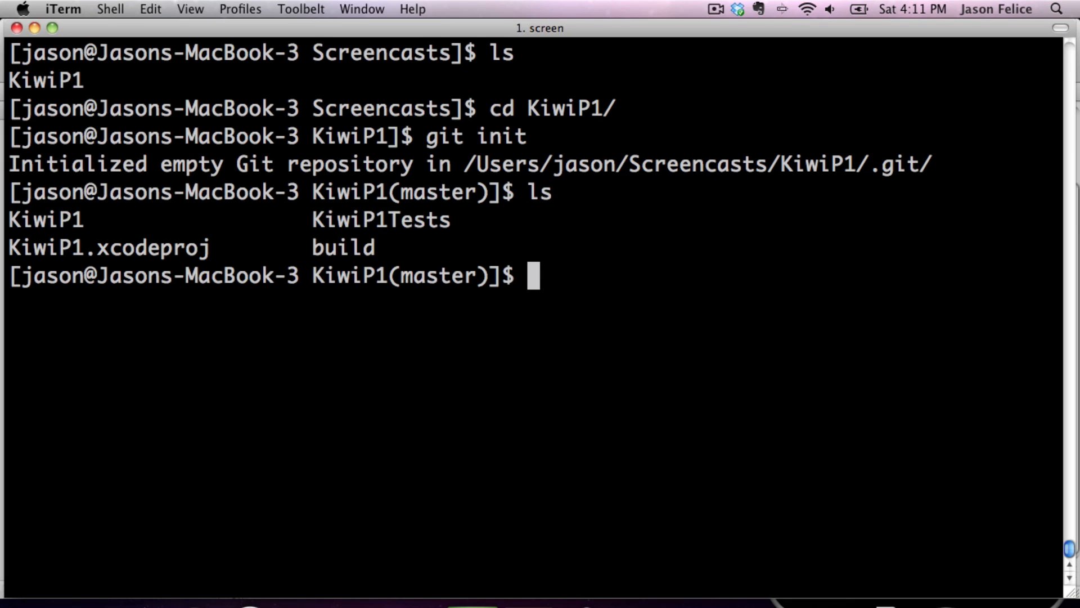
text(vi .gitign)
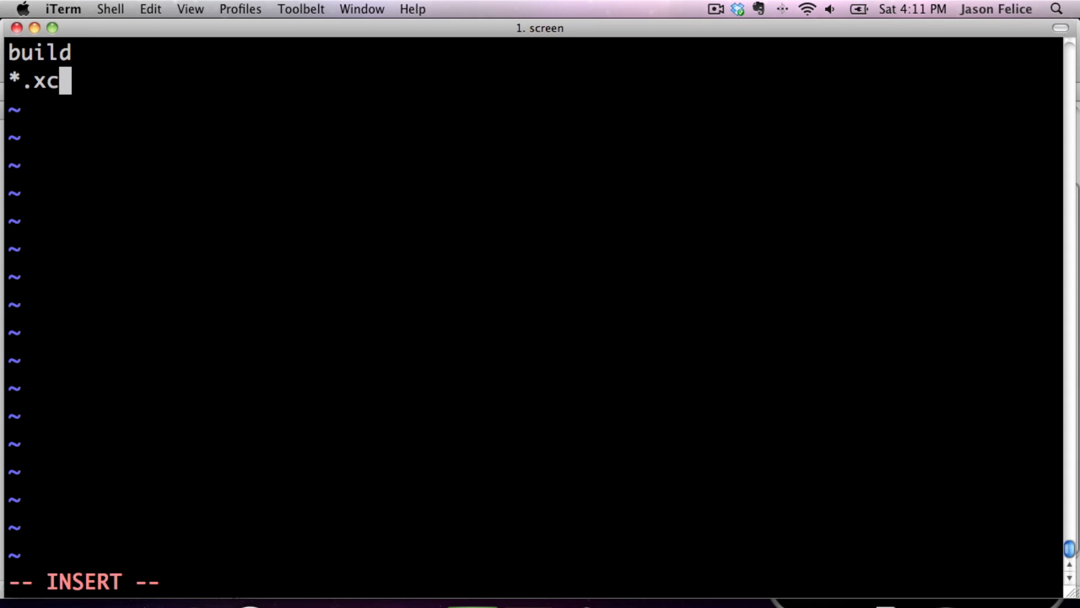
text(workspace)
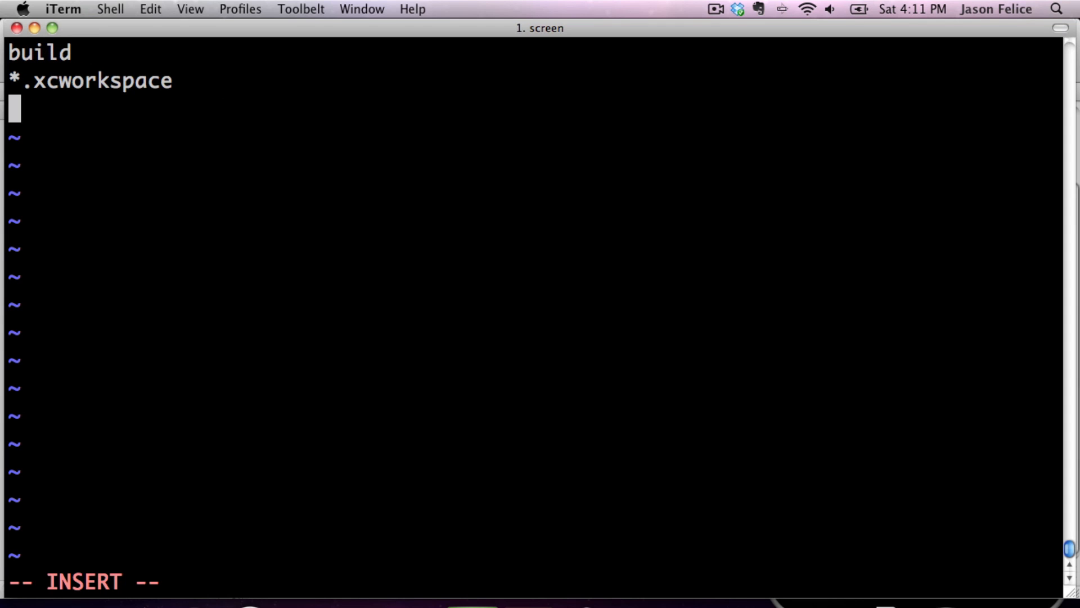
text(xcuserdata)
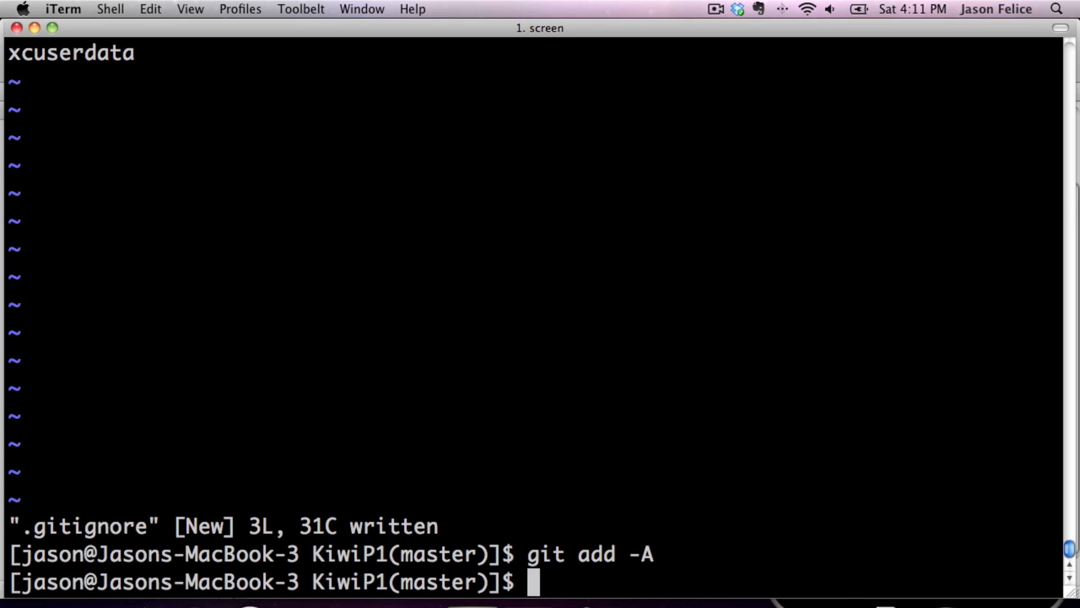
Review git status of the staged files and commit them as "First commit"
key(Return)
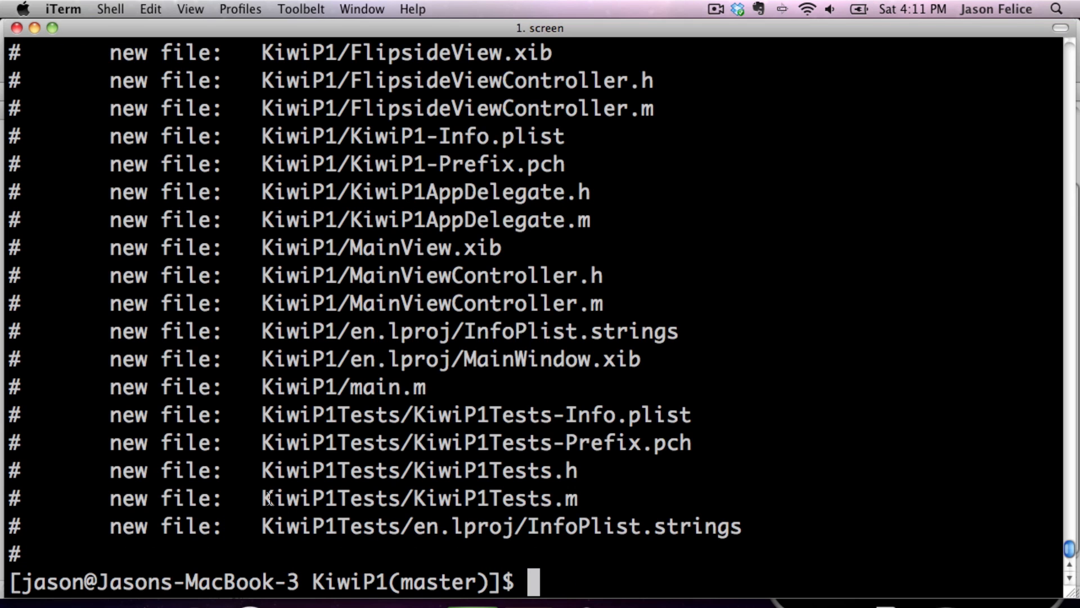
scroll(up, 3)
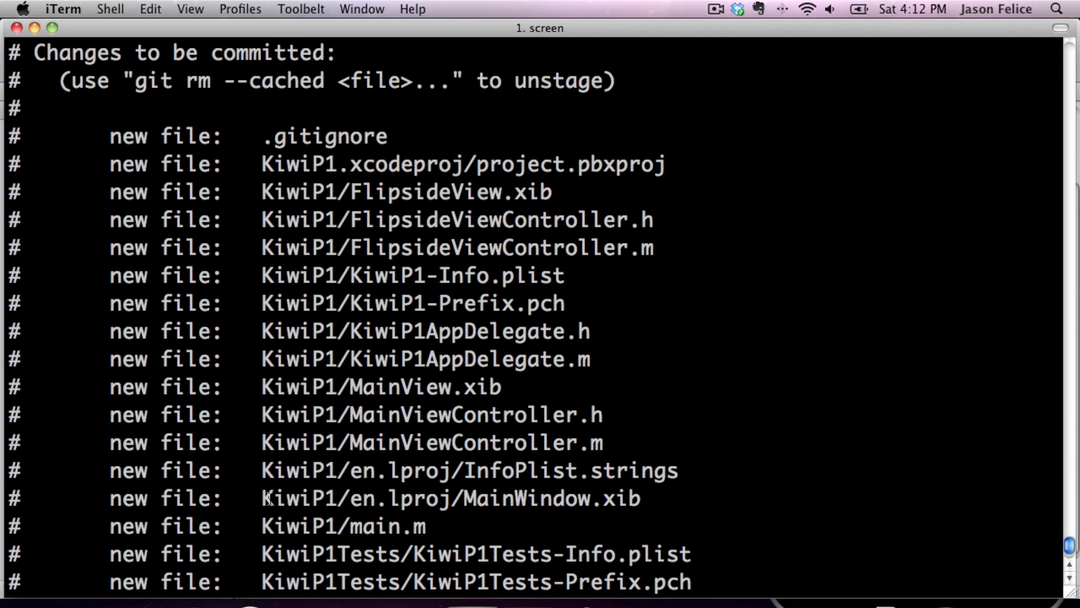
scroll(down, 3)
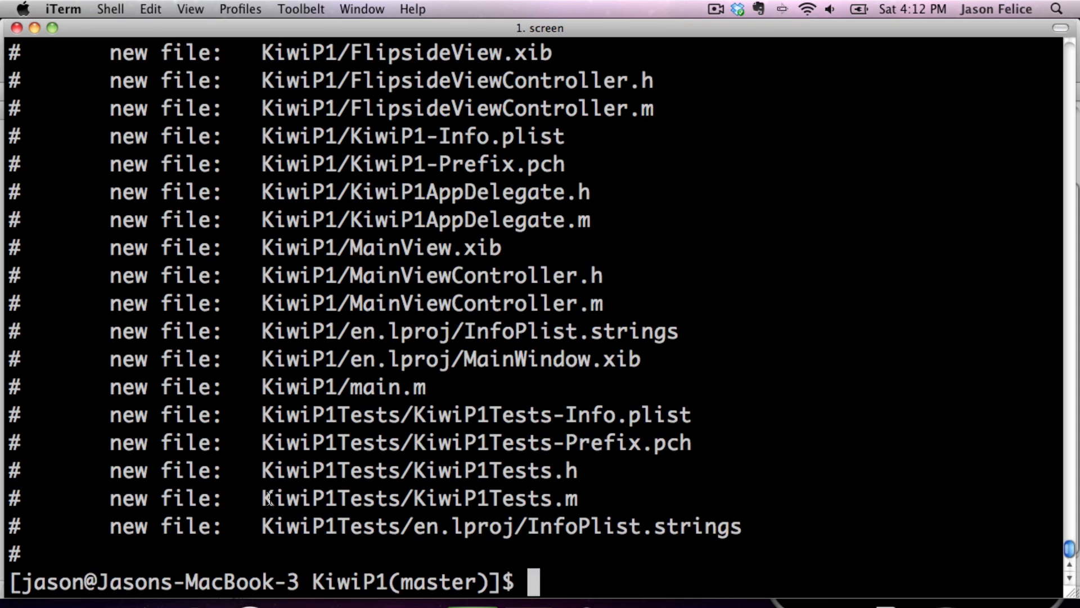
text(git ci -m "First)
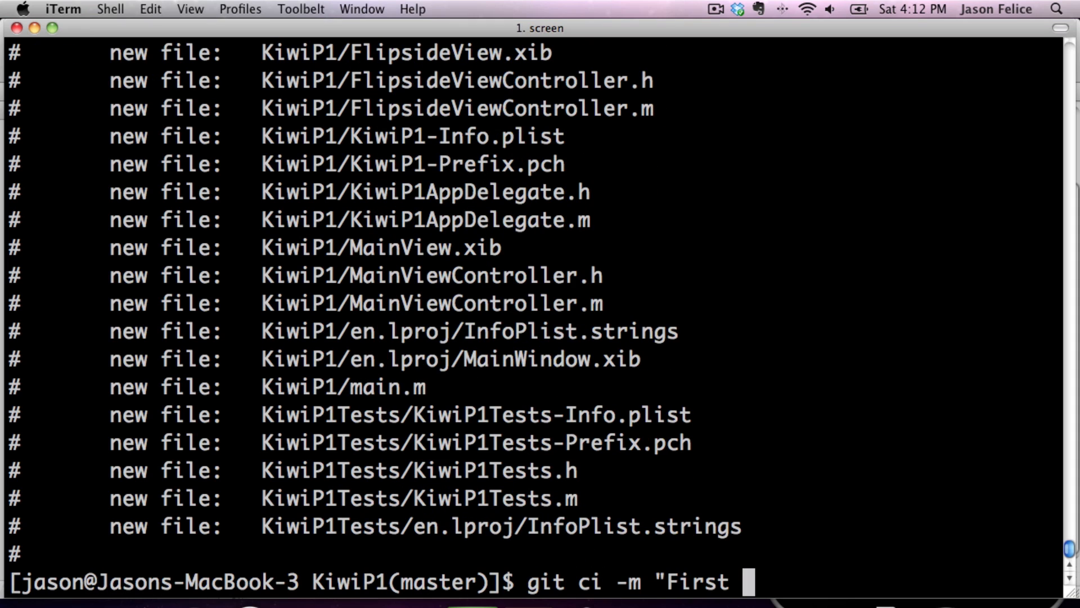
key(Return)
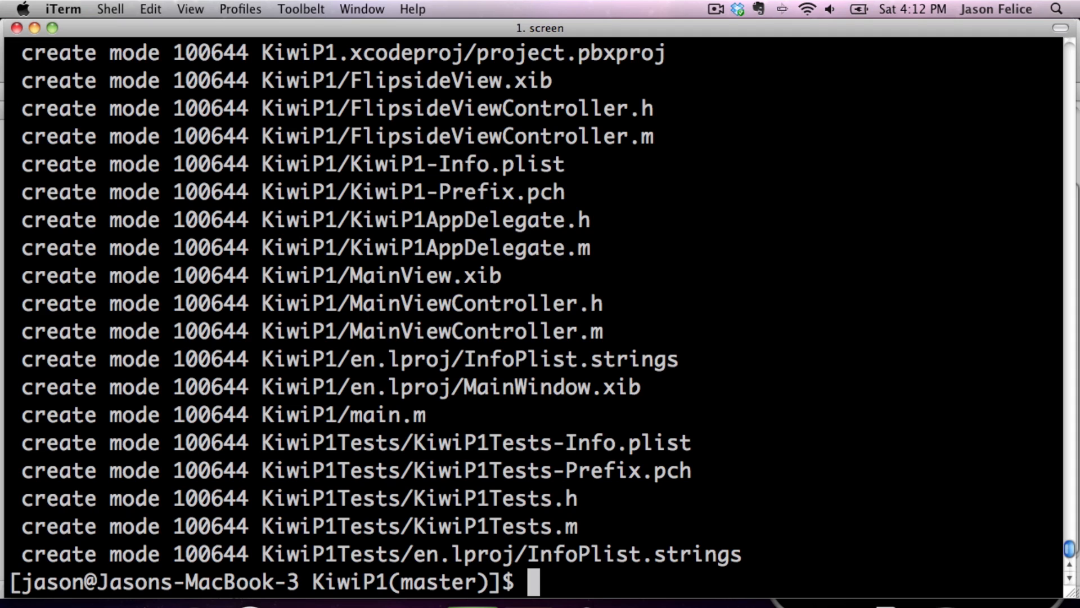
text(git sub)
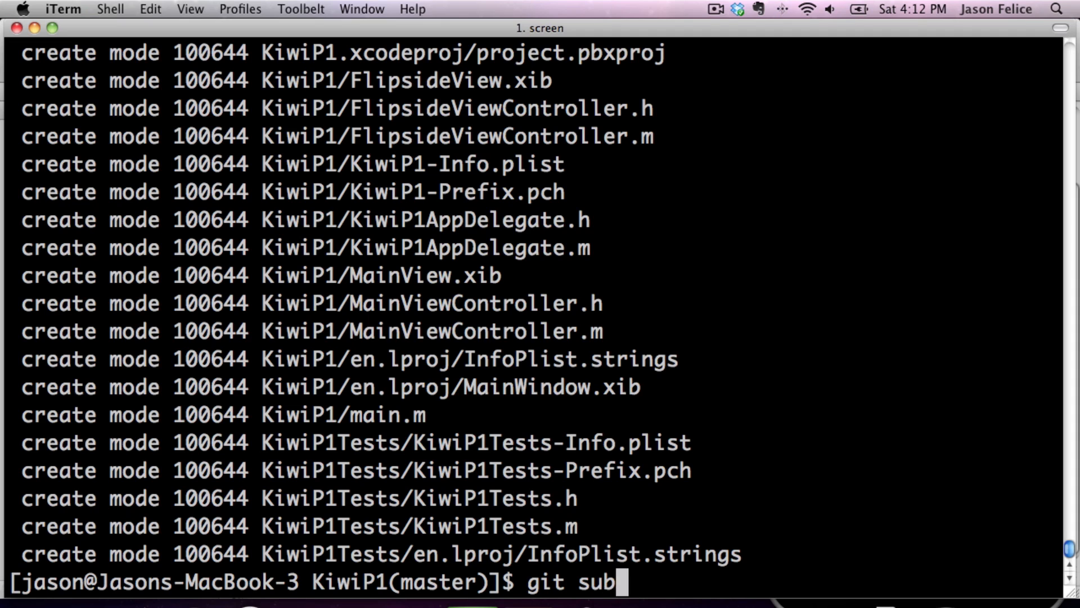
text(module add)
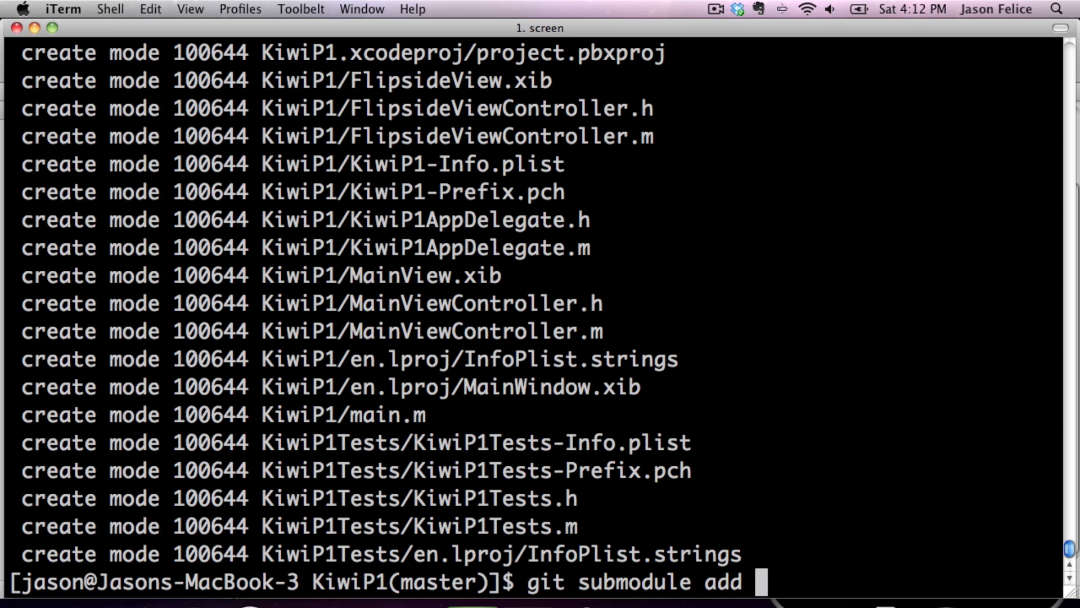
text(git@github.com:allending/)
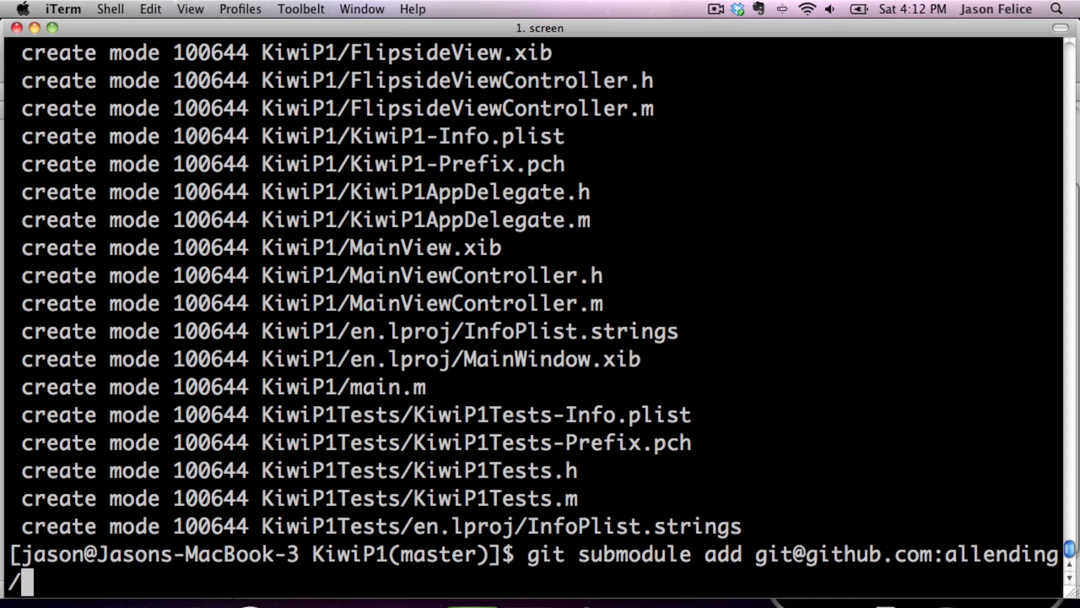
text(Kiwi.git)
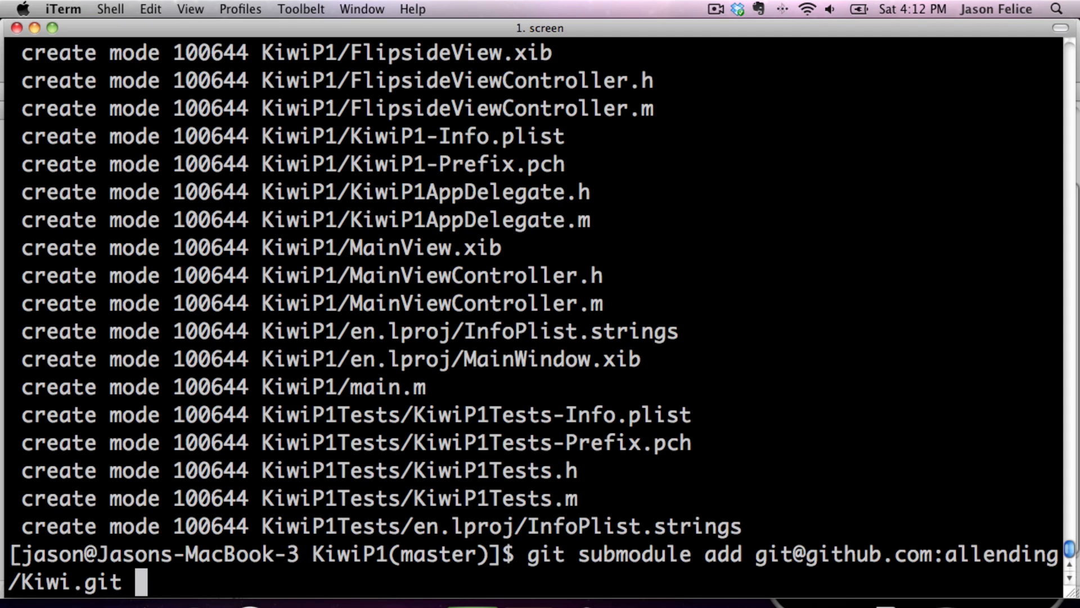
text(submodules/)
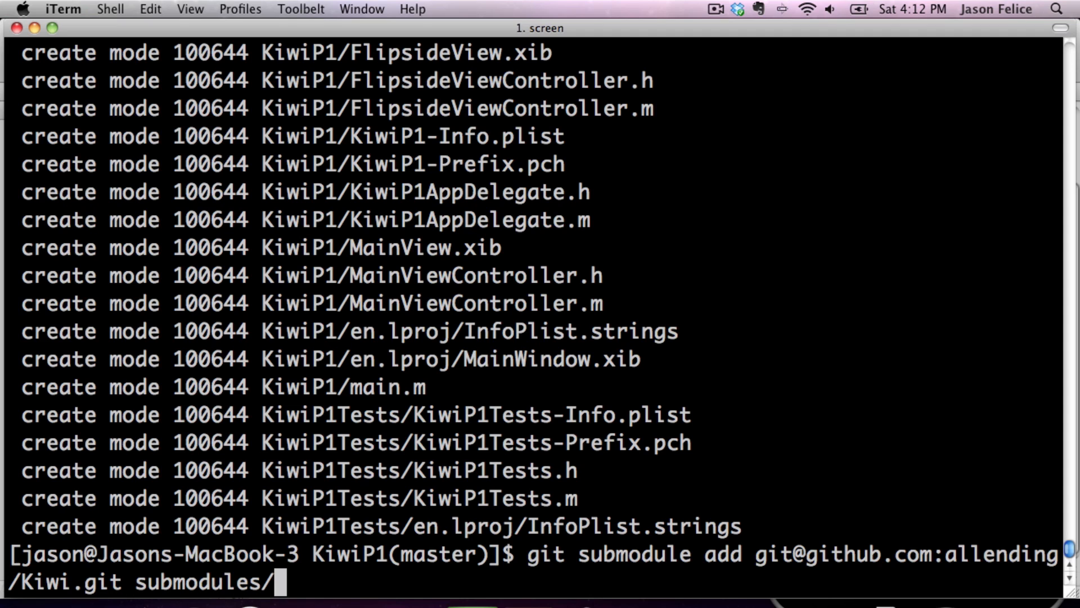
key(Return)
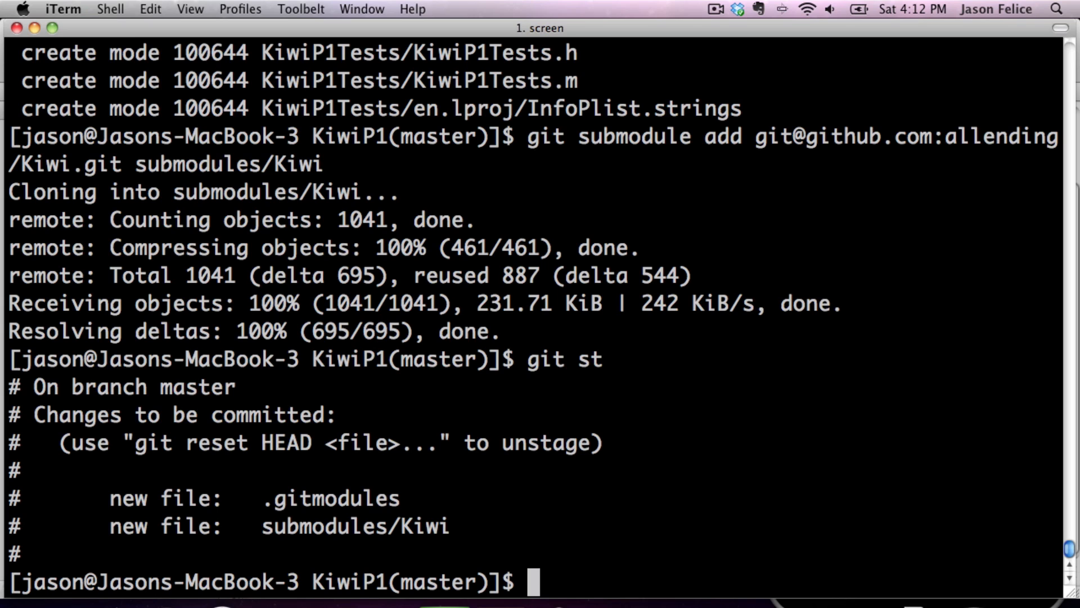
Stage the submodule and commit it as "Import Kiwi"
text(git ci)
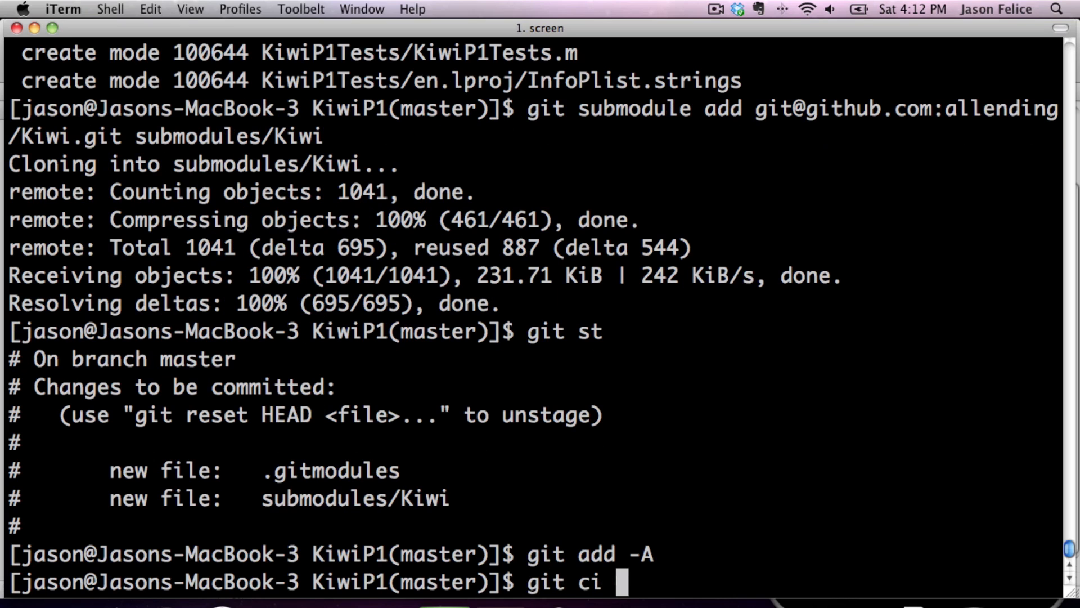
text(-m "I)
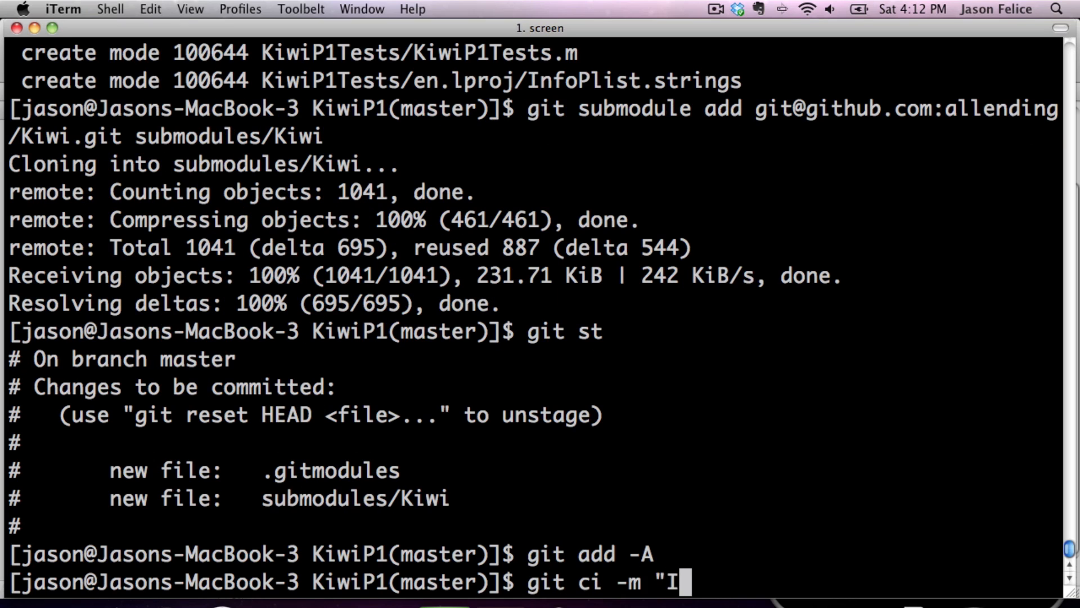
key(Return)
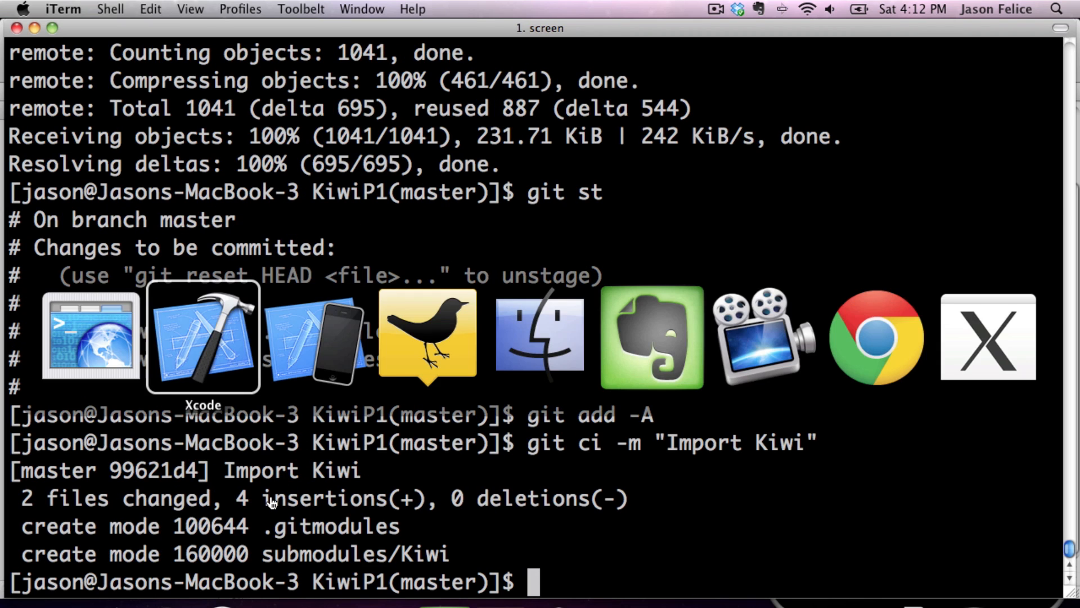
Add a new group named submodules under the KiwiP1 project in Xcode
click(203, 338)
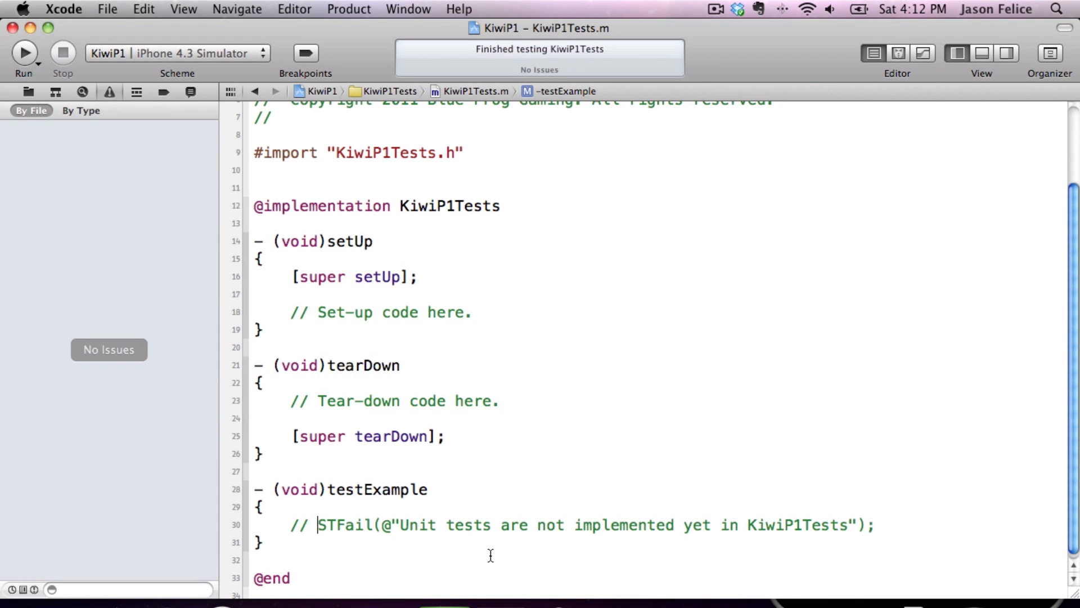
click(29, 91)
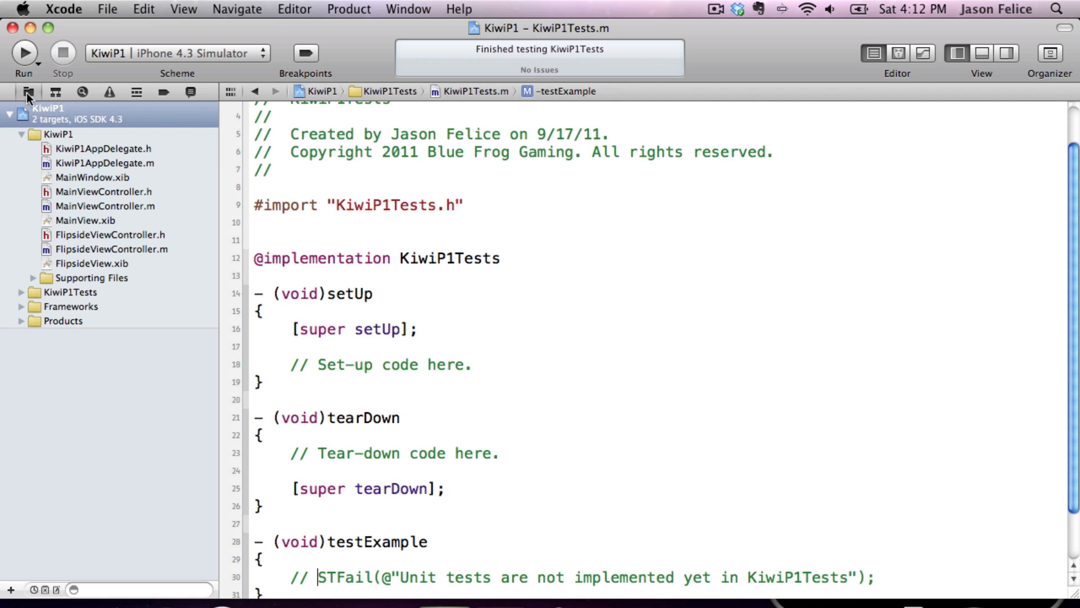
right_click(49, 108)
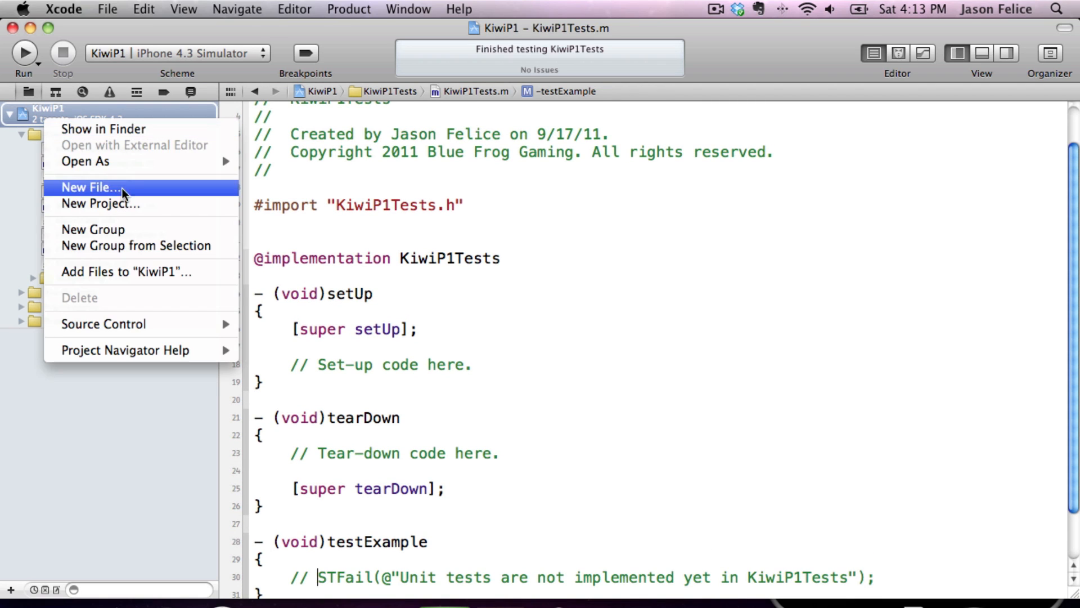
click(93, 229)
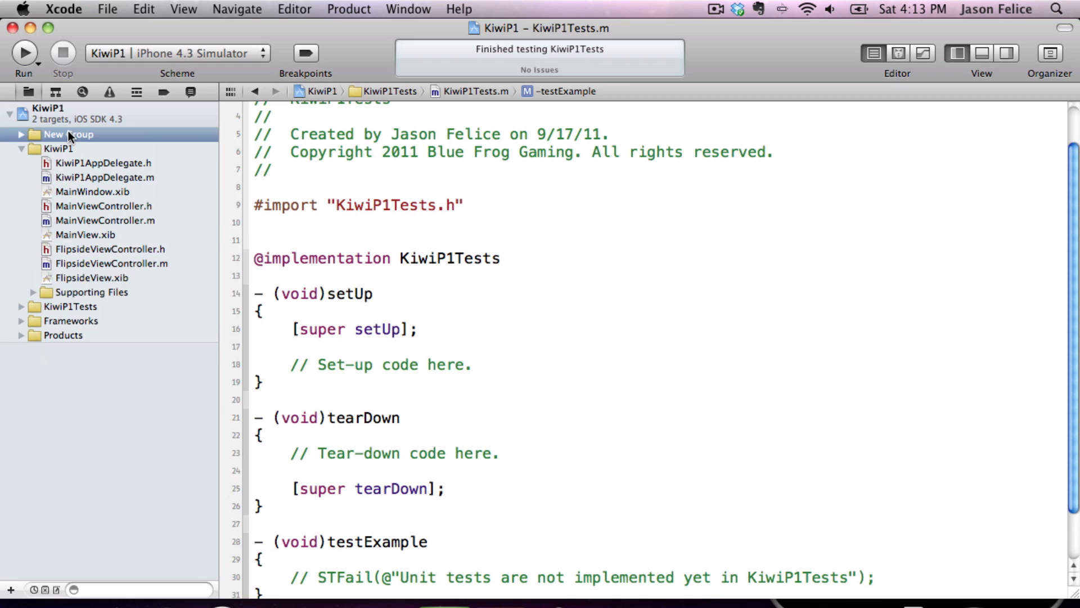
text(submodules)
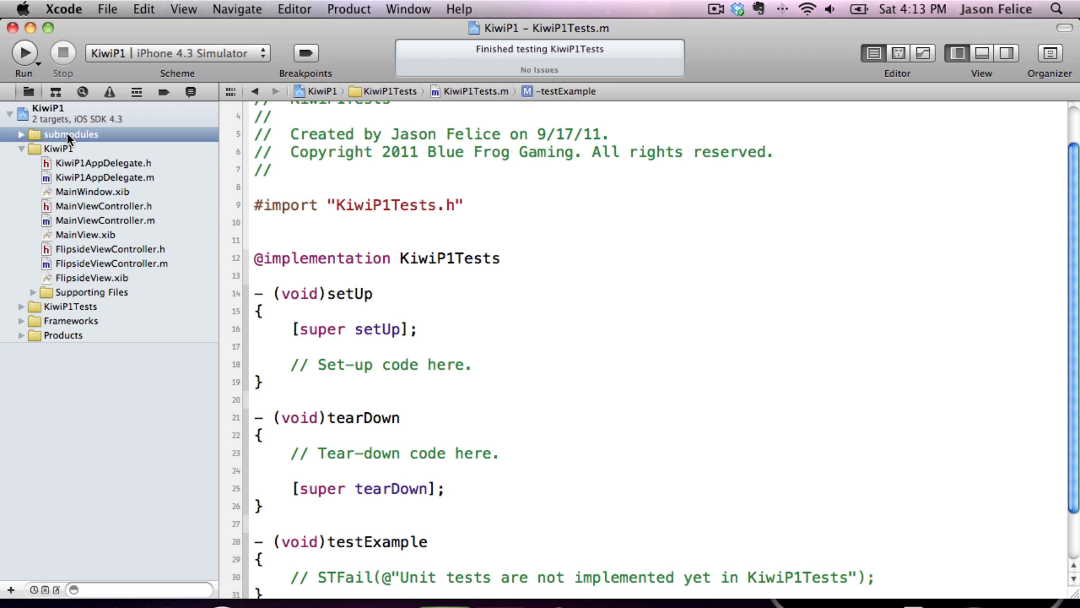
Add a Kiwi group inside submodules and show its inspector
right_click(70, 134)
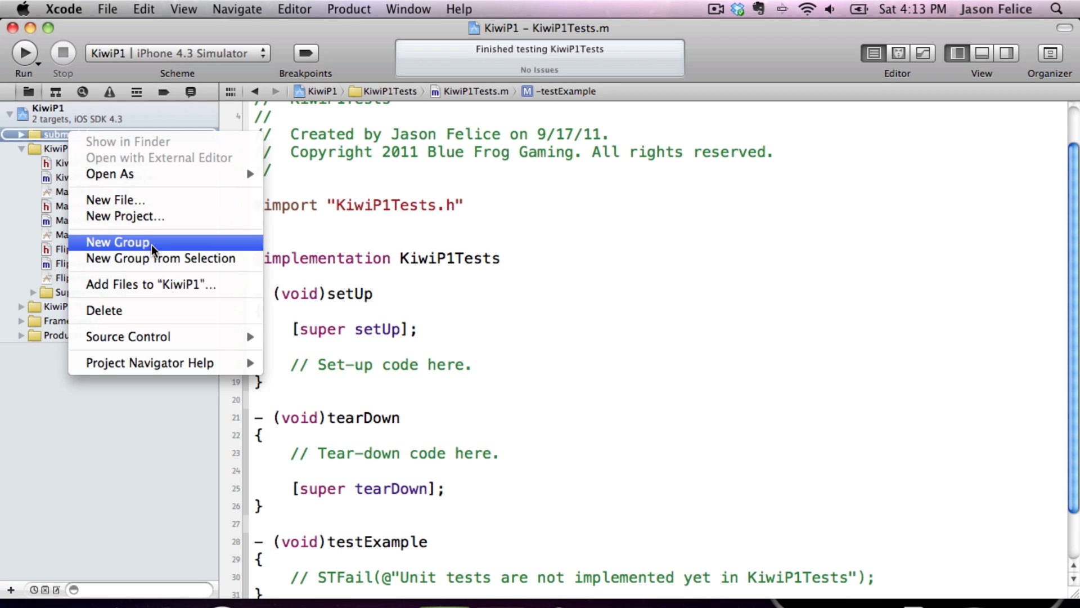
click(117, 242)
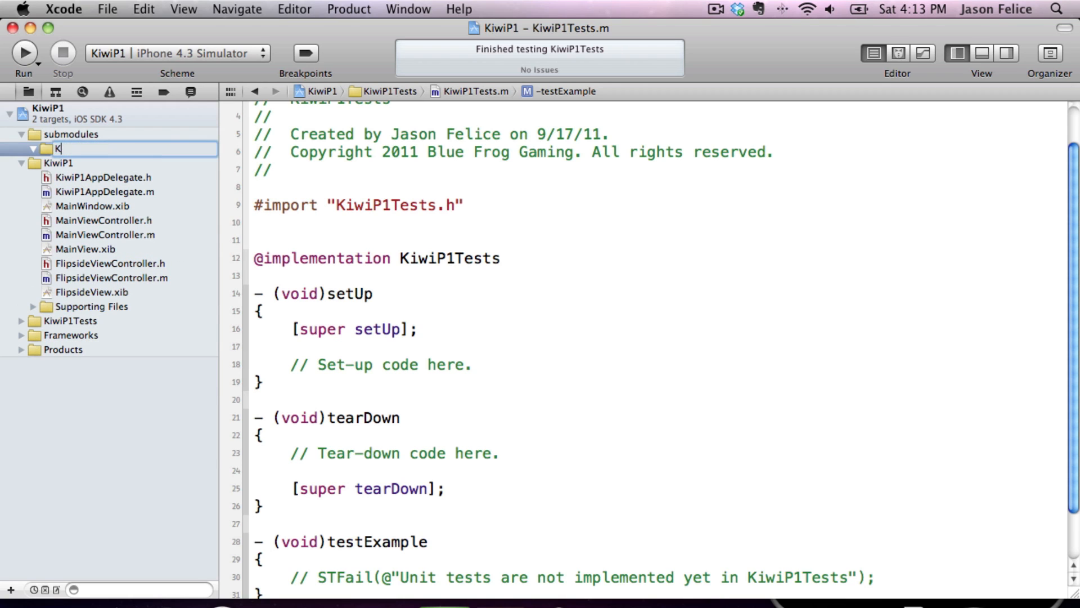
text(iwi)
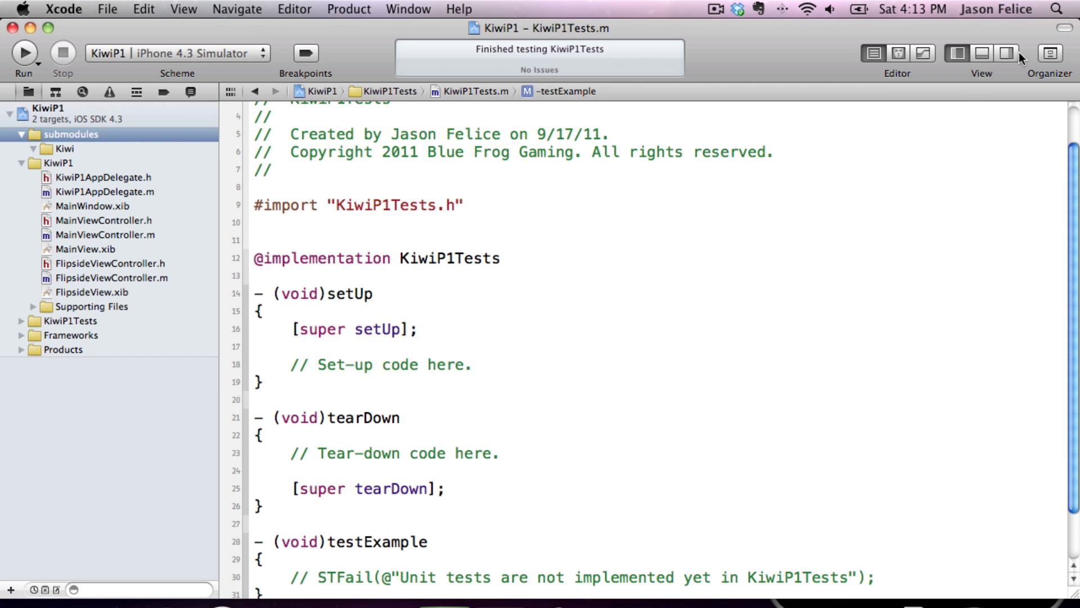
click(1006, 53)
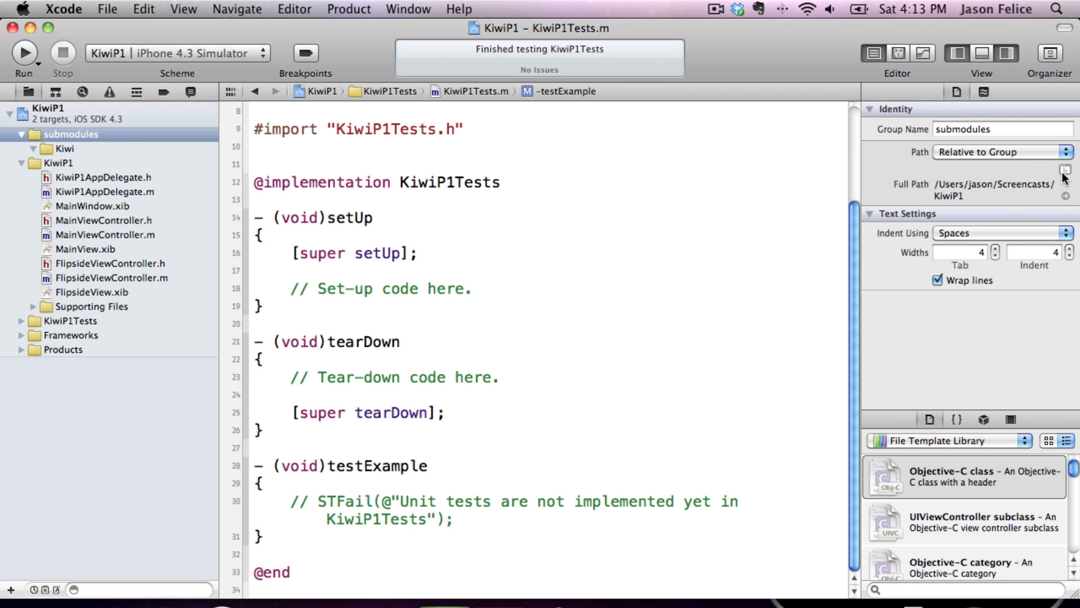
Point the submodules group at the submodules folder and the Kiwi group at submodules/Kiwi/Kiwi
click(1066, 170)
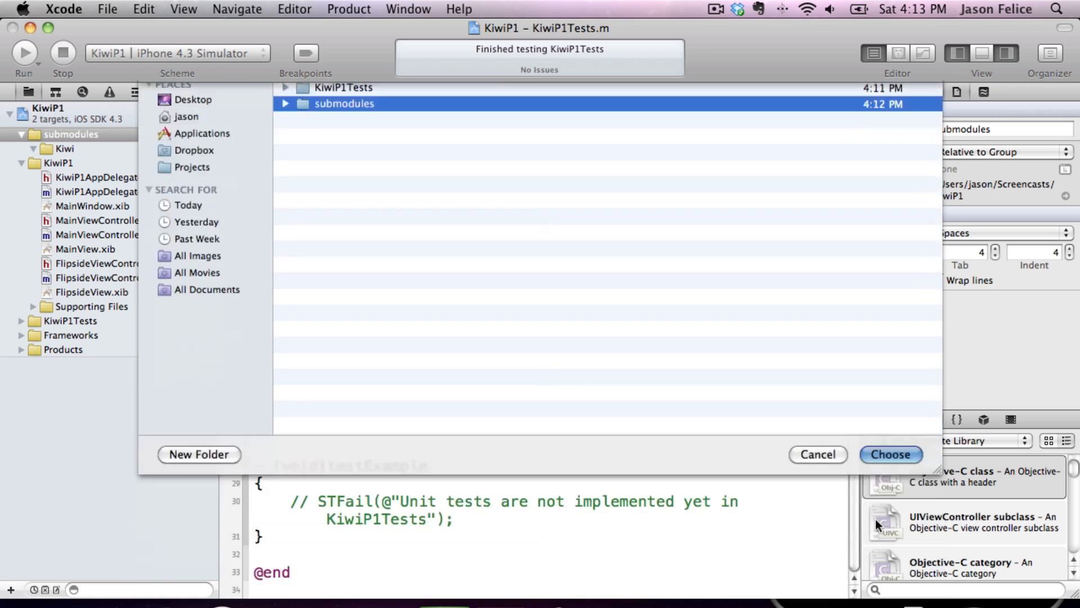
click(889, 454)
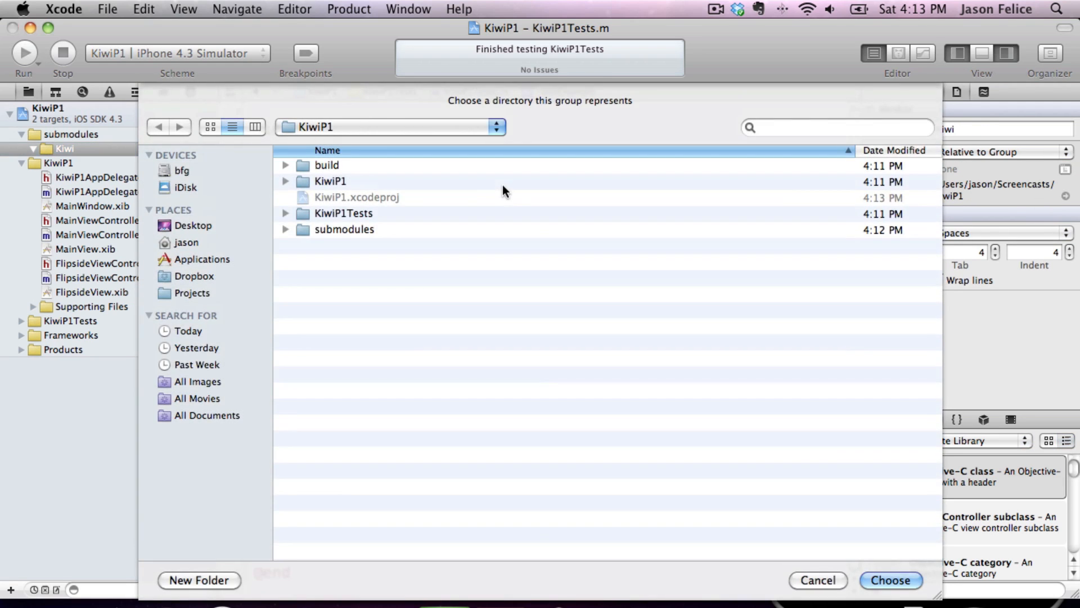
mouse_move(354, 230)
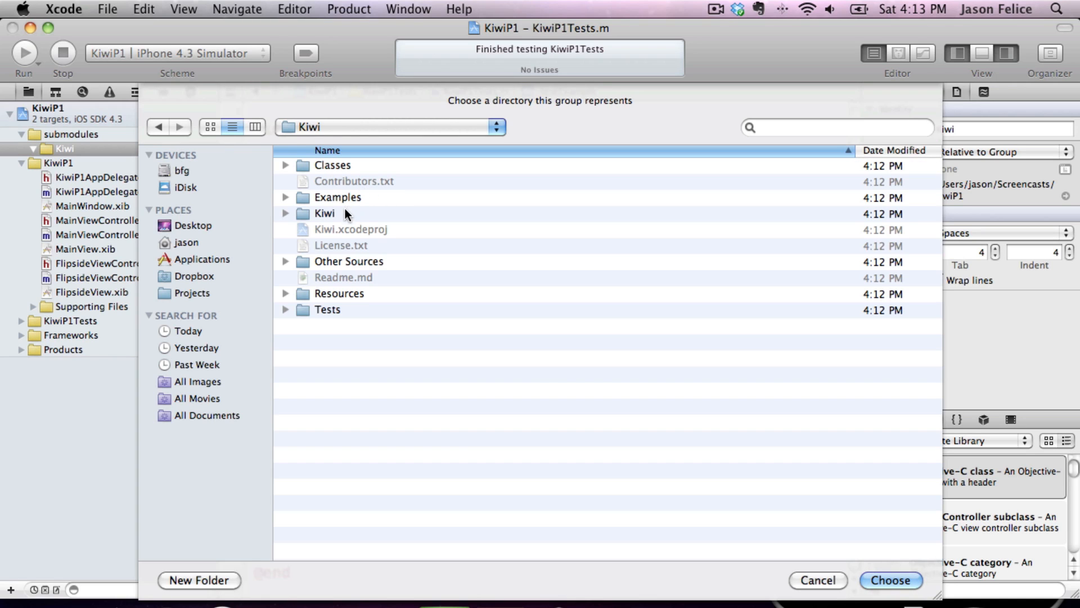
click(324, 214)
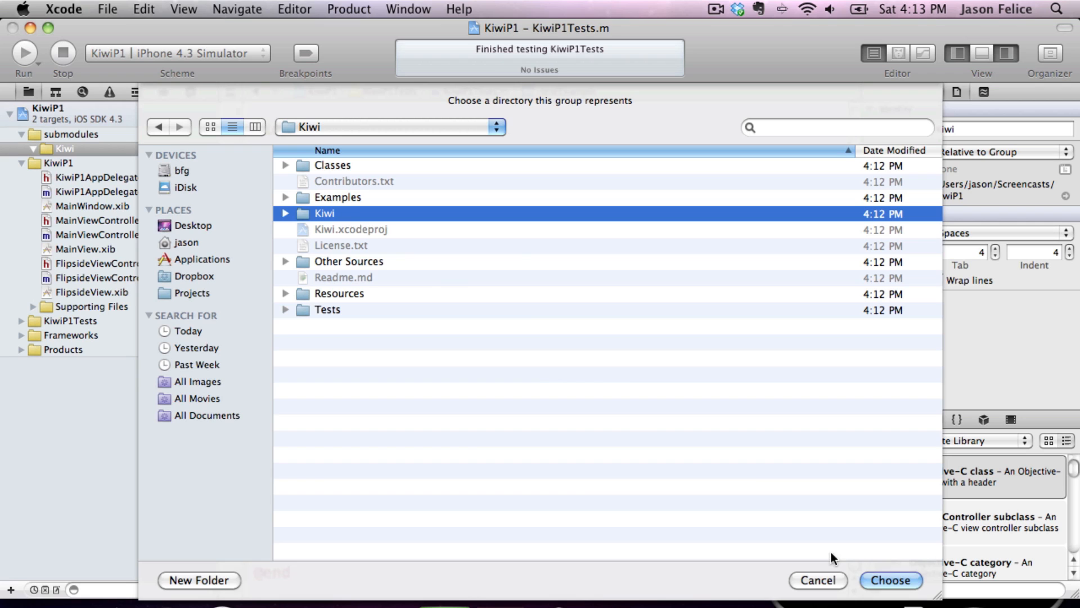
mouse_move(393, 241)
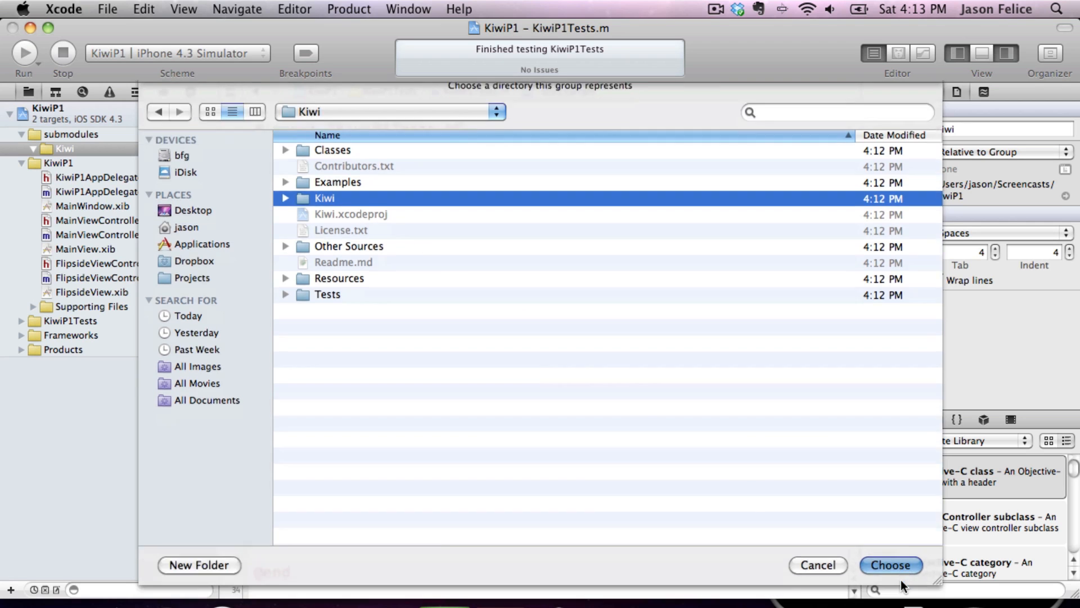
click(888, 564)
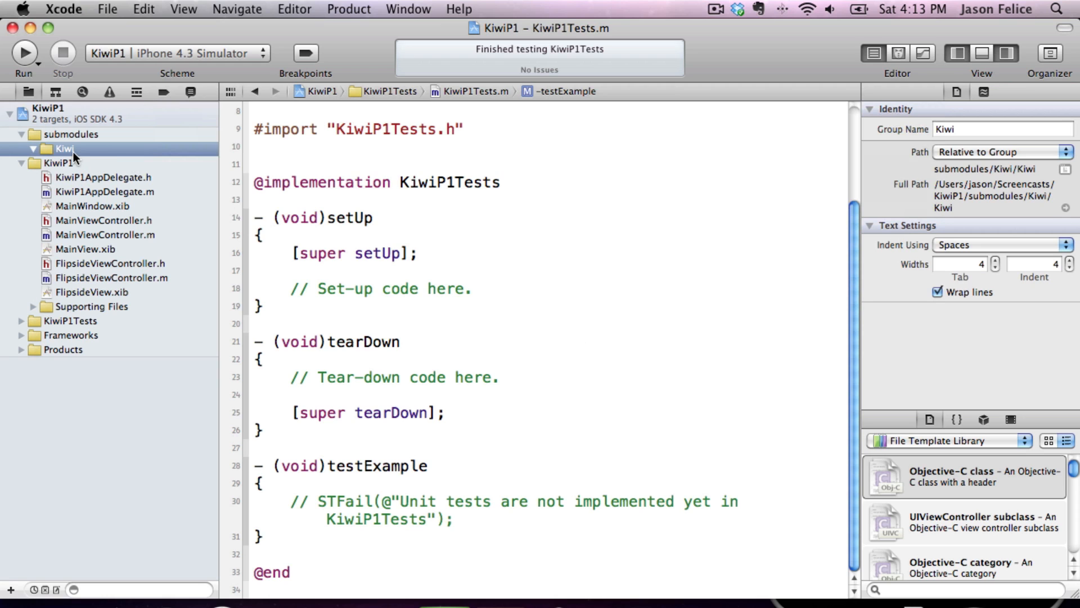
Add the Kiwi source files to the Kiwi group for the KiwiP1Tests target only, not the app target
right_click(66, 148)
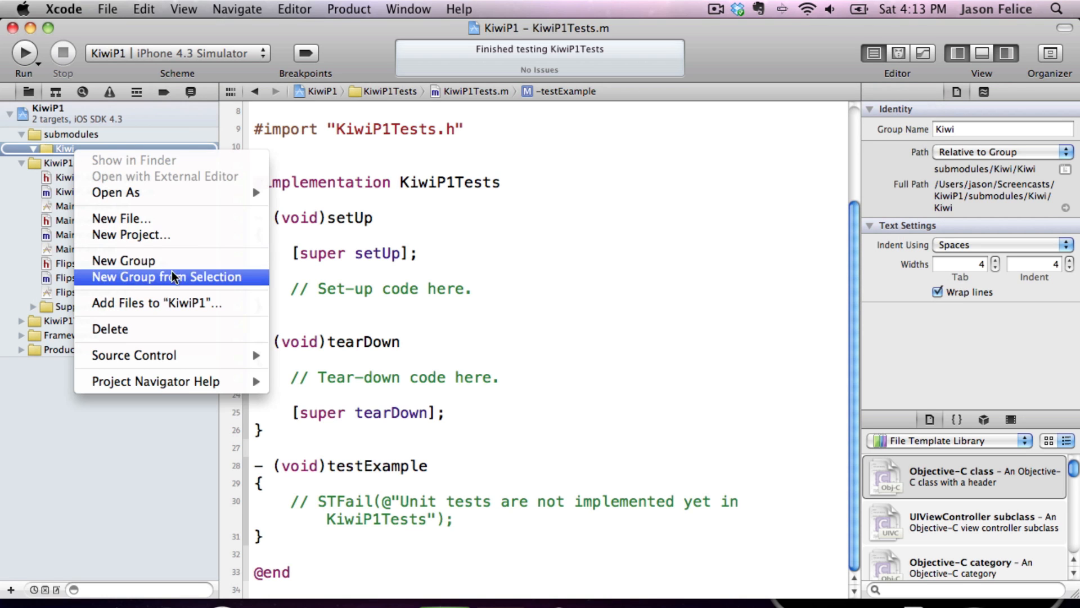
click(157, 302)
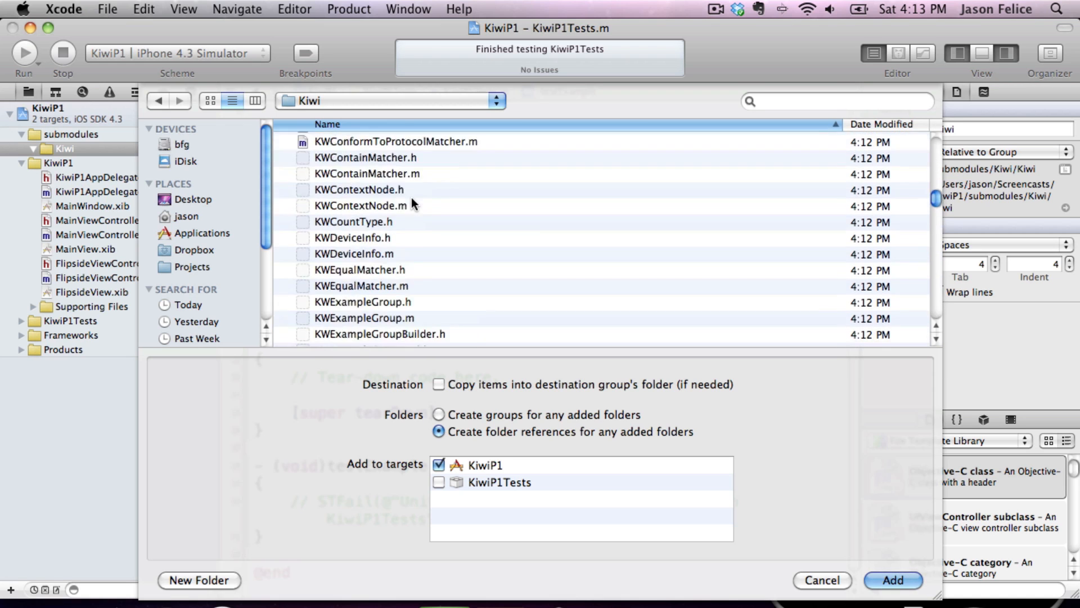
scroll(down, 3)
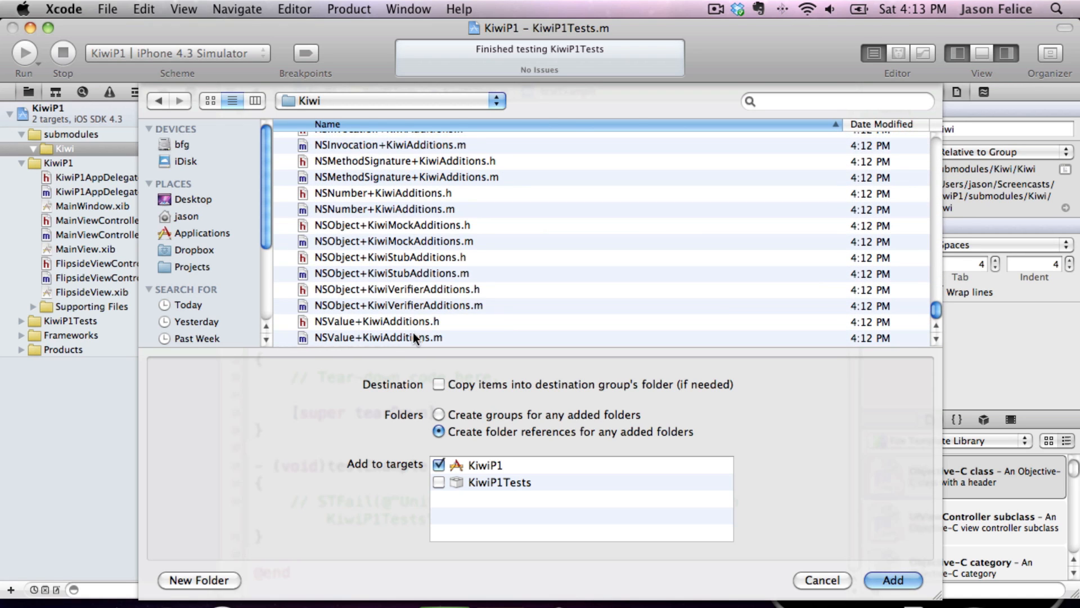
click(439, 481)
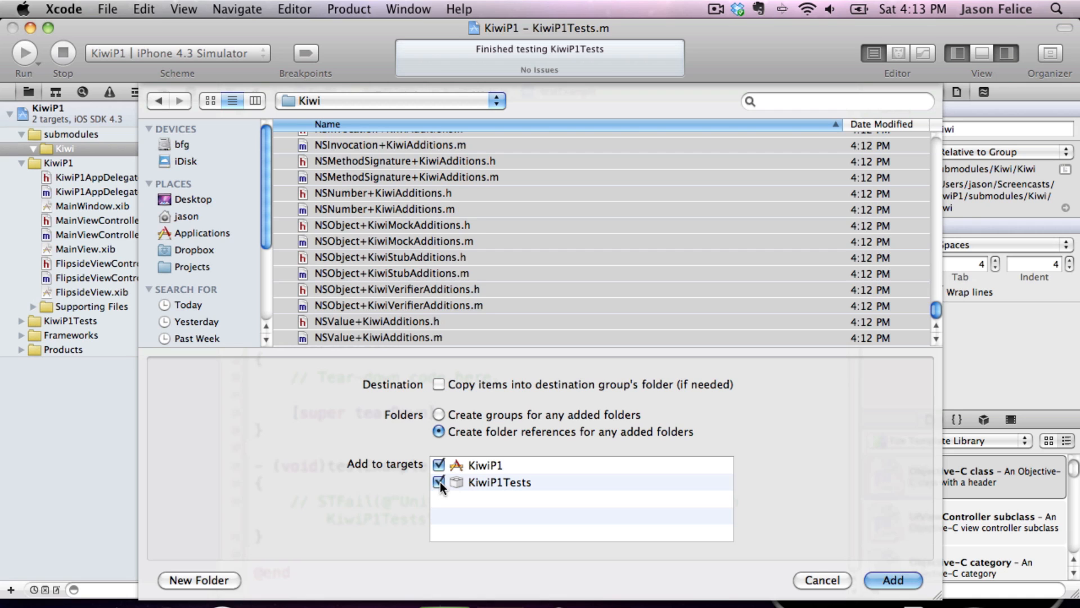
click(439, 464)
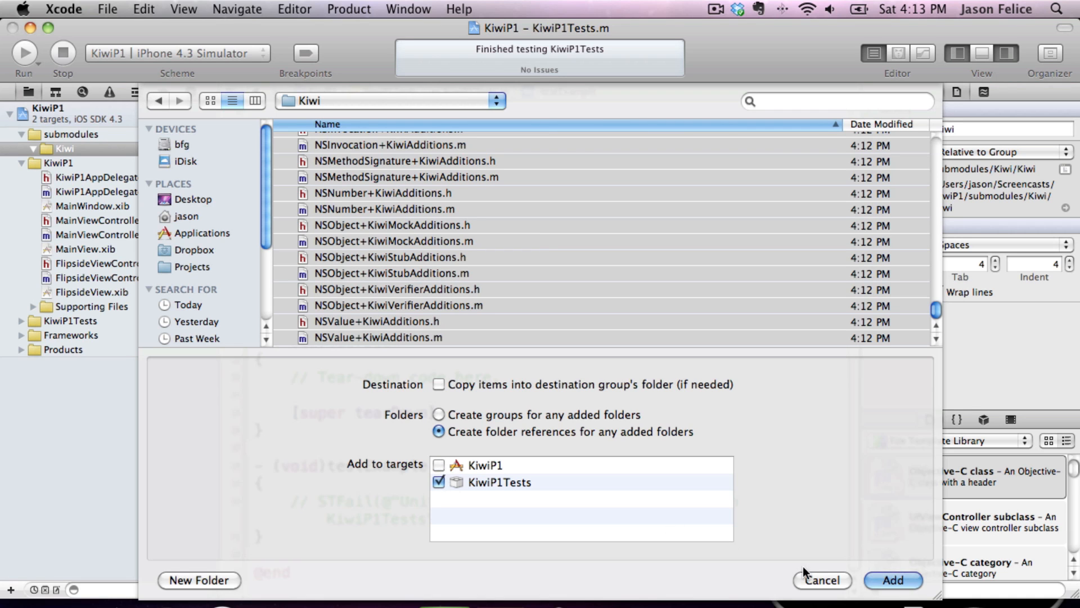
click(893, 580)
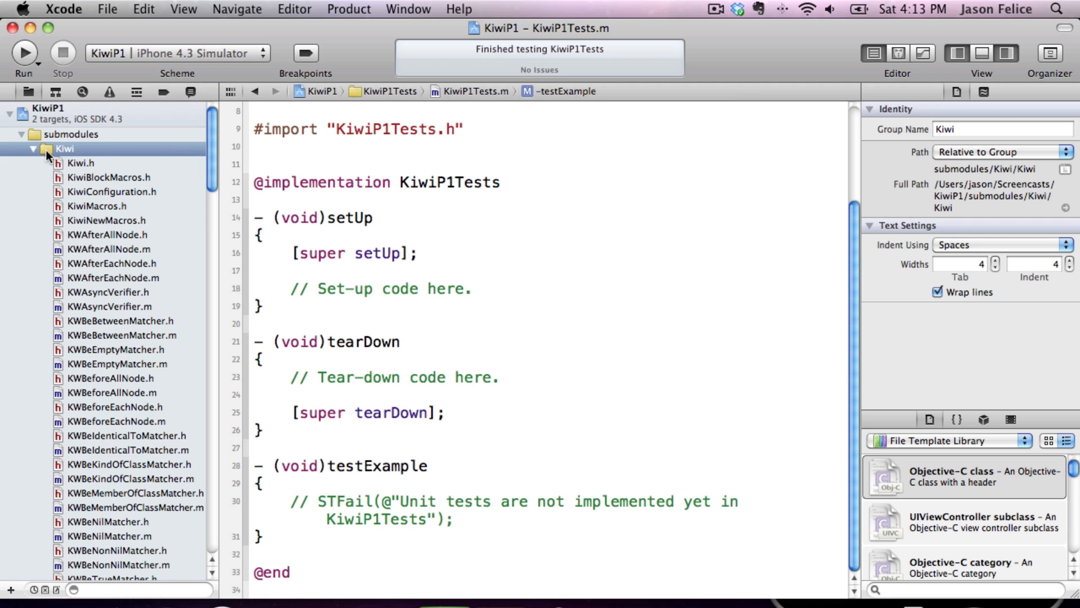
click(33, 148)
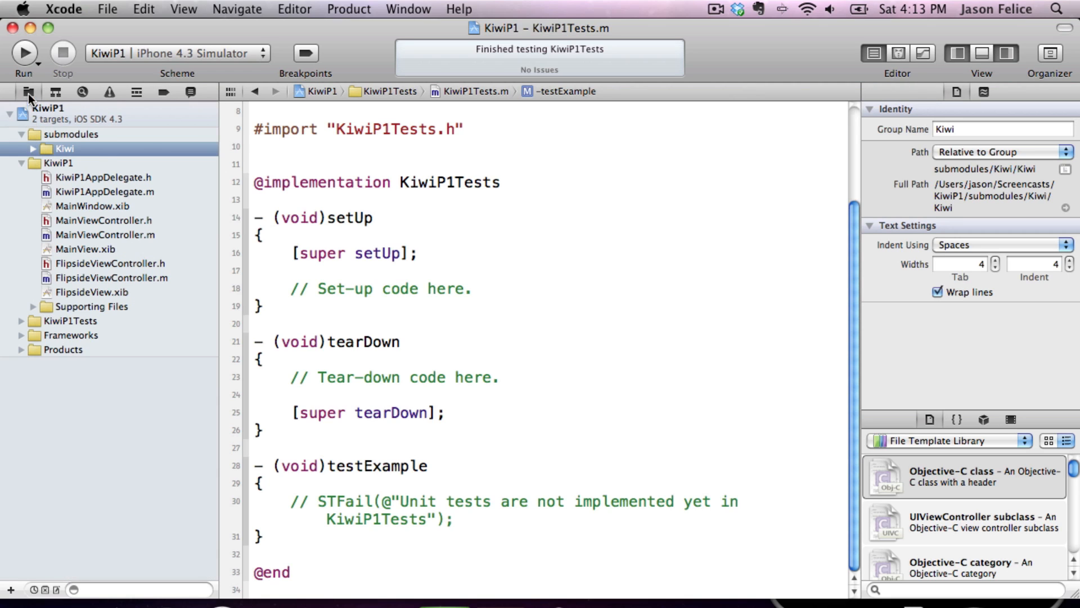
Set the KiwiP1 app target's C/C++ Compiler Version to LLVM compiler 2.0
click(48, 108)
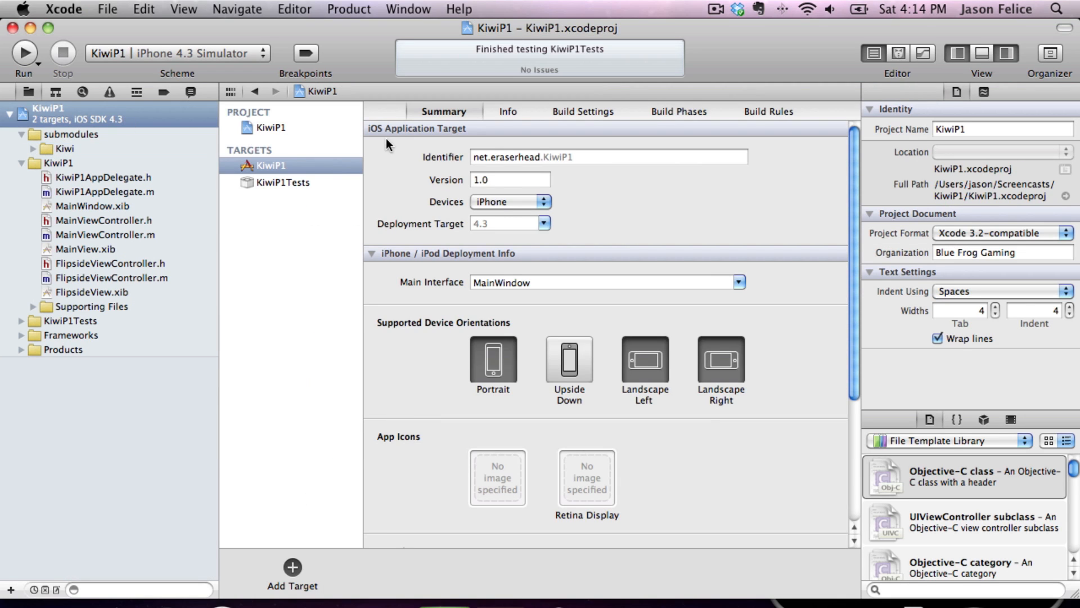
click(581, 112)
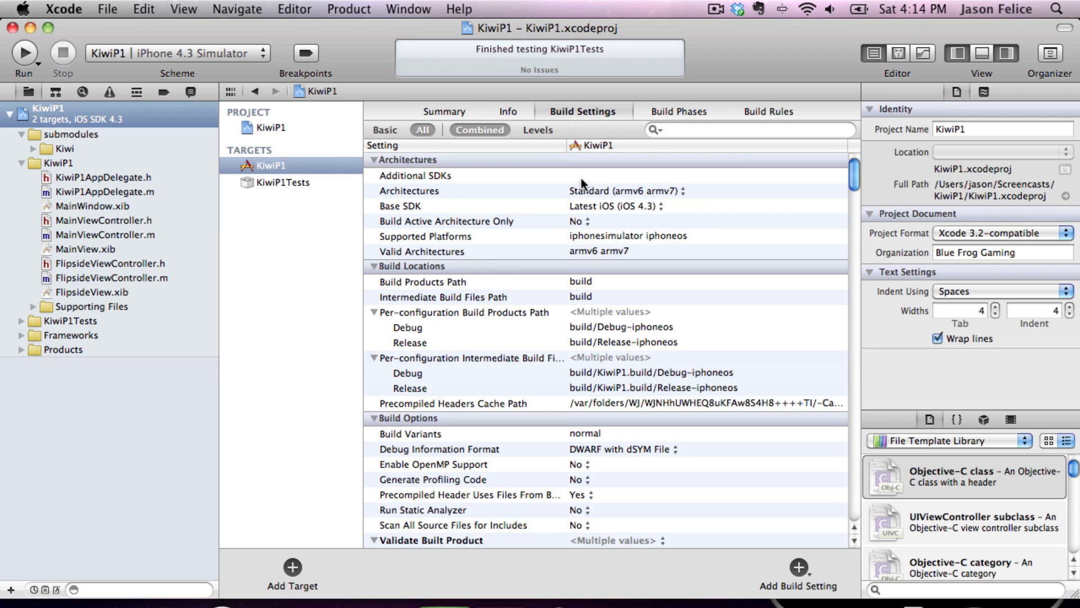
text(compiler)
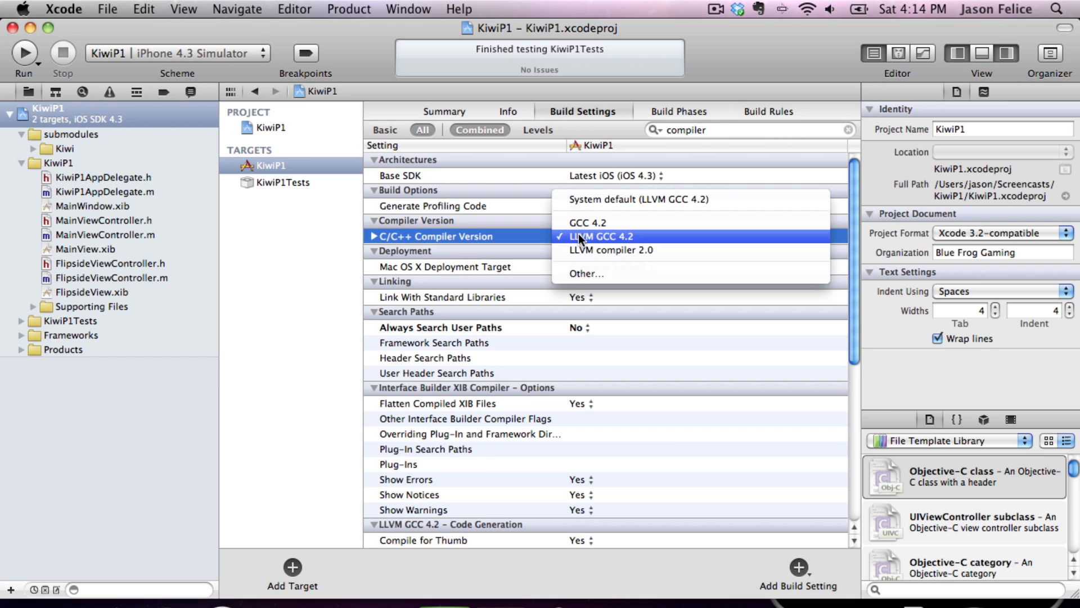
click(610, 250)
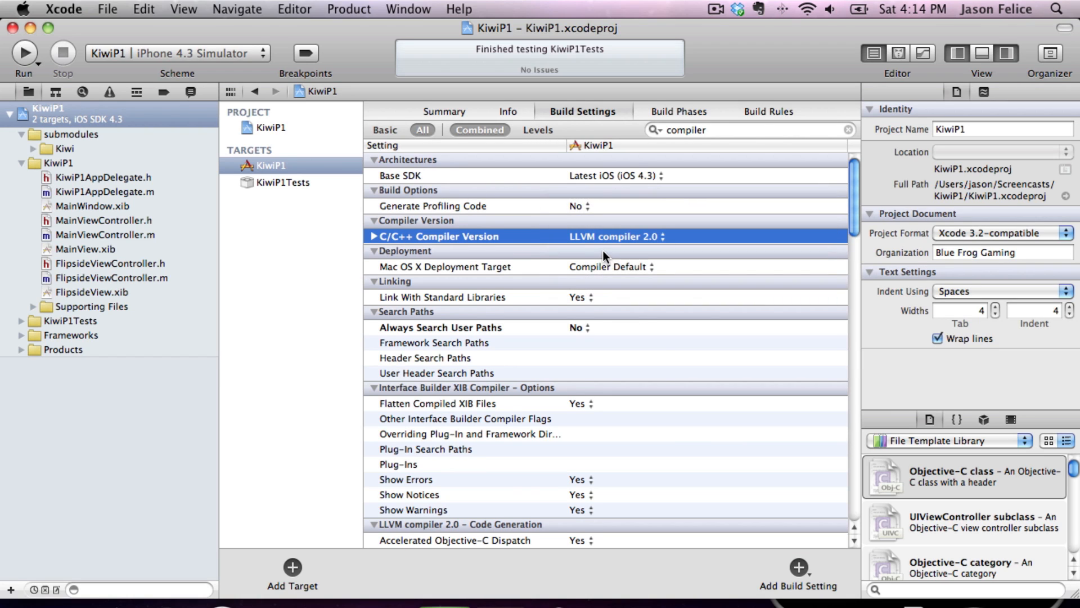
Set the KiwiP1Tests target's compiler to LLVM compiler 2.0 and review its compiler settings
click(281, 182)
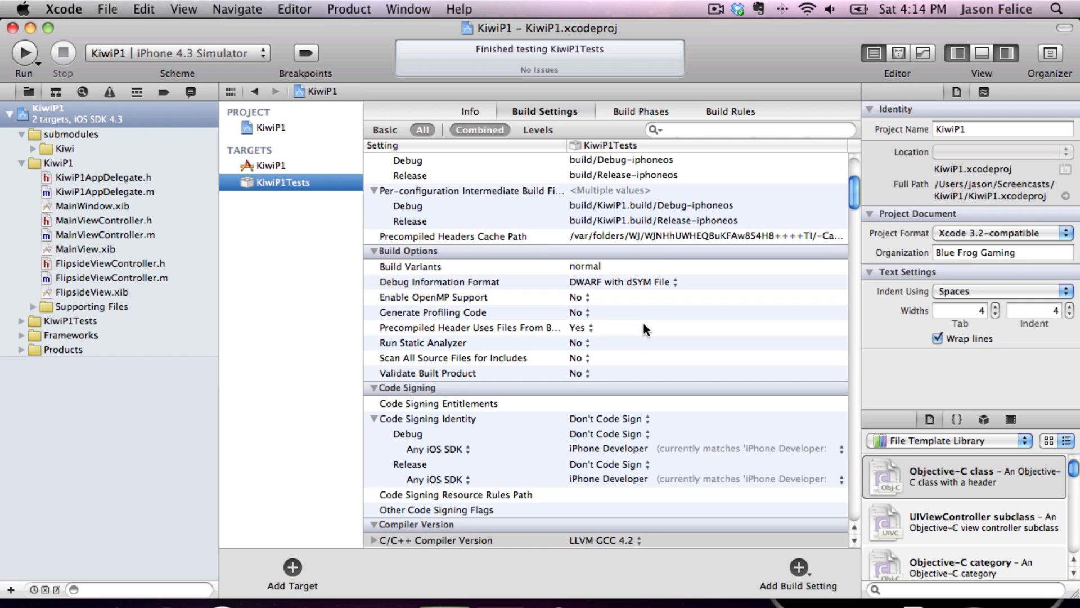
text(comp)
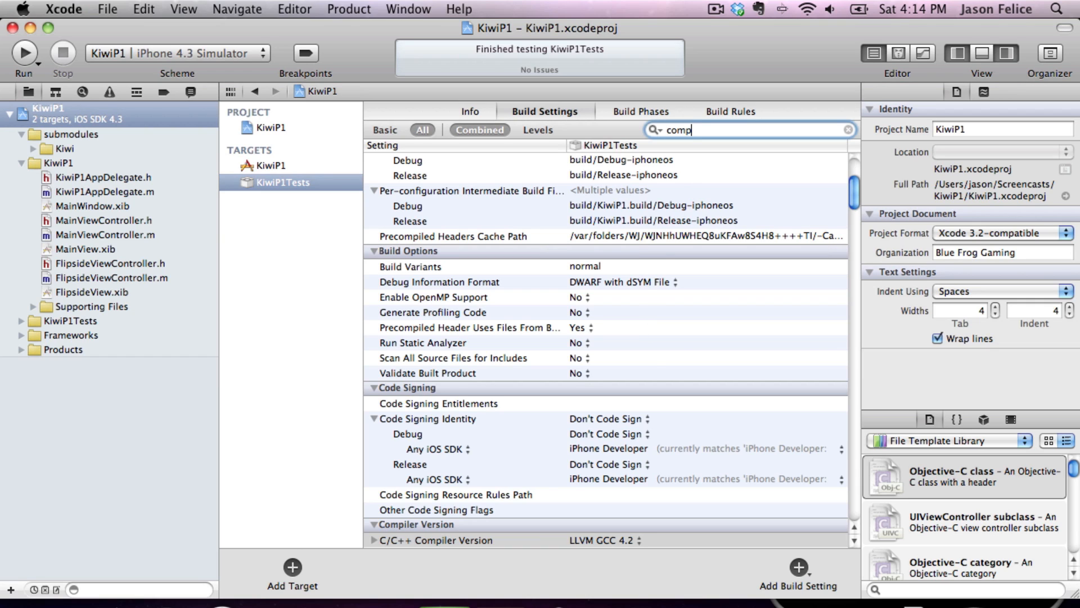
text(iler)
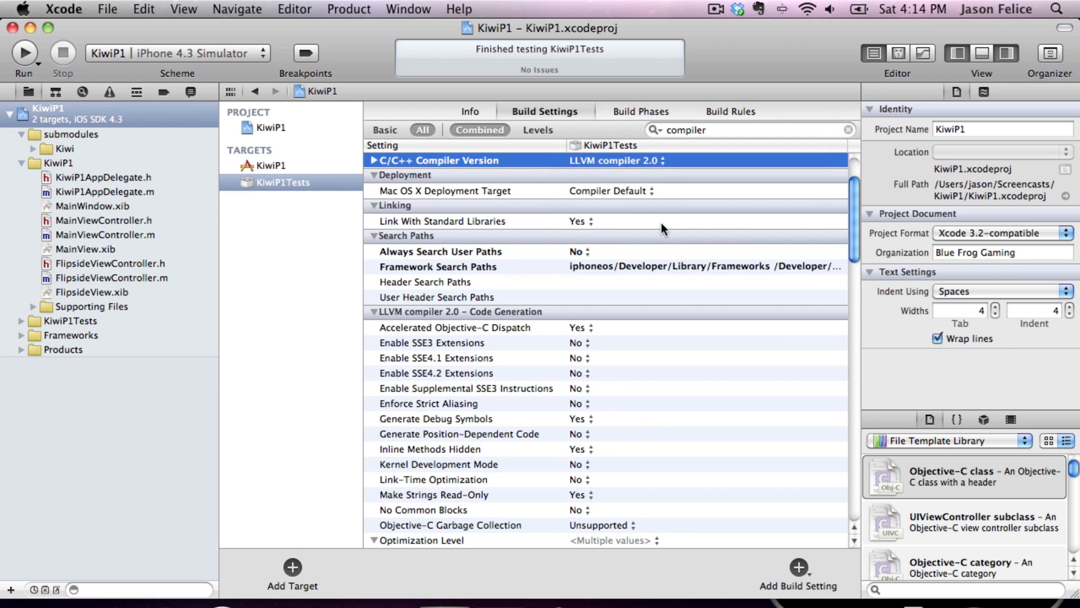
mouse_move(645, 305)
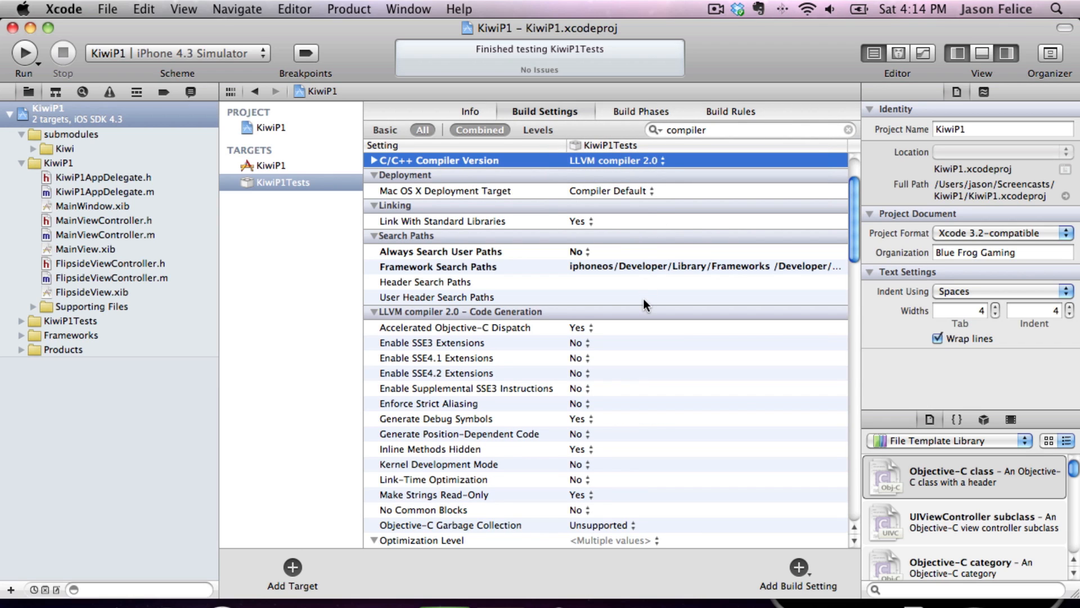
scroll(down, 3)
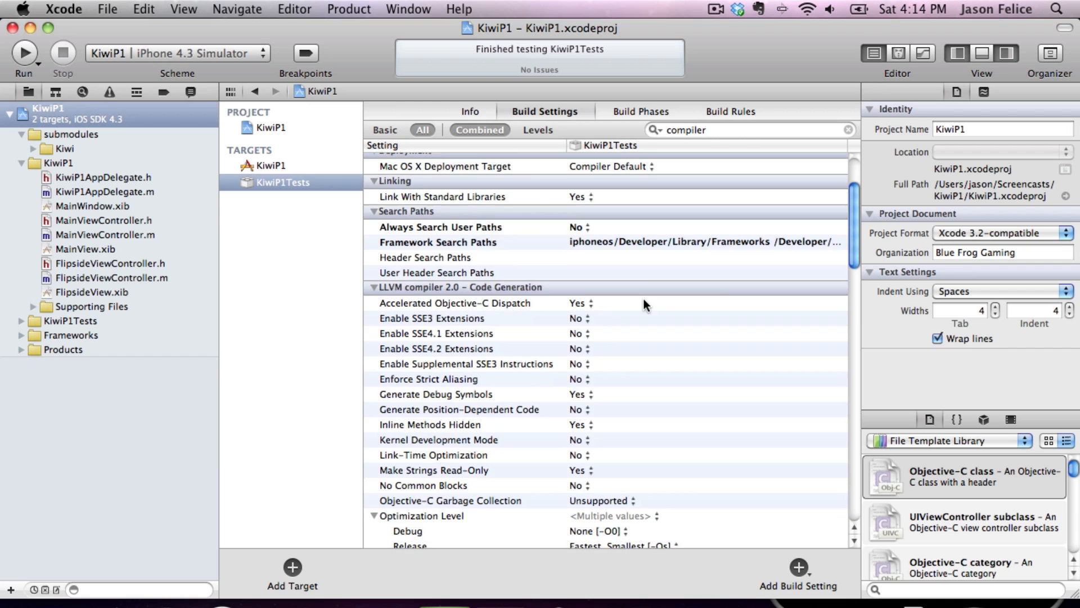
scroll(down, 3)
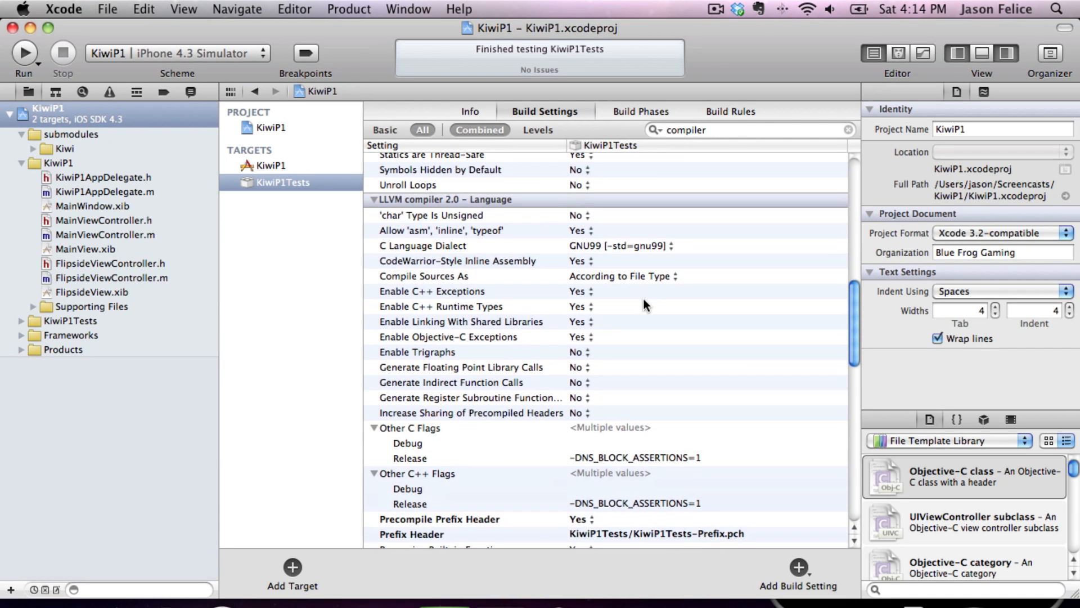
scroll(up, 3)
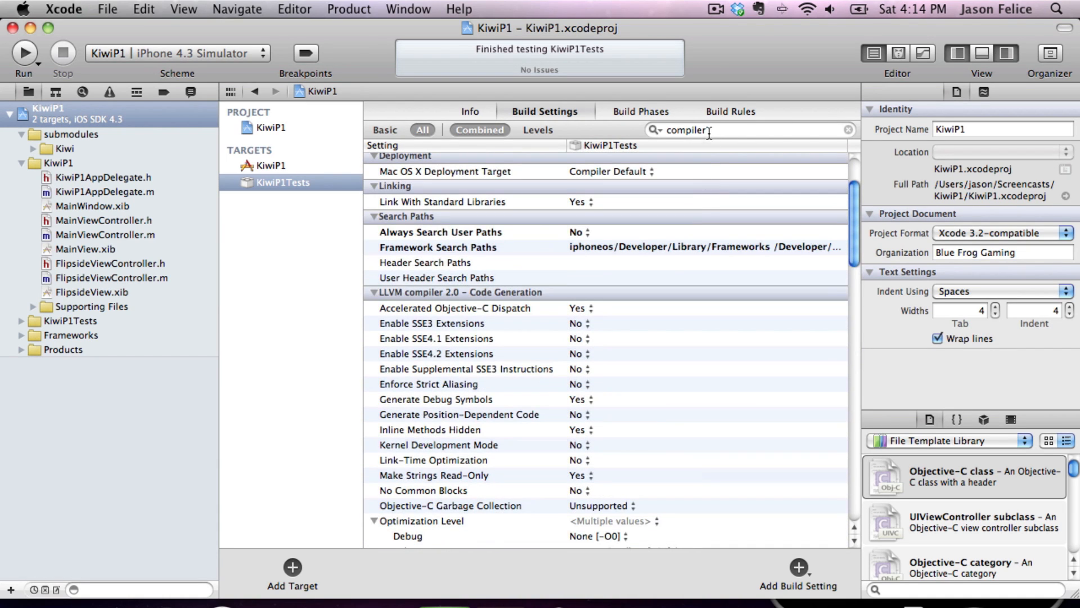
text(trea)
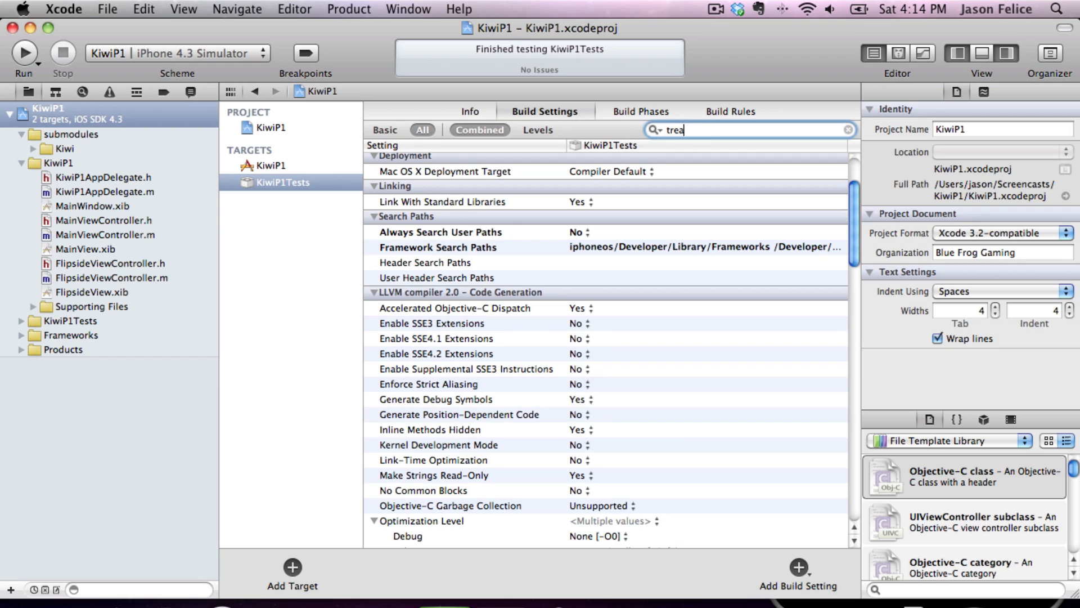
Set Treat Warnings as Errors to Yes for the KiwiP1Tests target
text(ts)
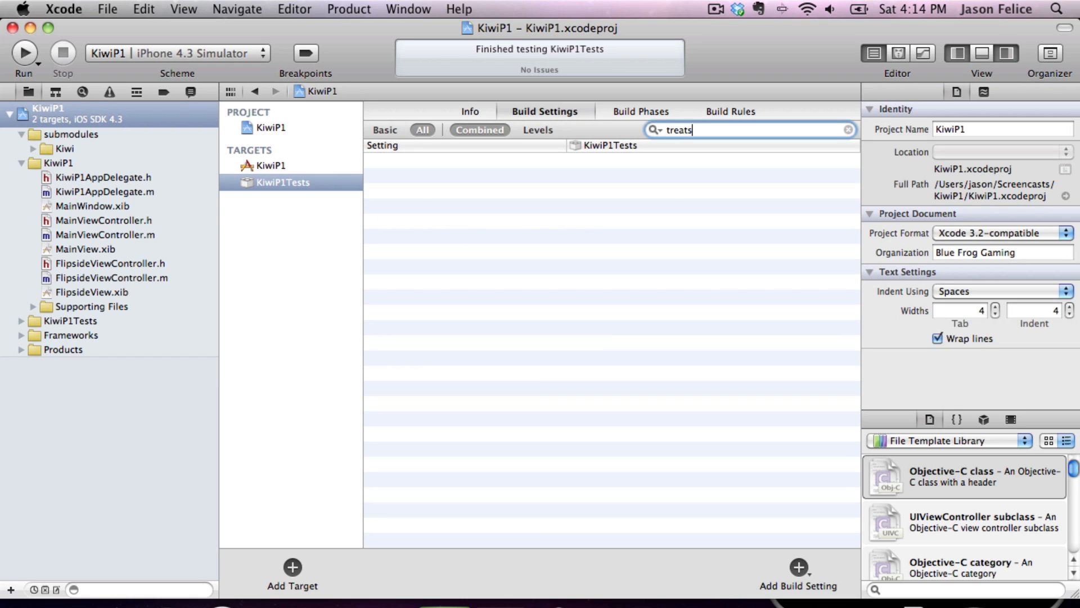
key(Backspace)
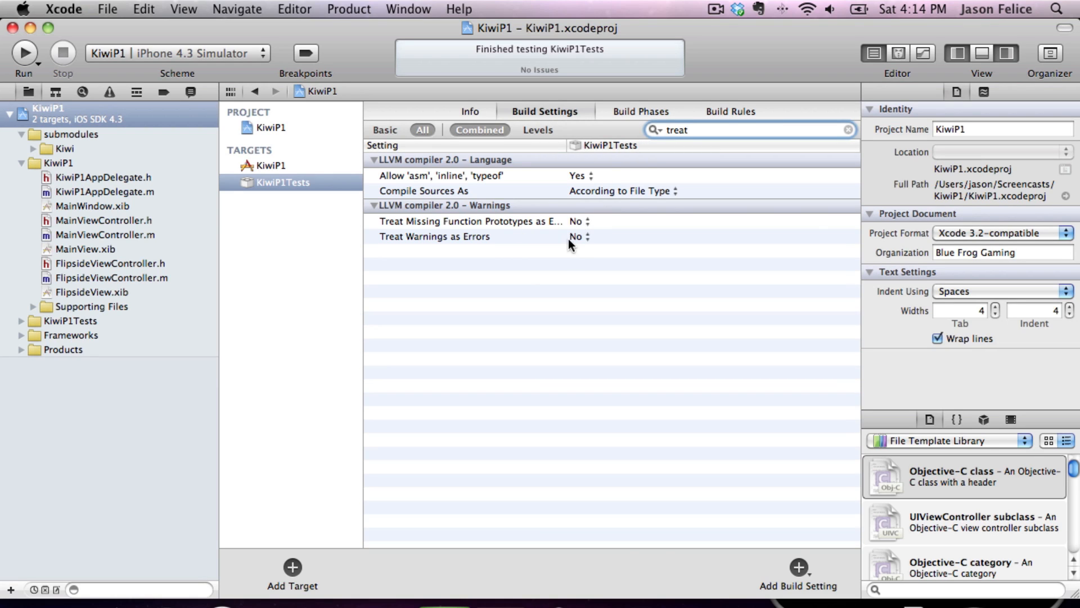
click(577, 237)
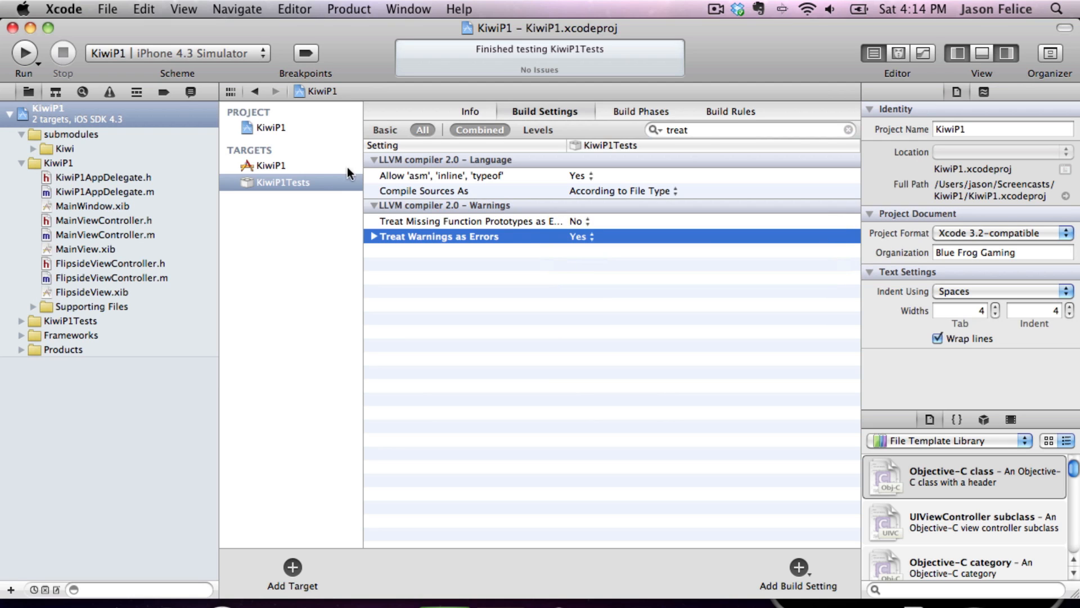
Set Treat Warnings as Errors to Yes for the KiwiP1 target and start a build
click(269, 165)
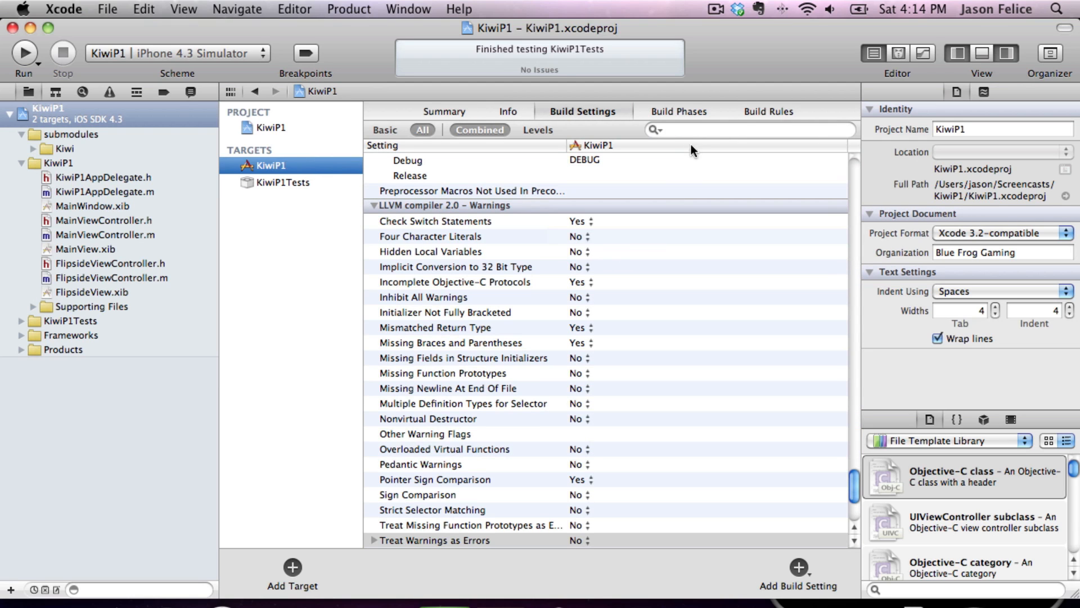
text(treat)
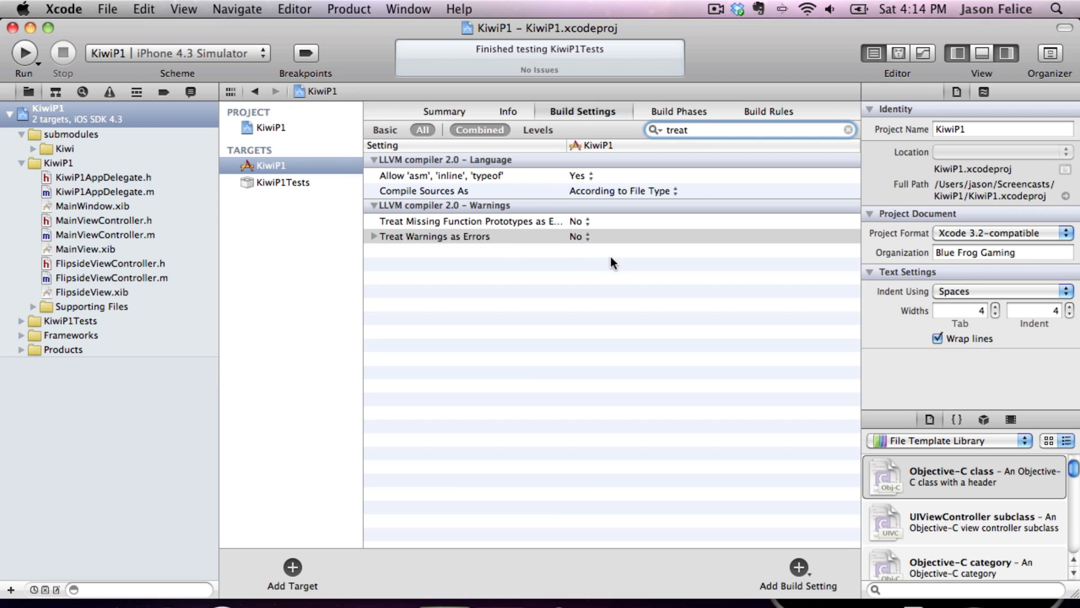
click(580, 236)
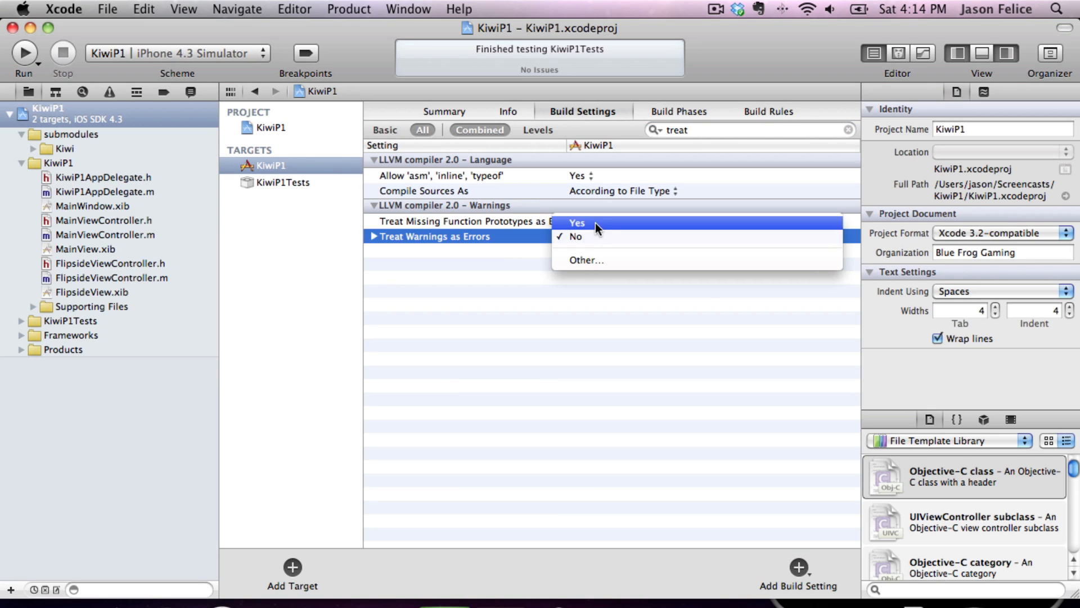
click(576, 223)
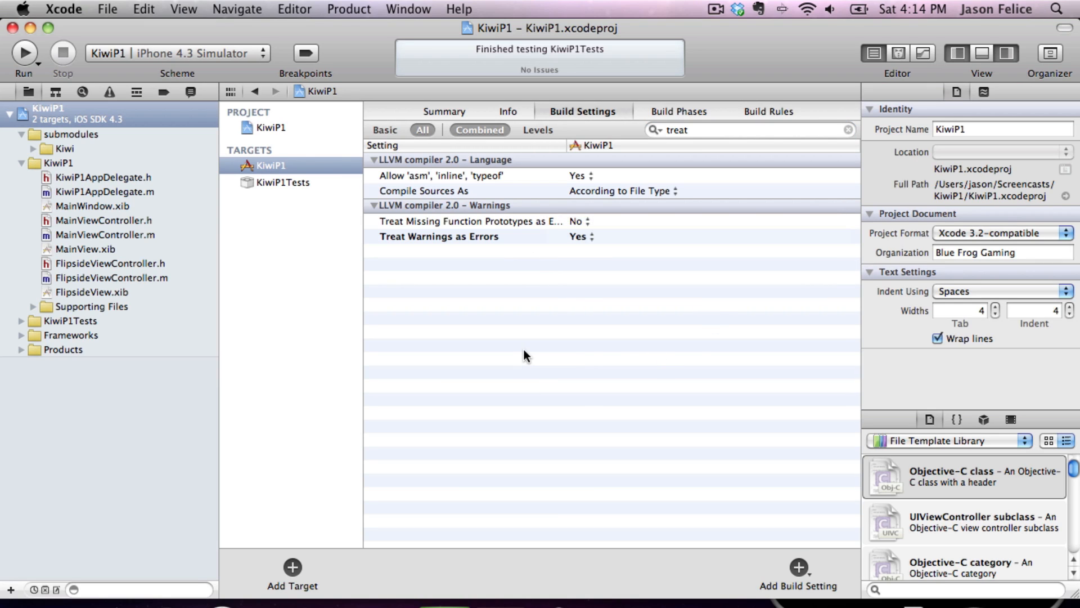
click(22, 53)
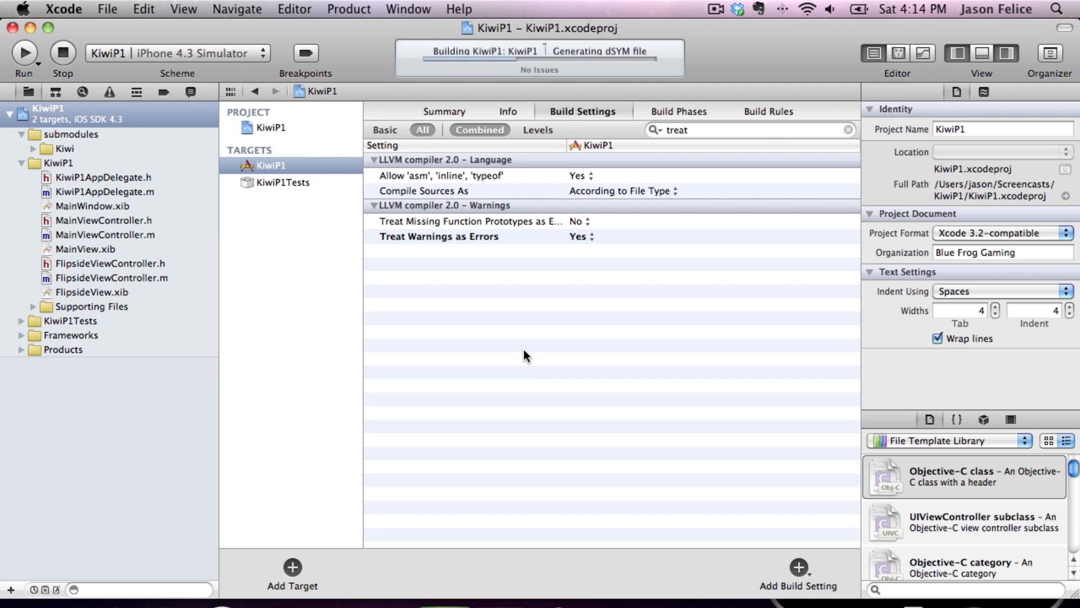
click(23, 53)
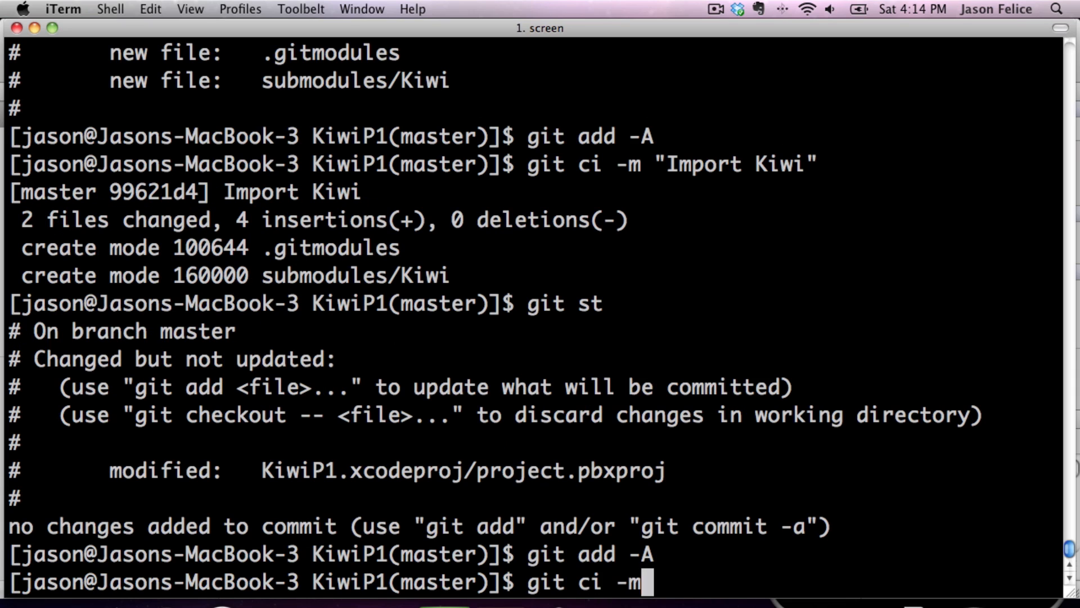
Commit the staged changes with message "Build Kiwi sources, set compiler options"
text("Build Kiwi soru)
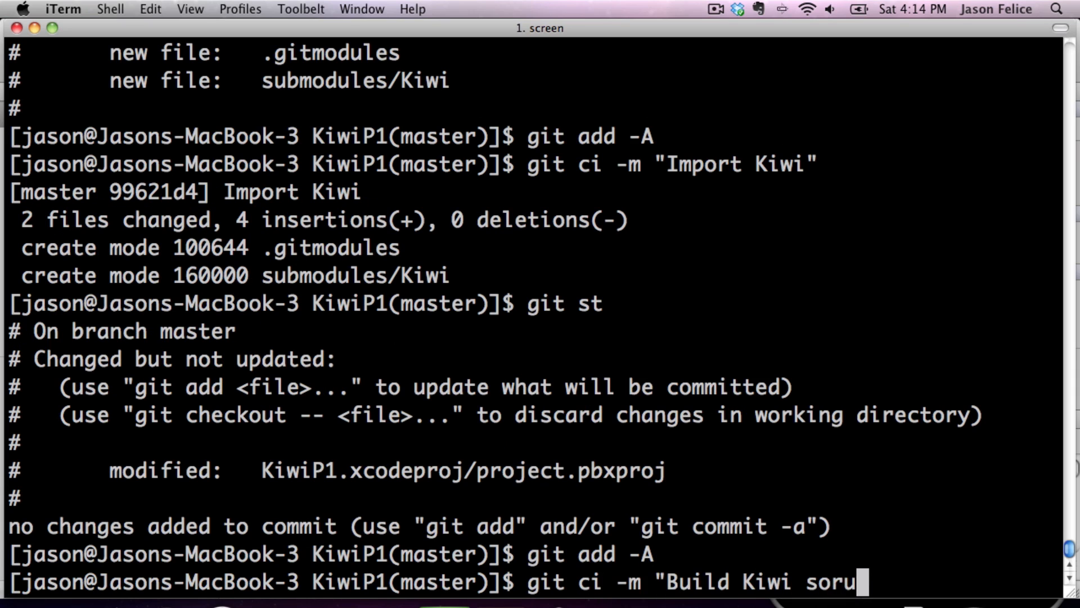
text(rces, set compiler optio)
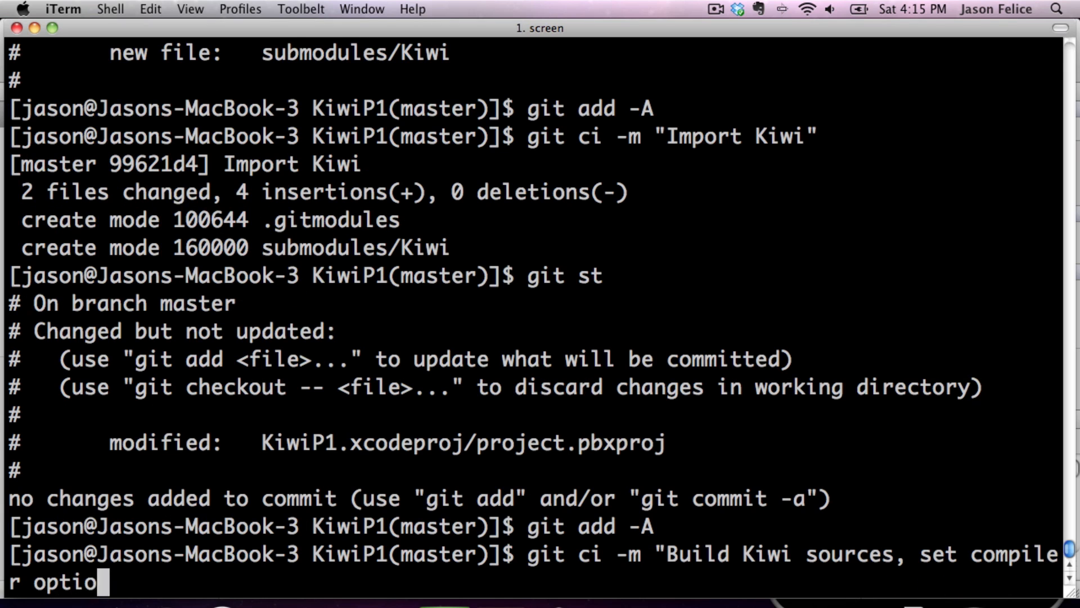
key(Return)
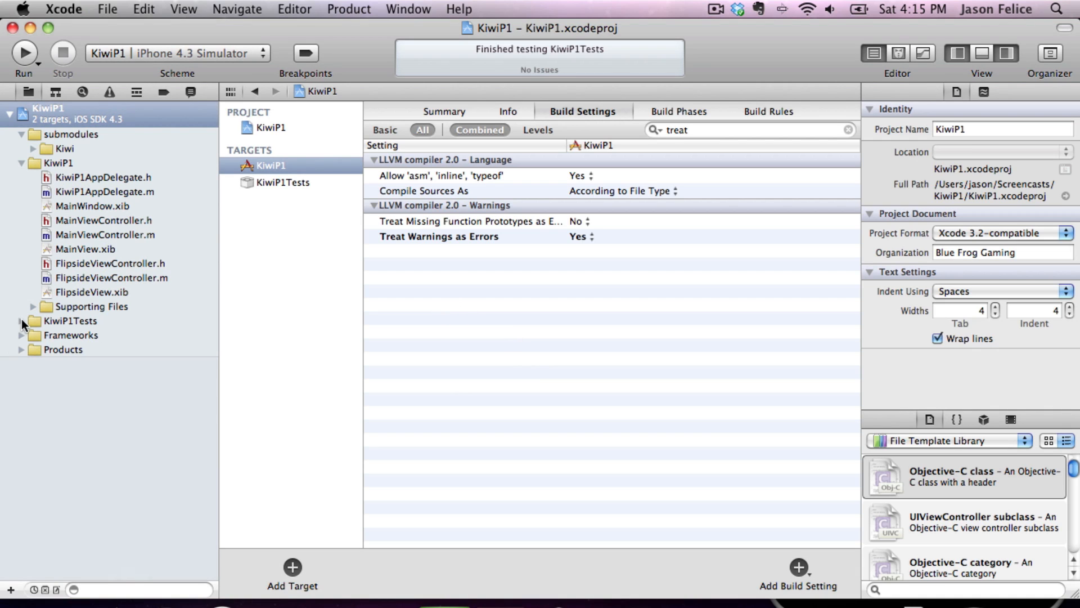
Delete KiwiP1Tests.h/.m, select the KiwiP1 group and filter file templates by 'Kiwi'
click(23, 321)
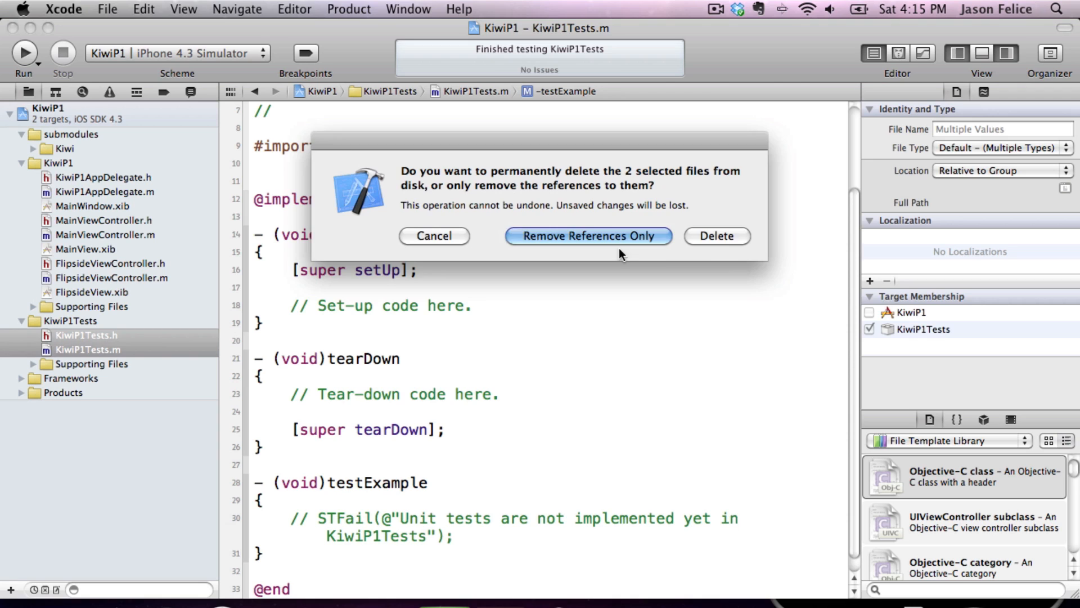
click(588, 235)
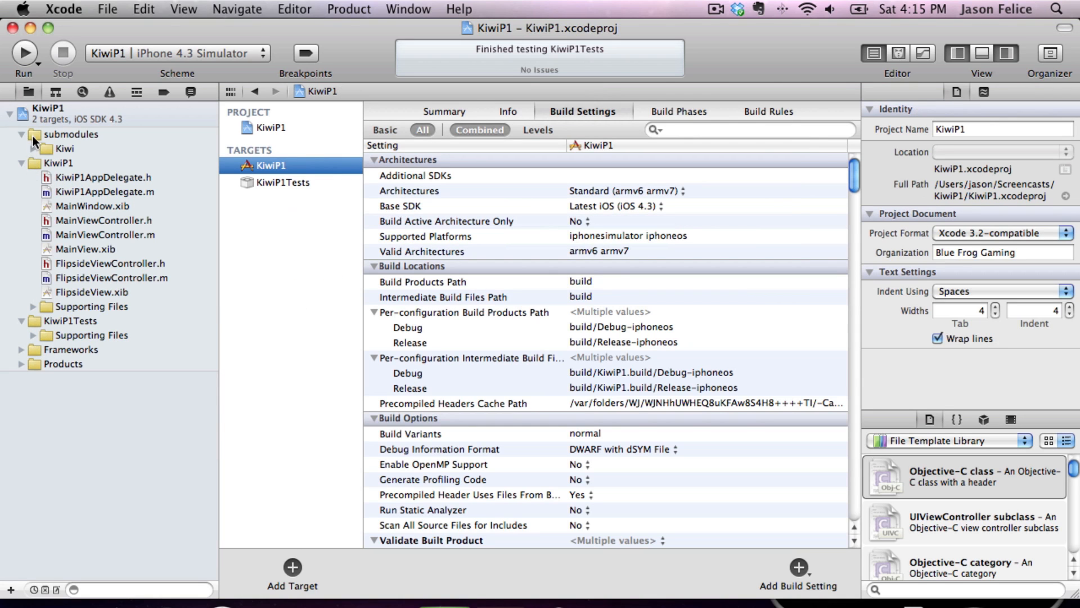
click(58, 162)
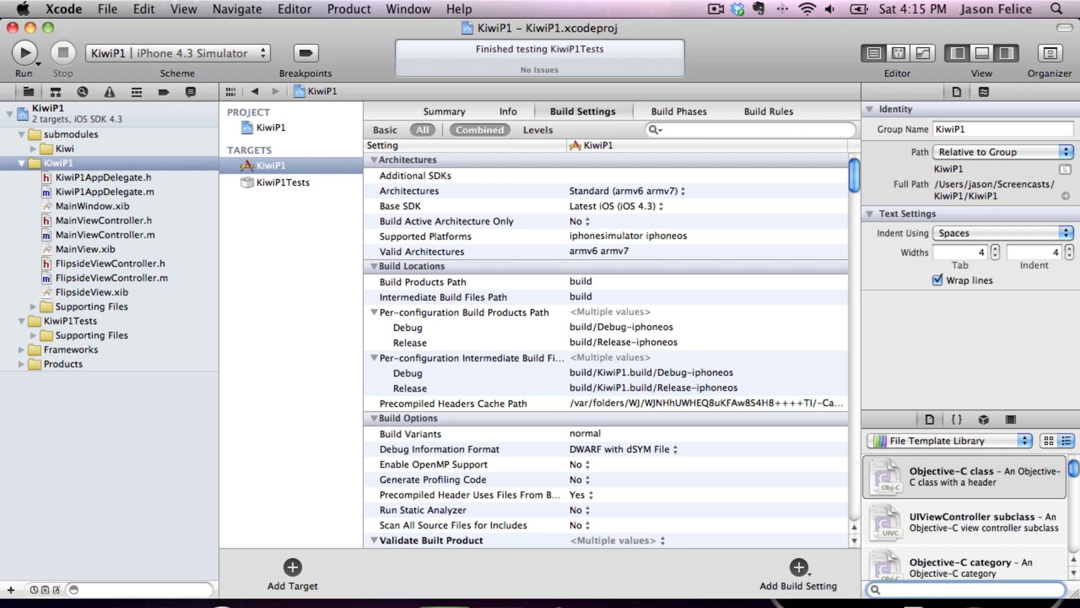
text(Kiwi)
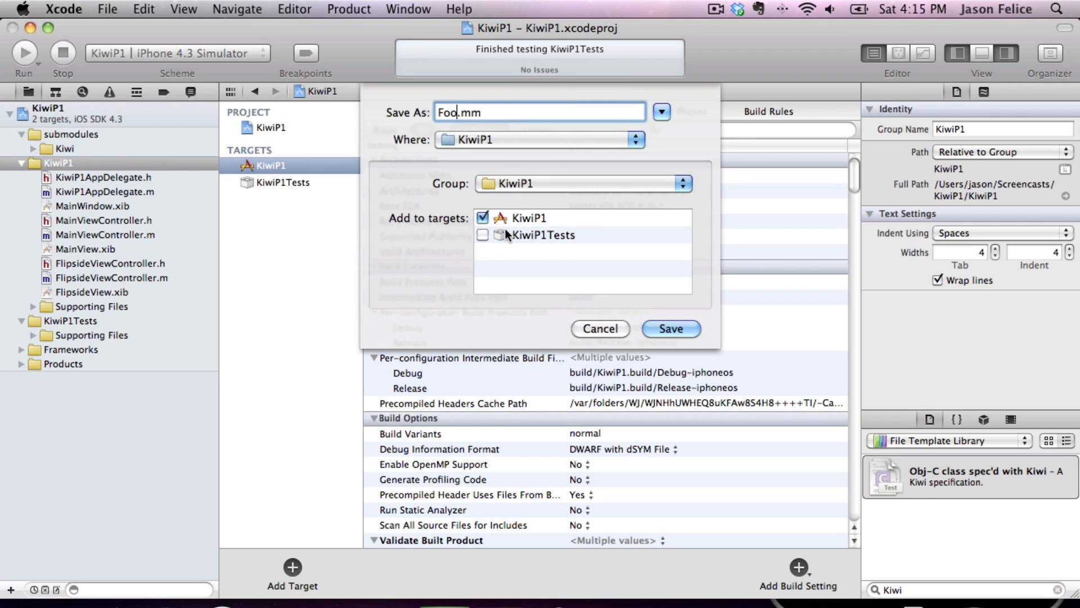
Save Foo.mm from the Kiwi spec template into both targets and open FooSpec.mm
click(483, 235)
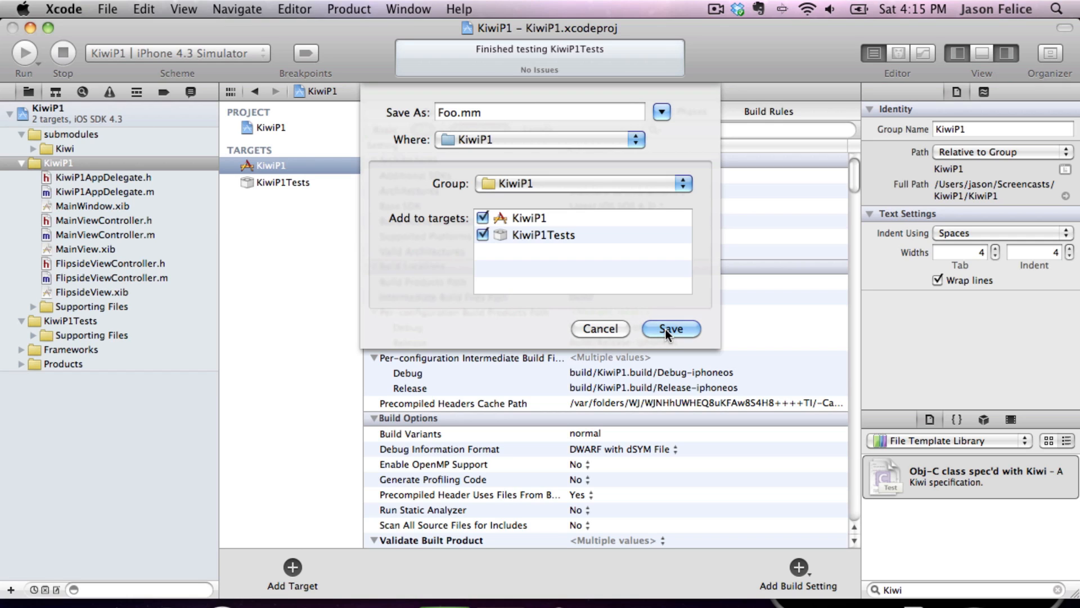
click(670, 327)
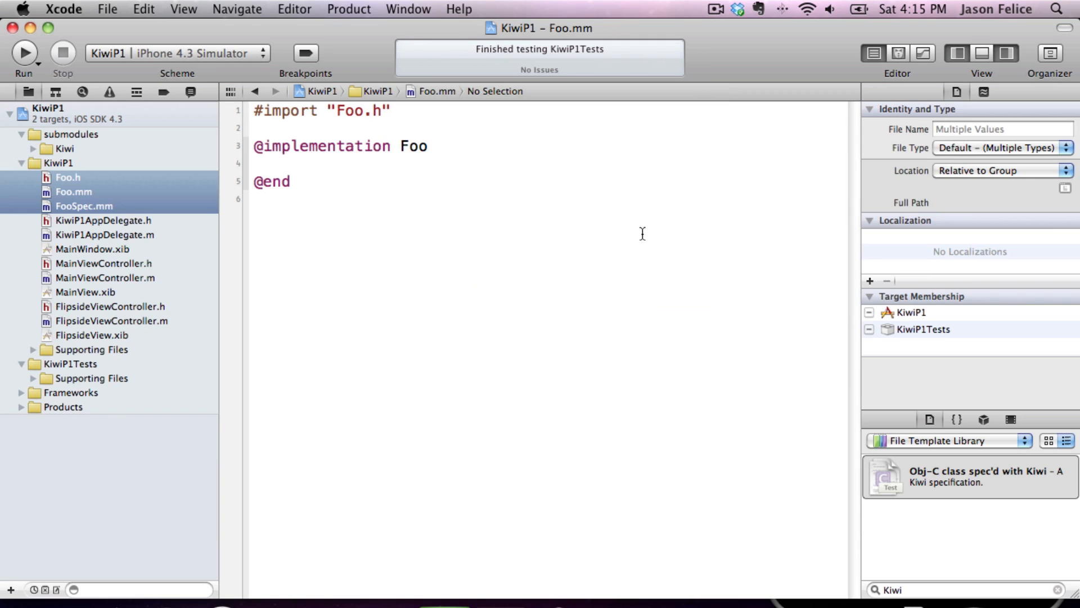
mouse_move(81, 219)
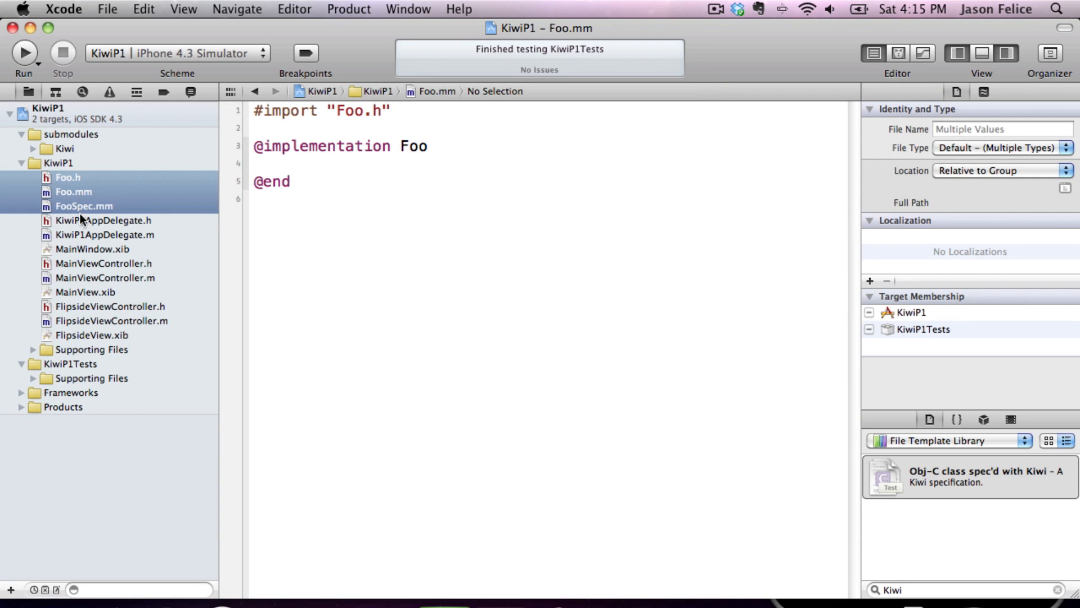
click(83, 205)
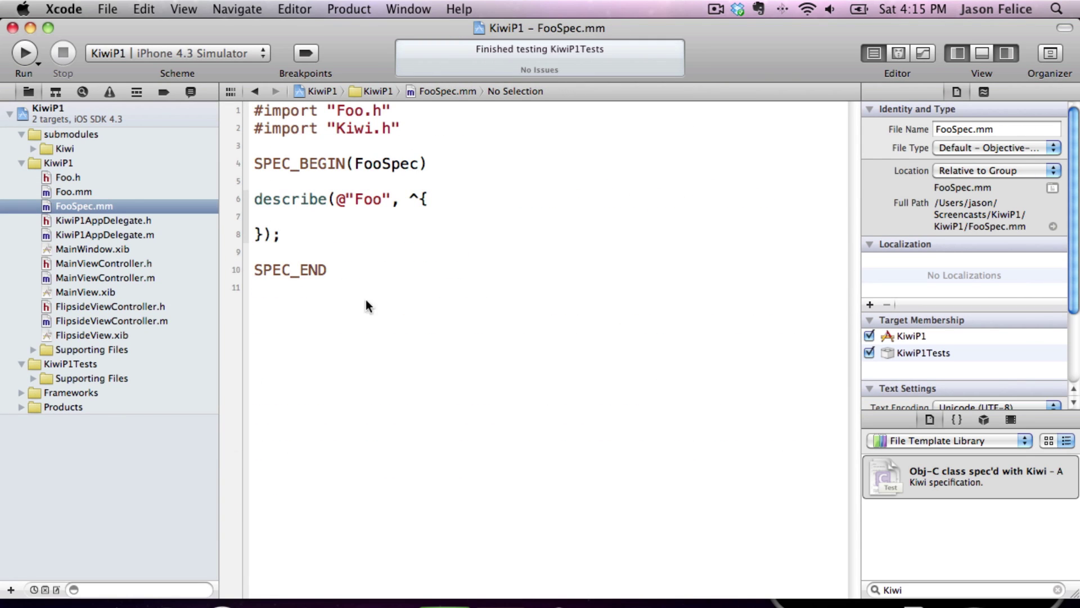
mouse_move(871, 363)
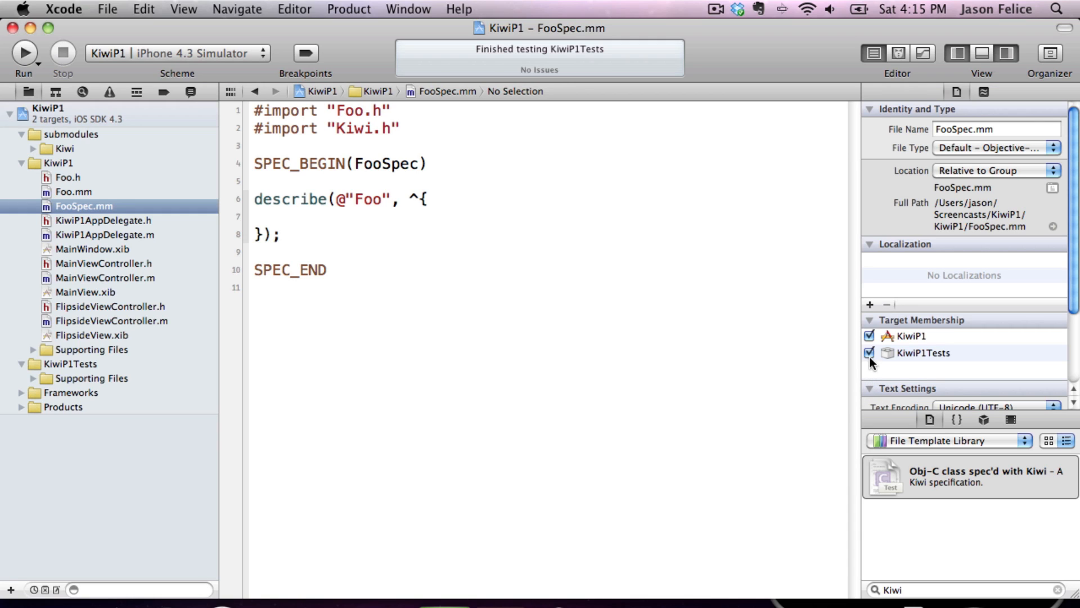
Limit FooSpec.mm to KiwiP1Tests and Foo.mm to KiwiP1, then rerun the tests
click(869, 336)
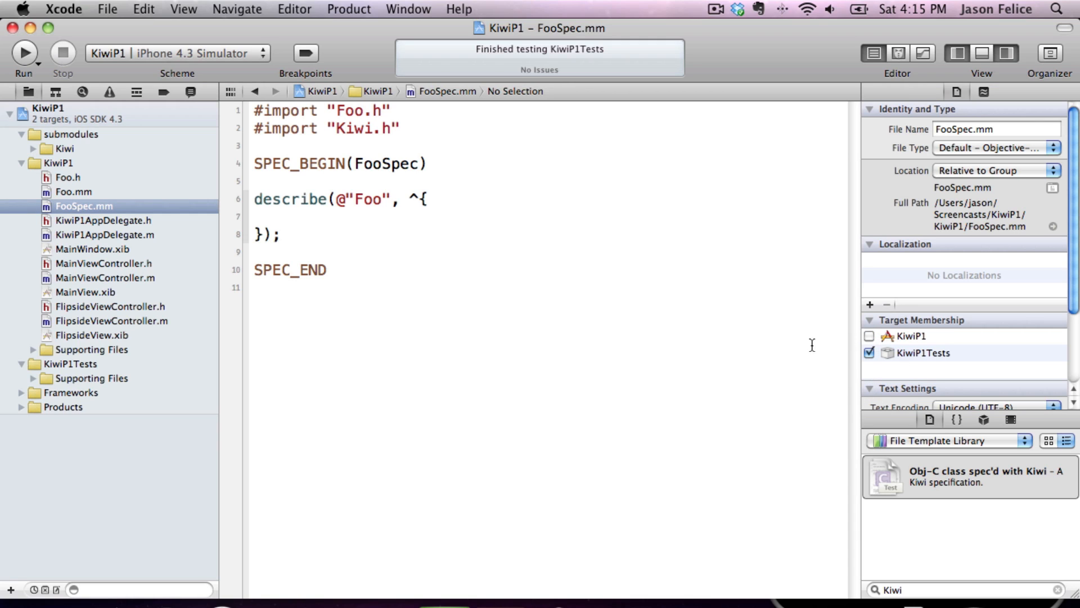
click(74, 191)
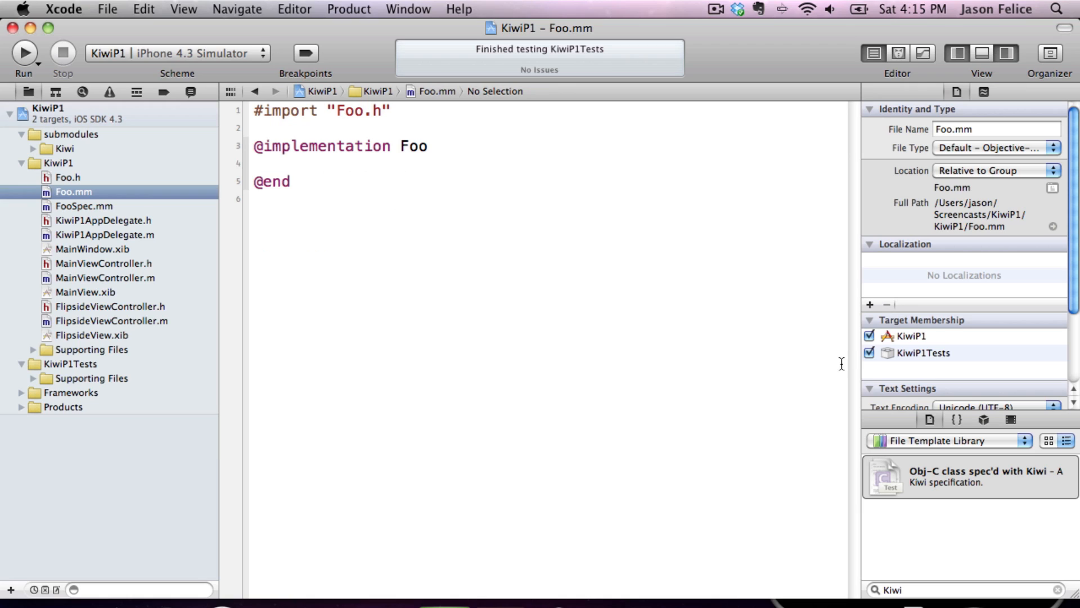
click(868, 352)
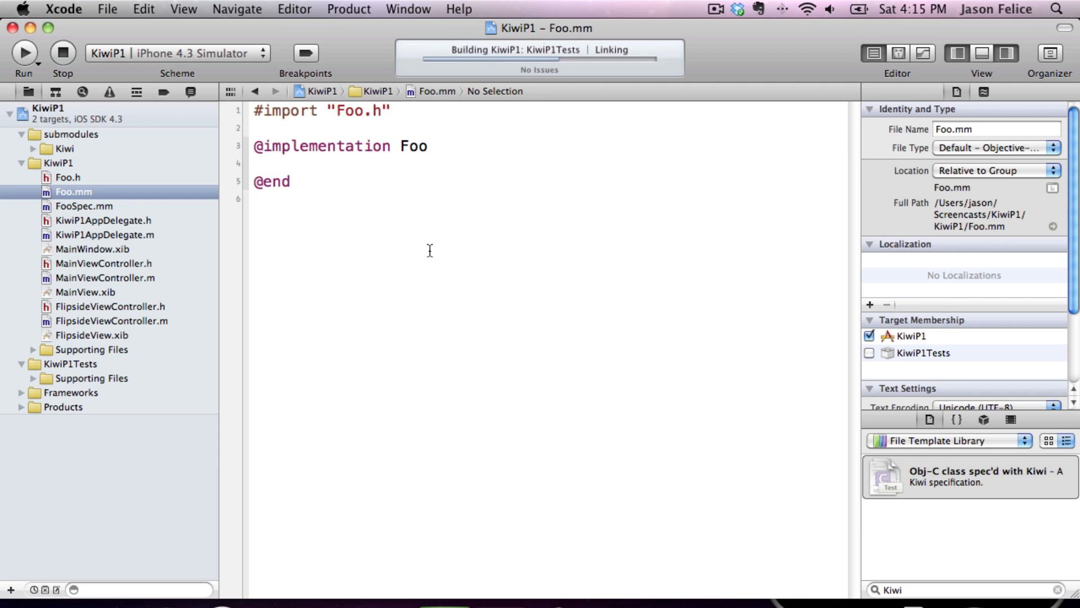
click(22, 53)
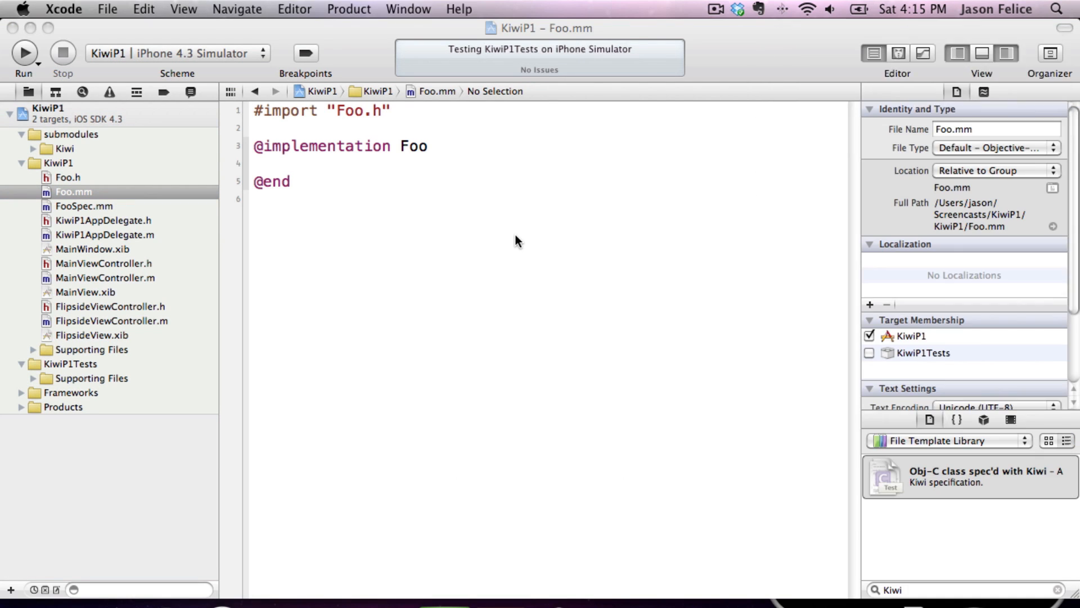
click(84, 206)
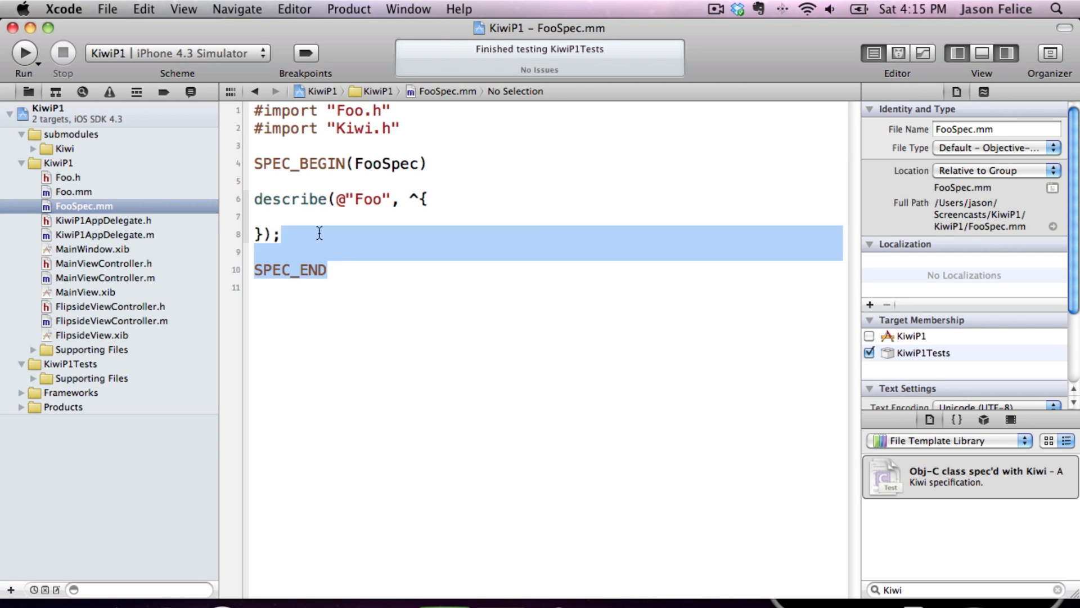
Add an it(@"should start with a bar of 42") example to the describe block
click(402, 269)
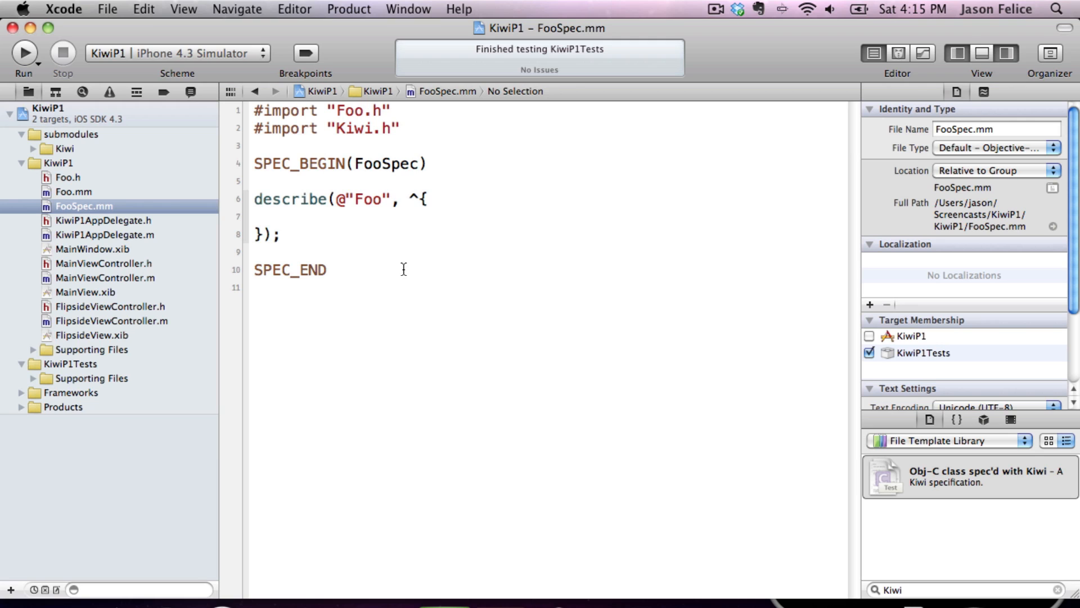
key(Return)
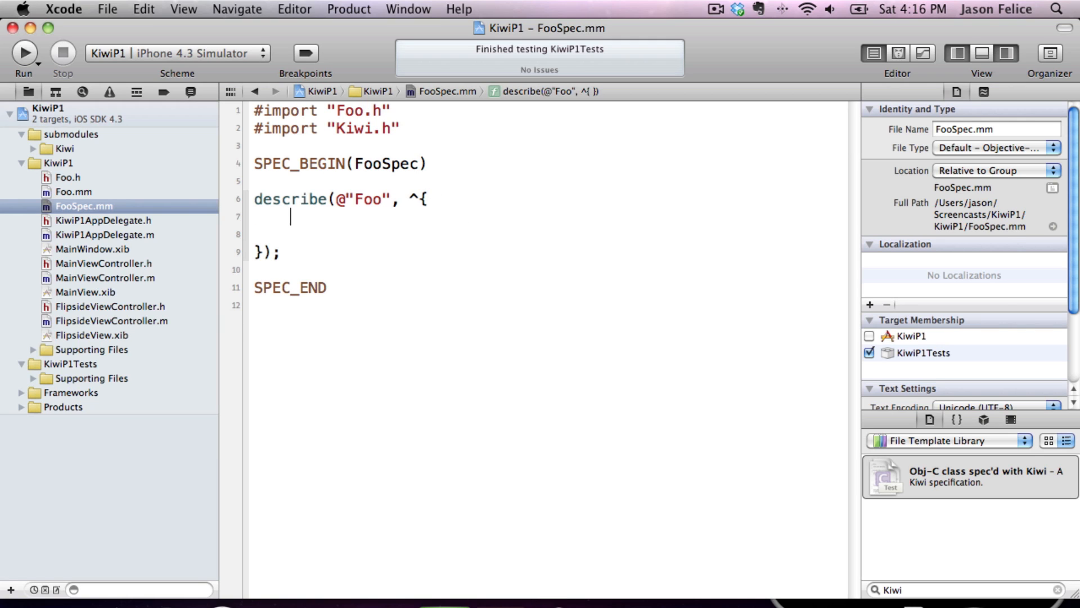
text(it(@")
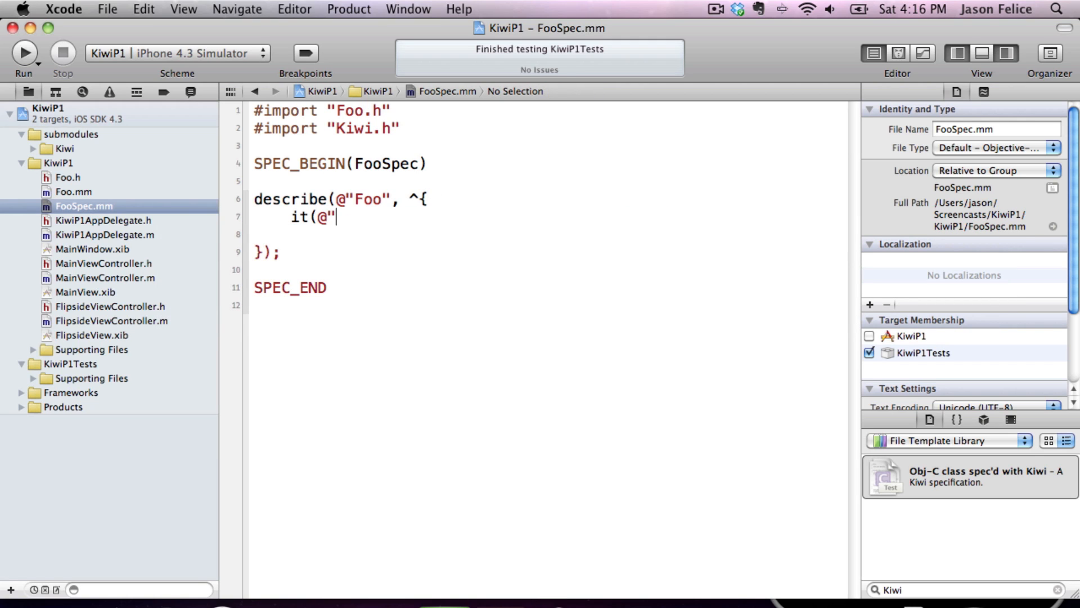
text(should)
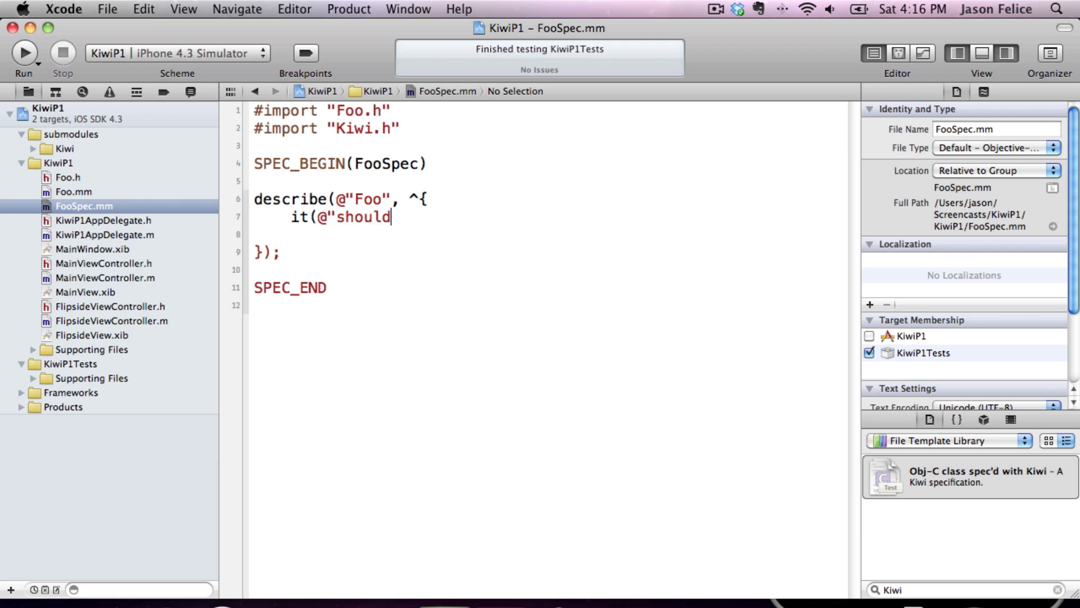
text(start with)
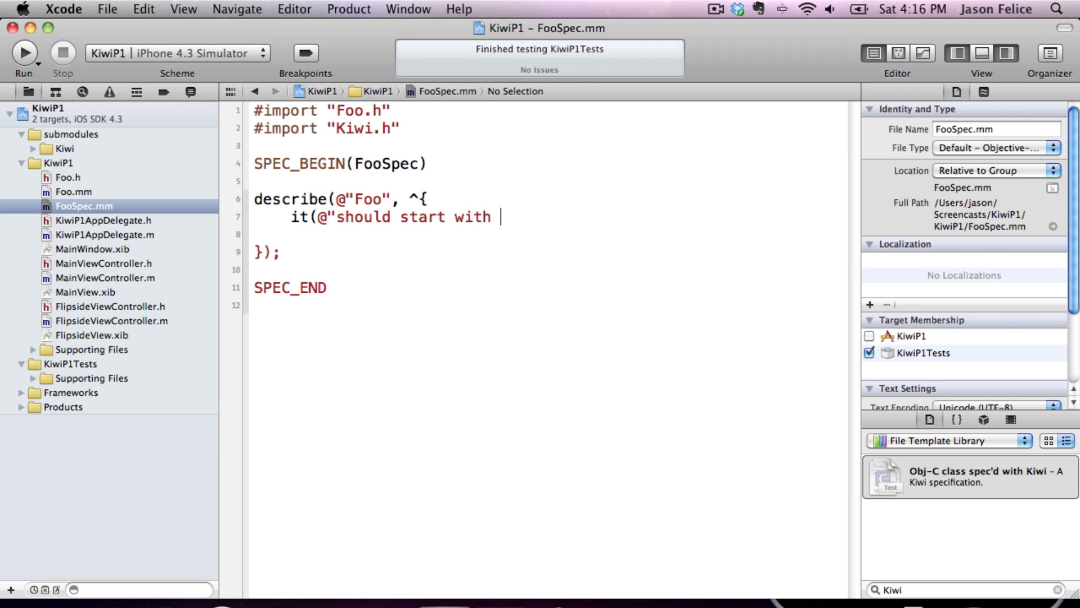
text(a bar of 42", ^{)
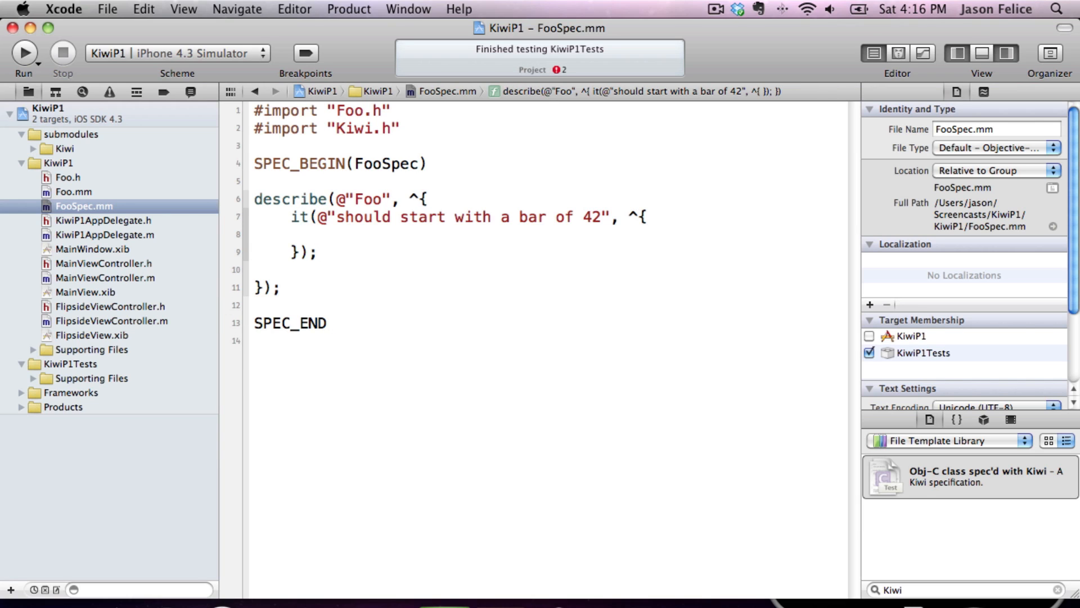
Allocate a Foo and assert theValue(foo.bar) equals 42, revealing the missing 'bar' error
text(Foo *foo)
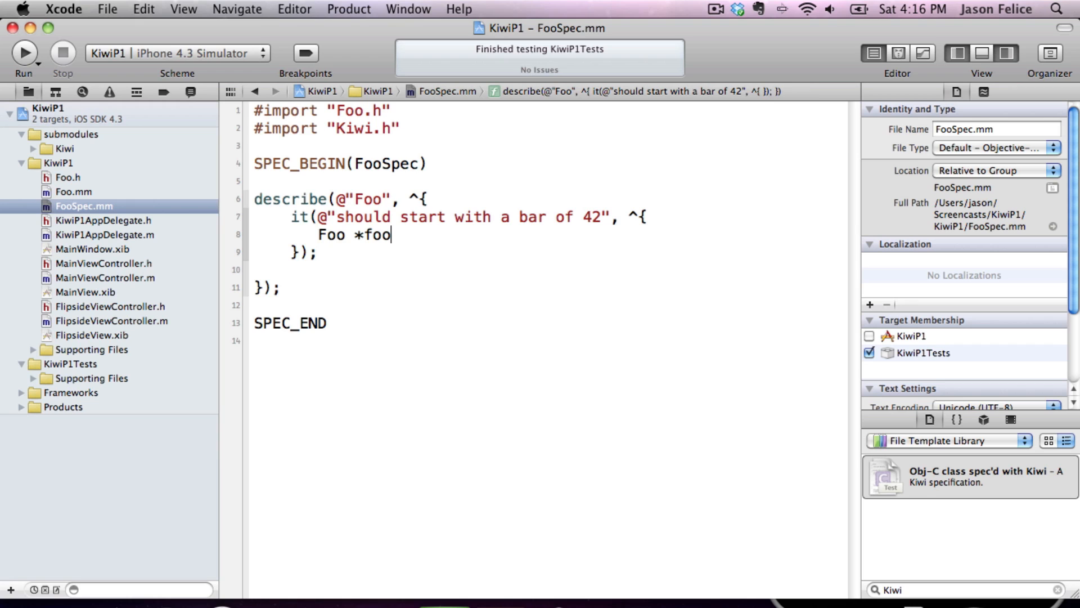
text(= [Foo al)
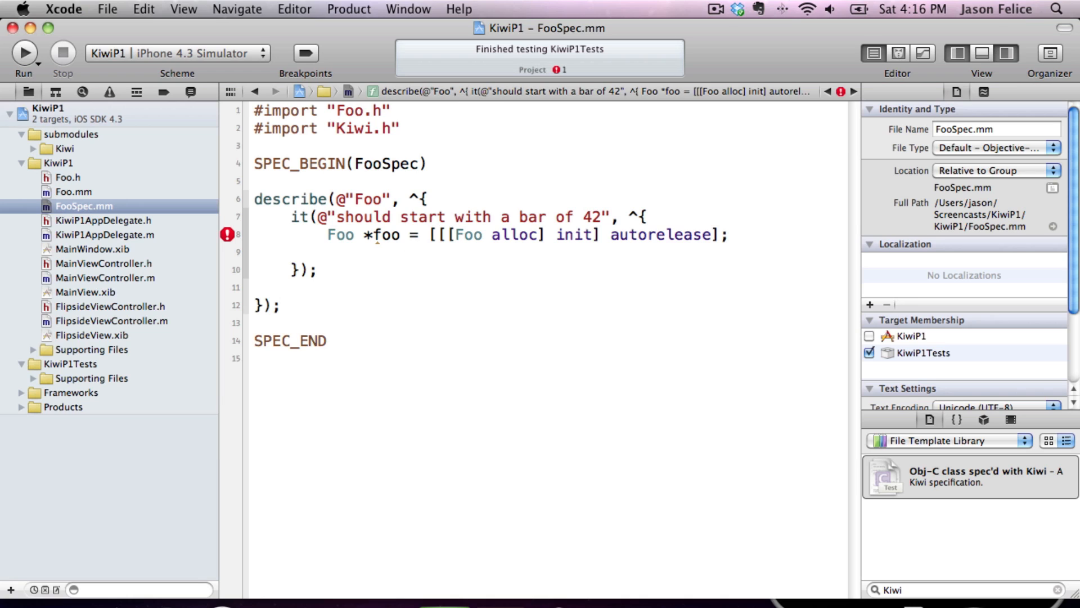
text([th)
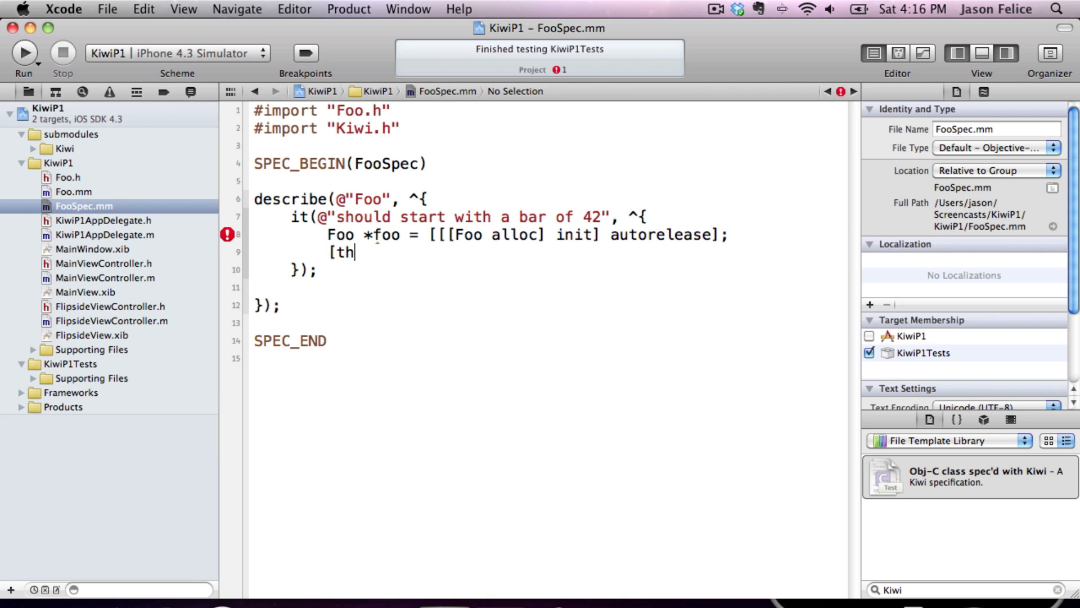
text(eValue(foo.bar) should] equal:theVal)
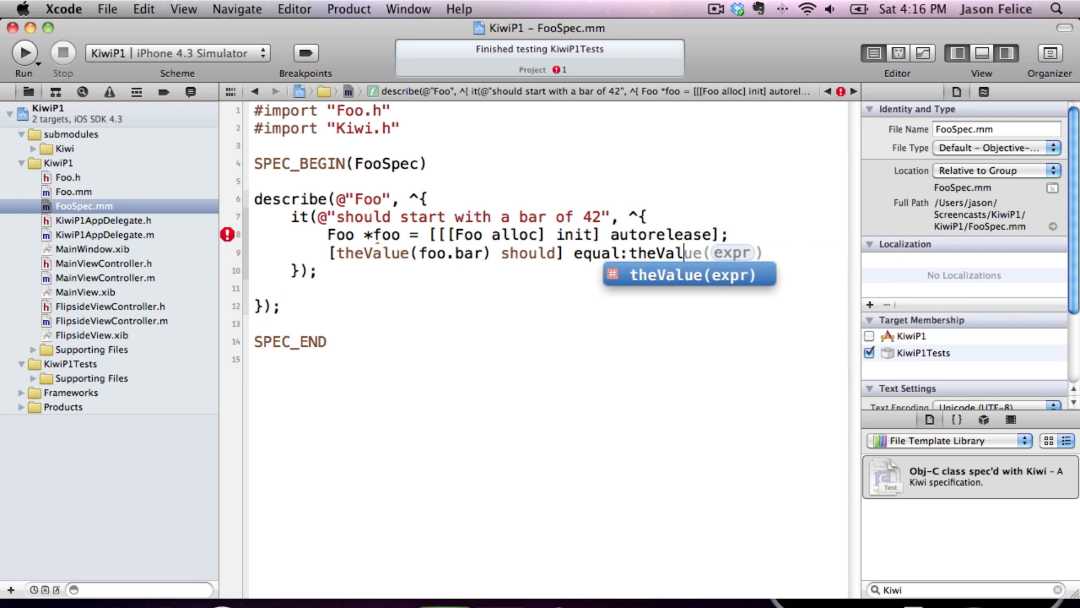
text(42)];)
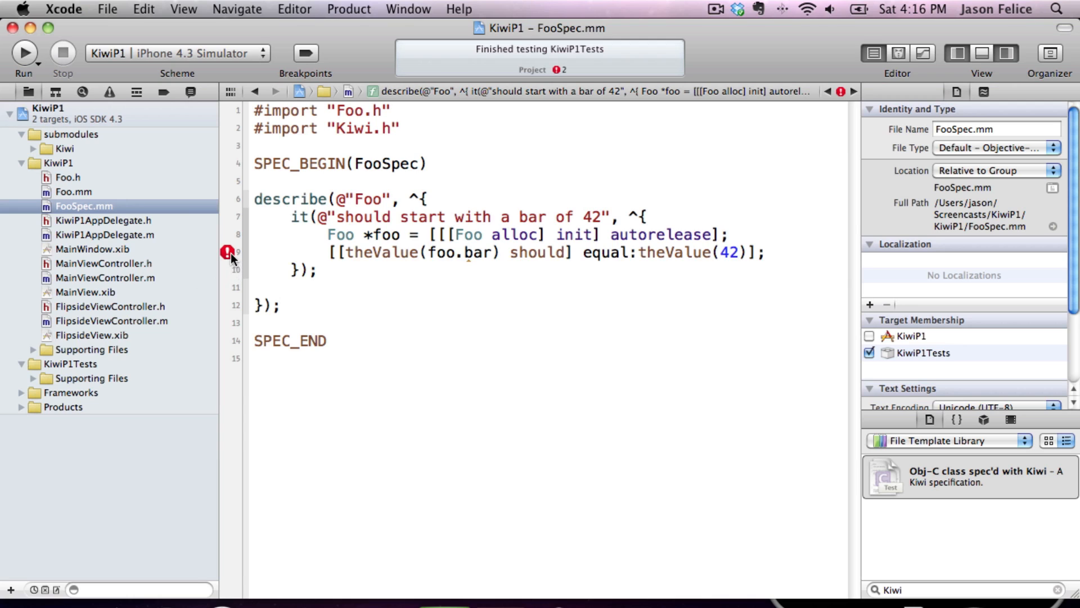
click(227, 252)
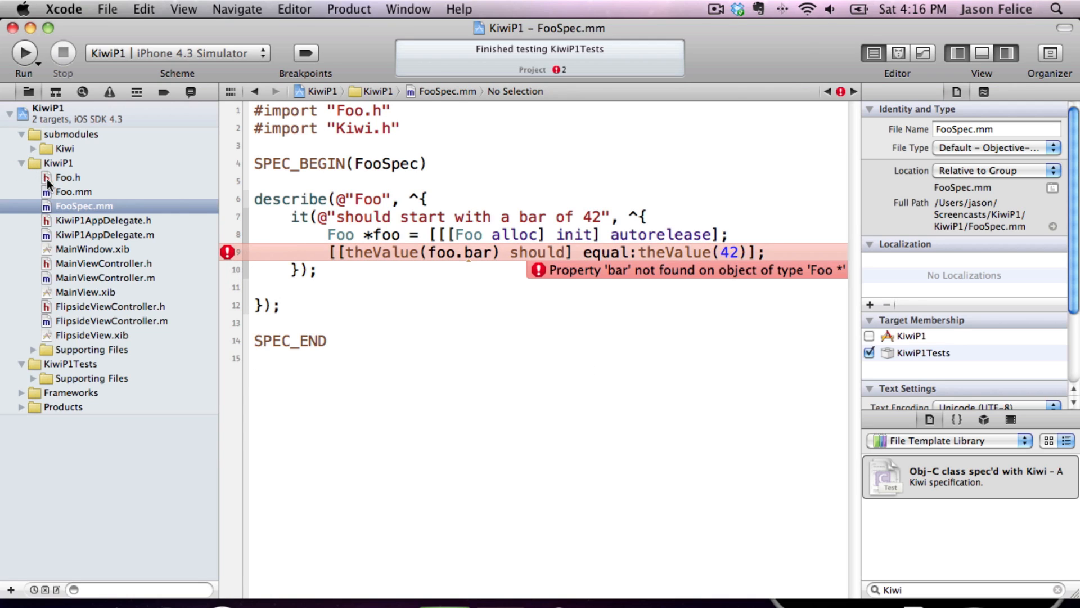
click(67, 176)
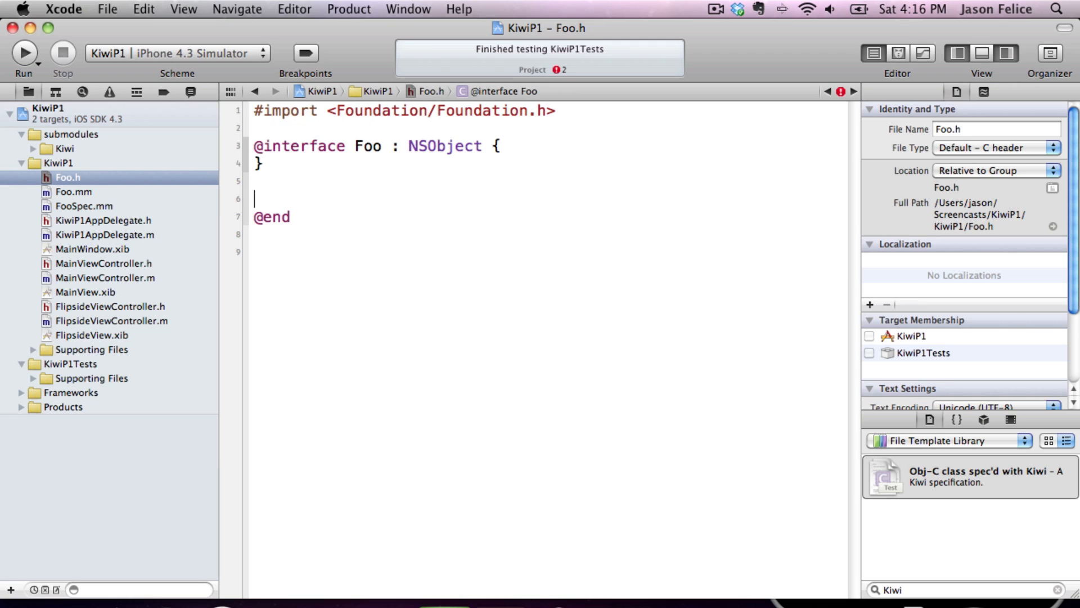
text(@property (readonly, assi)
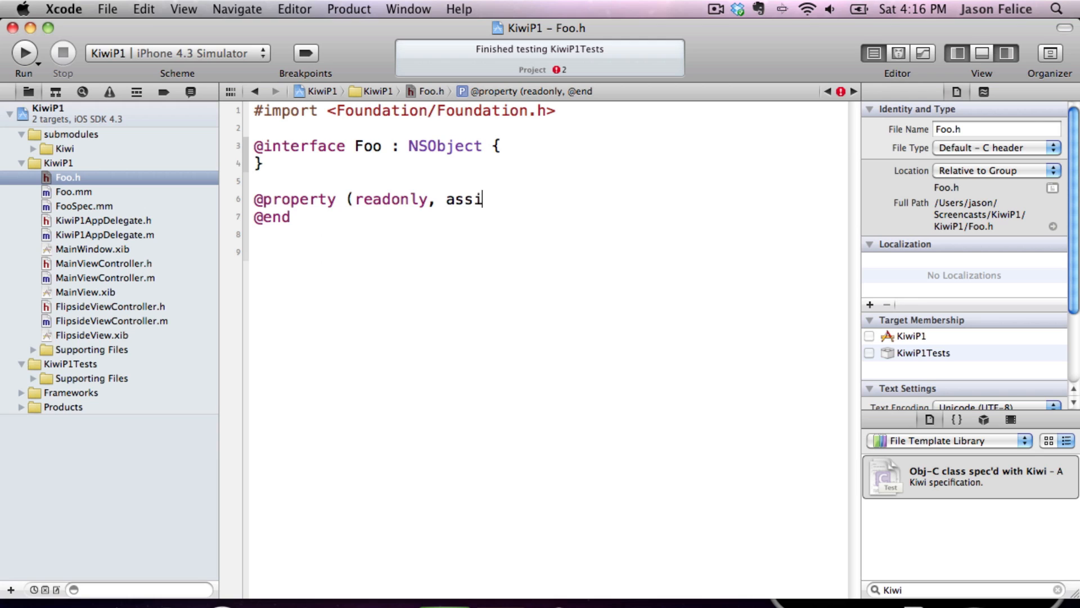
text(gn) int bar;)
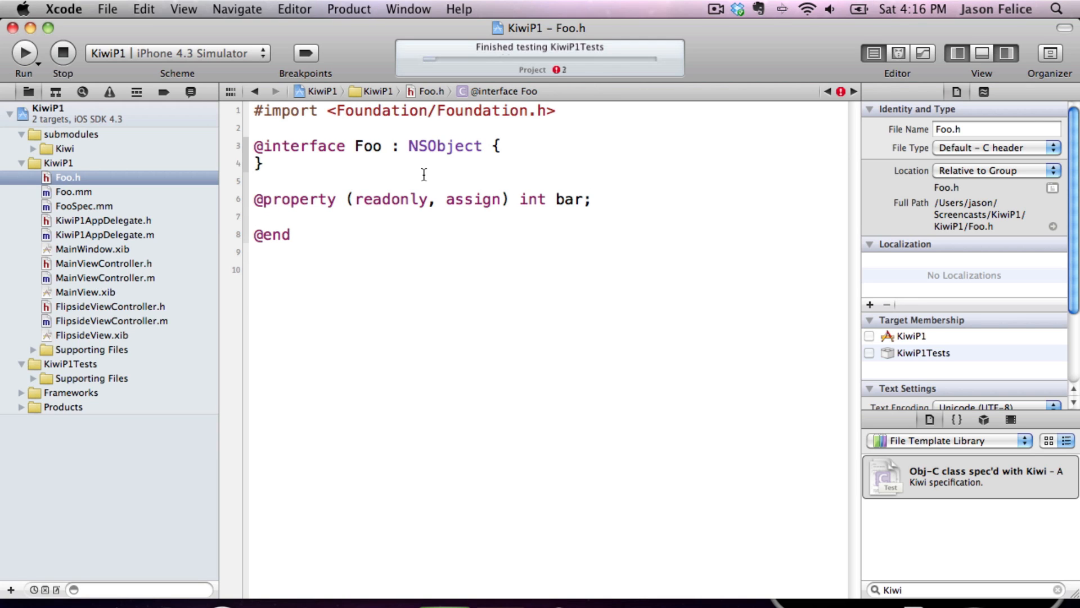
click(24, 53)
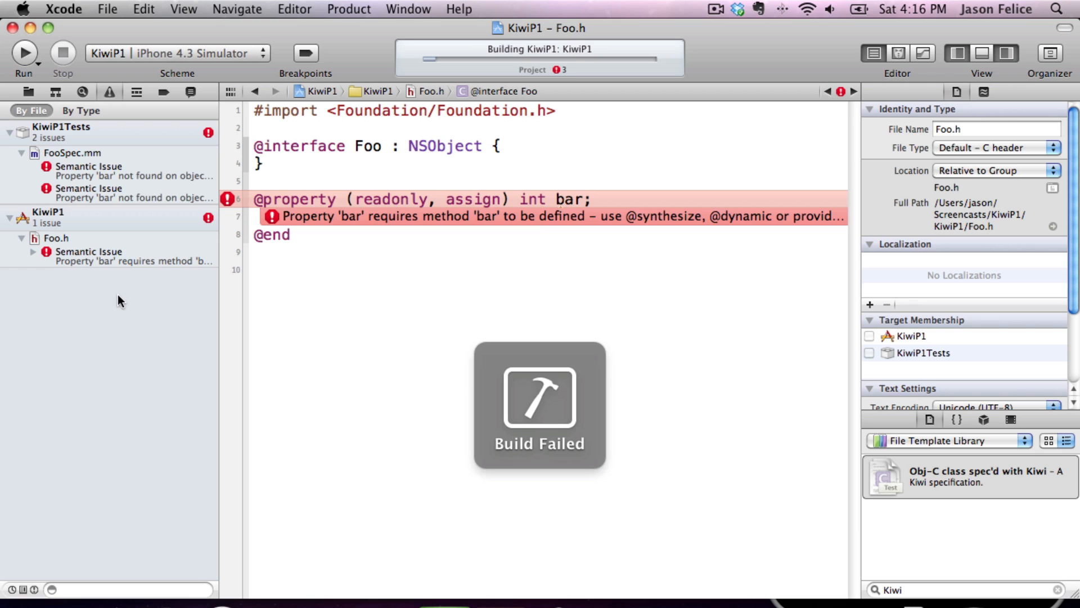
click(134, 192)
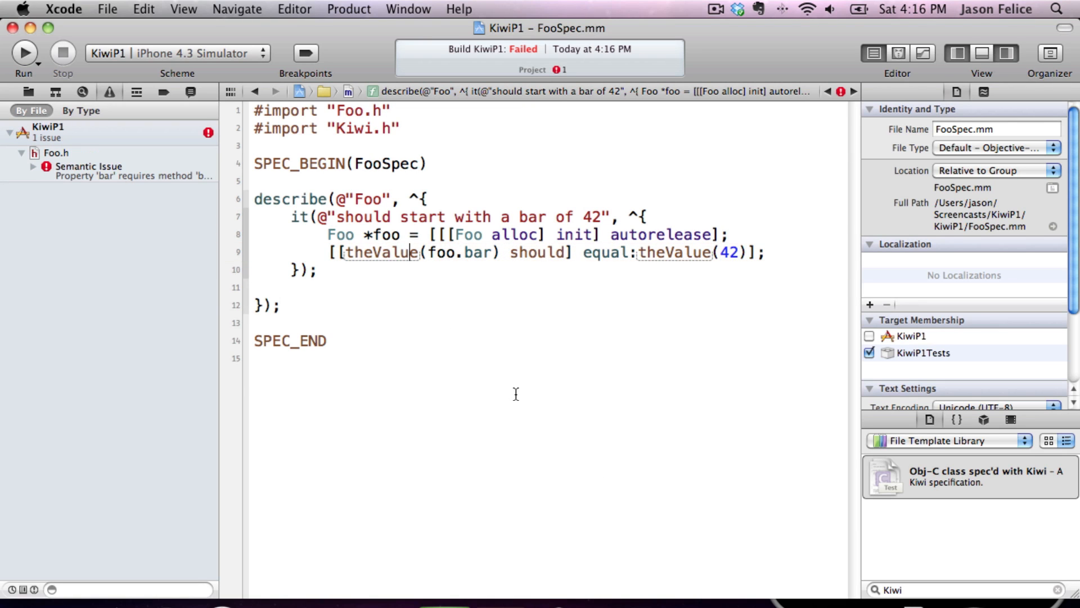
click(22, 53)
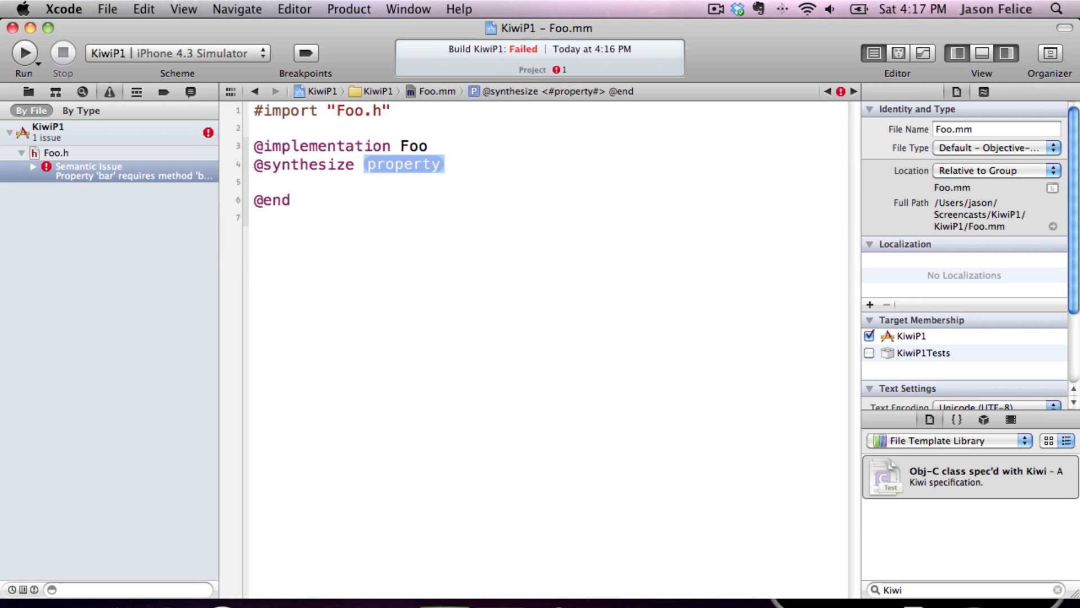
text(bar = bar_;)
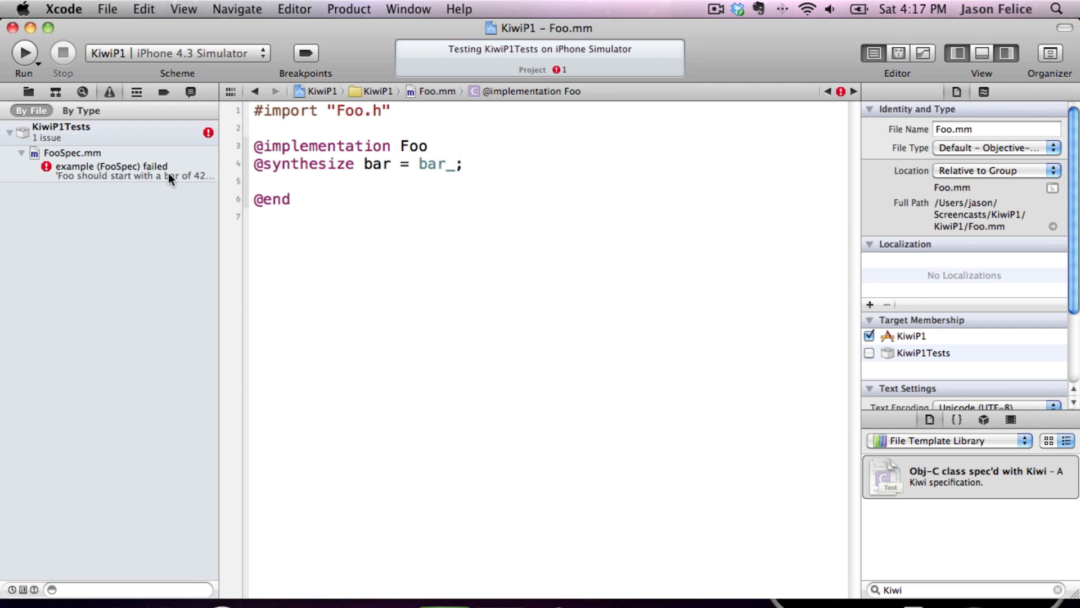
View the FooSpec failure (expected 42, got 0) and return to the Project navigator
click(112, 170)
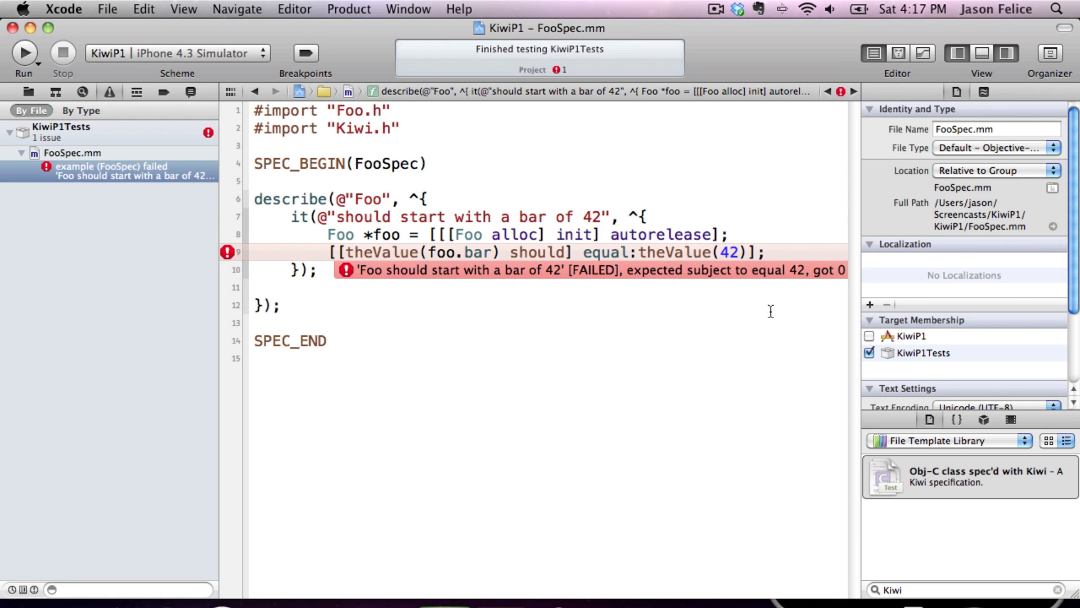
mouse_move(87, 152)
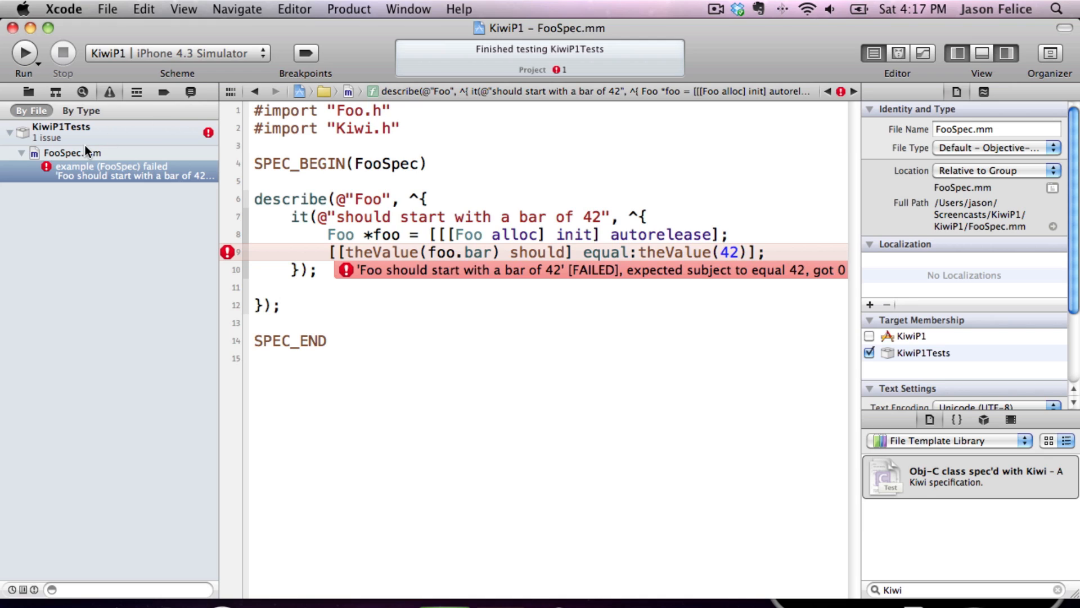
click(28, 91)
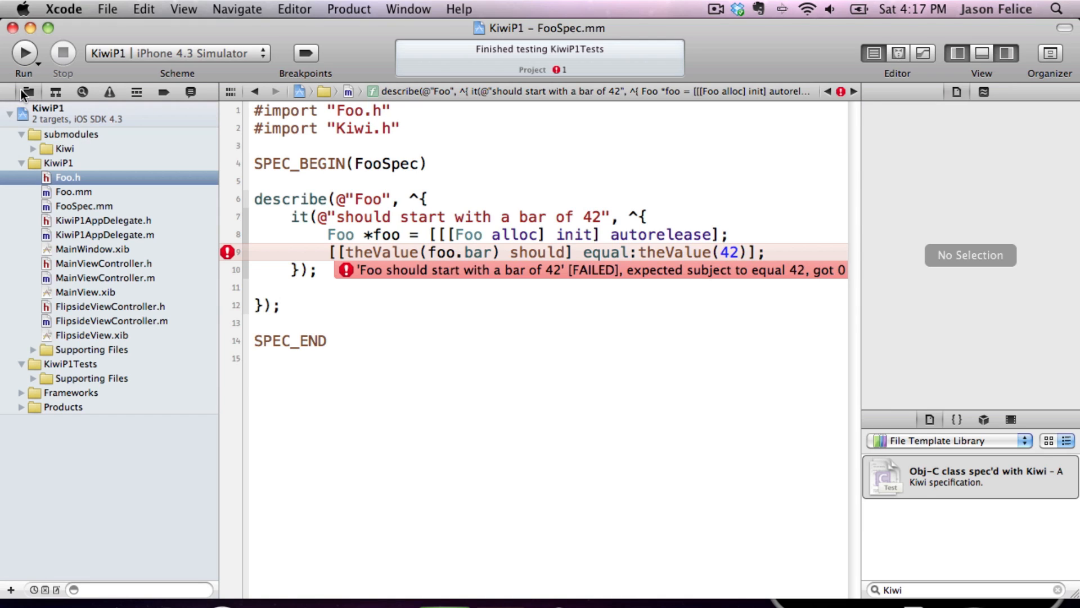
mouse_move(115, 215)
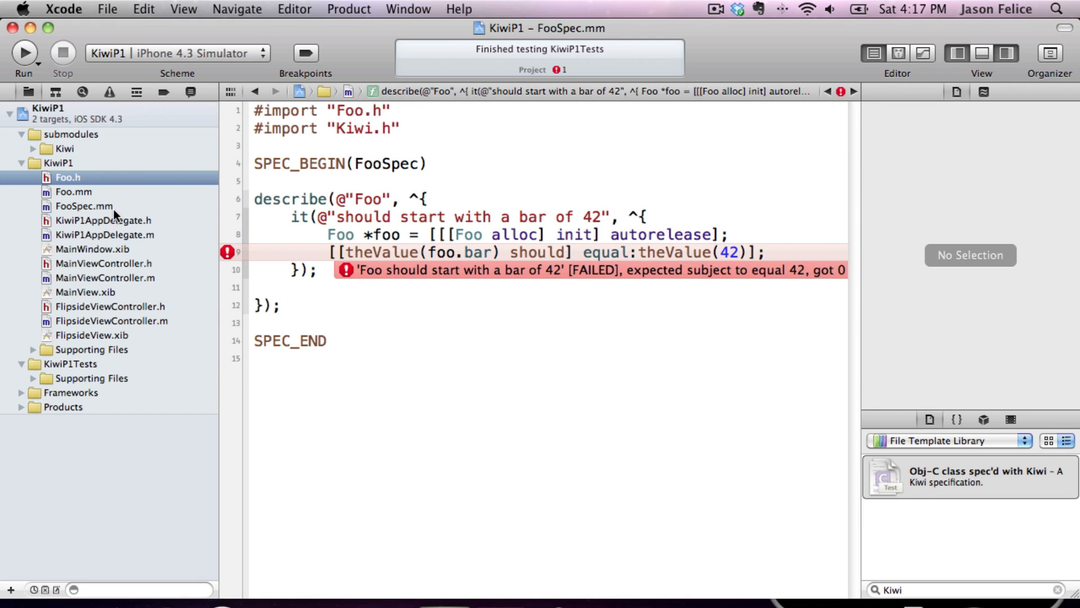
mouse_move(82, 196)
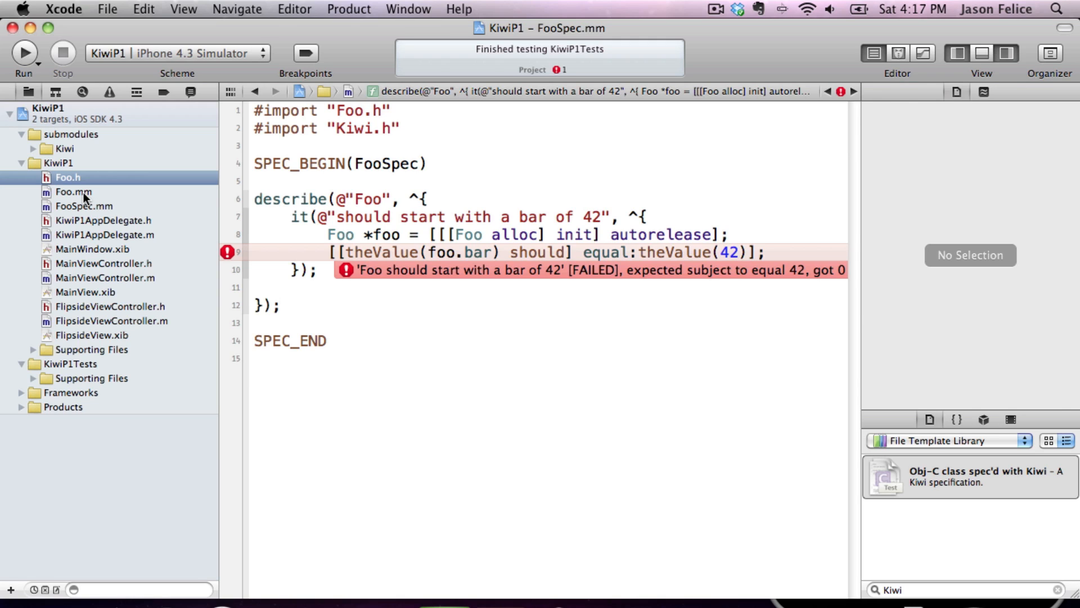
Add an -init to Foo.mm calling [super init] and setting self.bar = 42
click(74, 191)
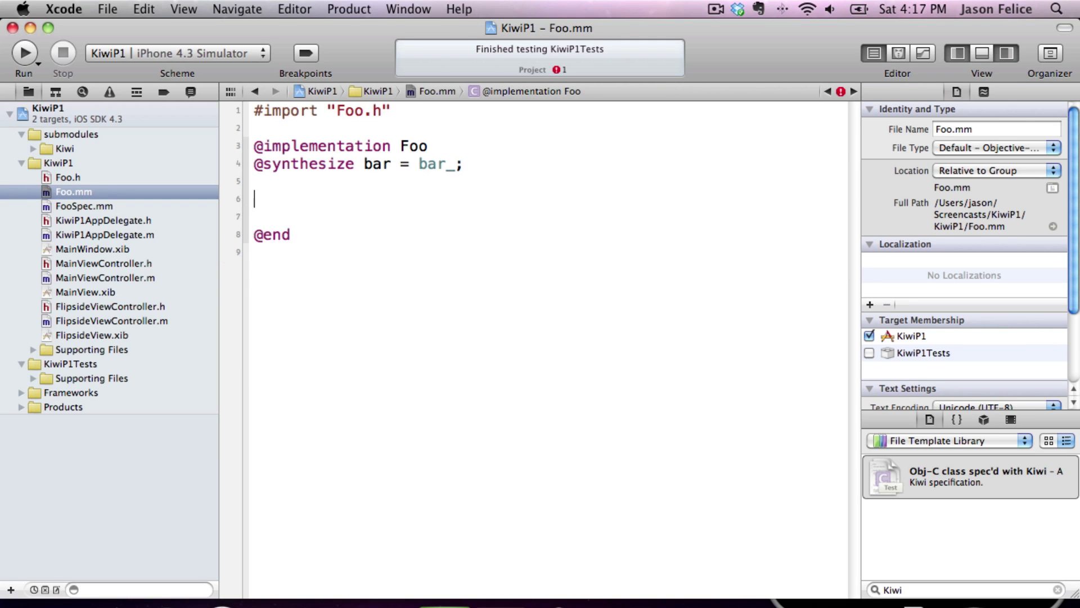
text(- (id)init)
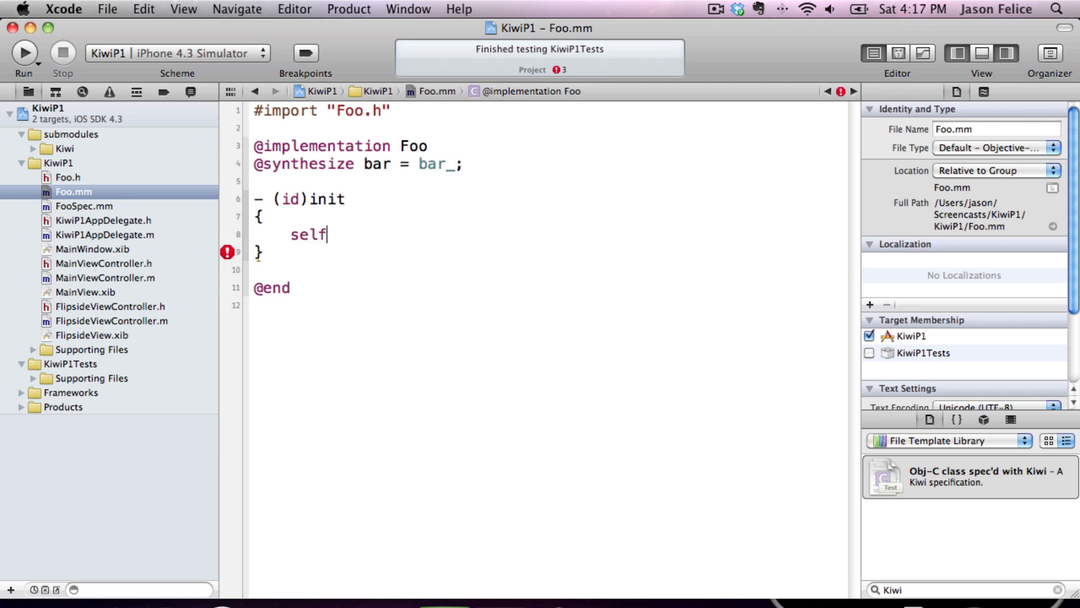
text(= [super init];)
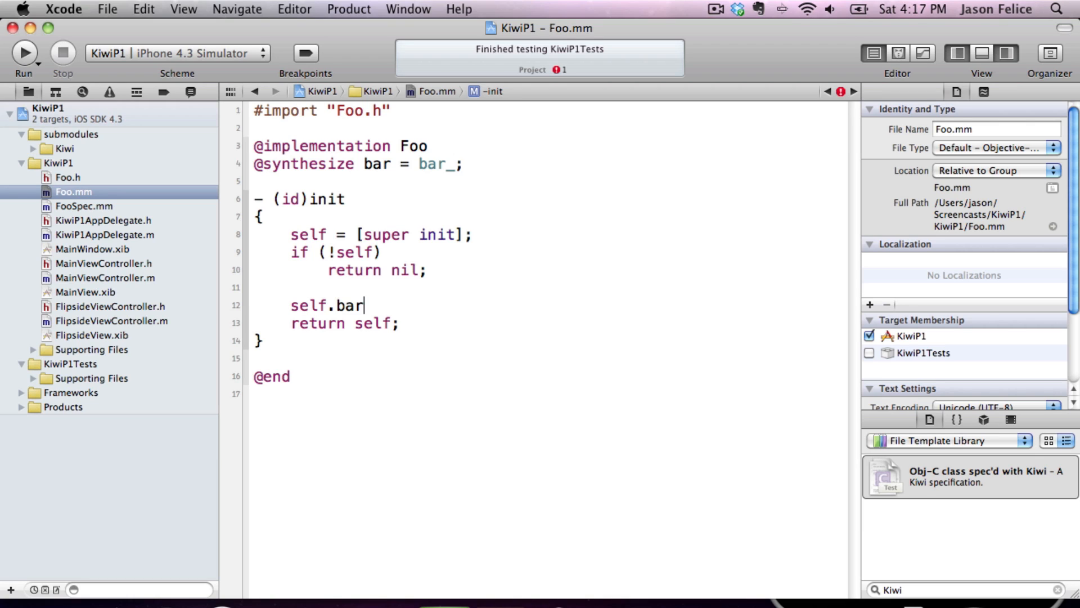
text(= 42;)
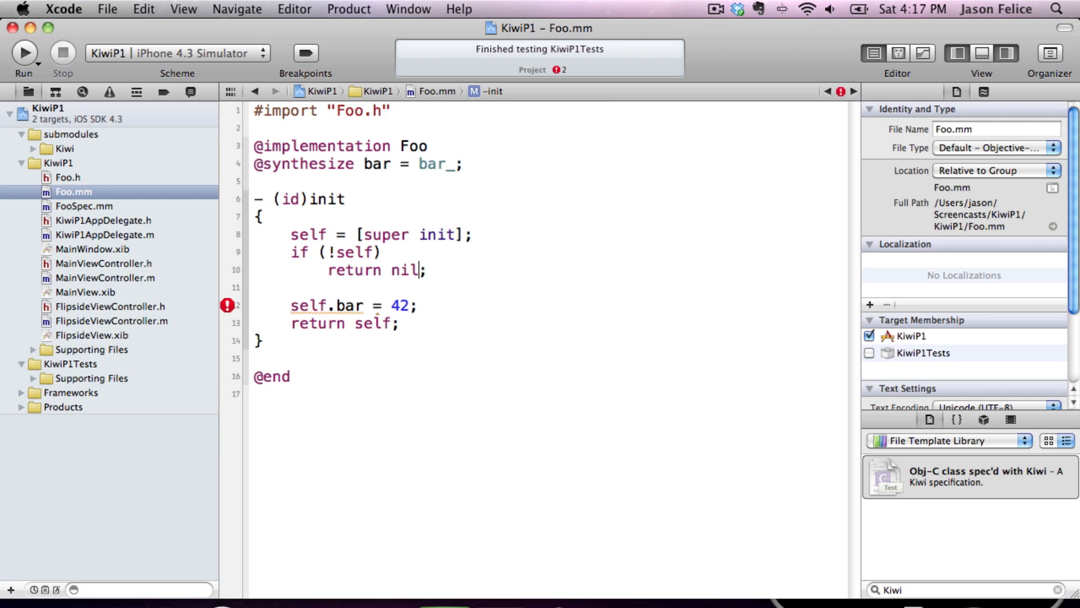
Change the bar property in Foo.h from readonly to readwrite and return to Foo.mm
click(23, 53)
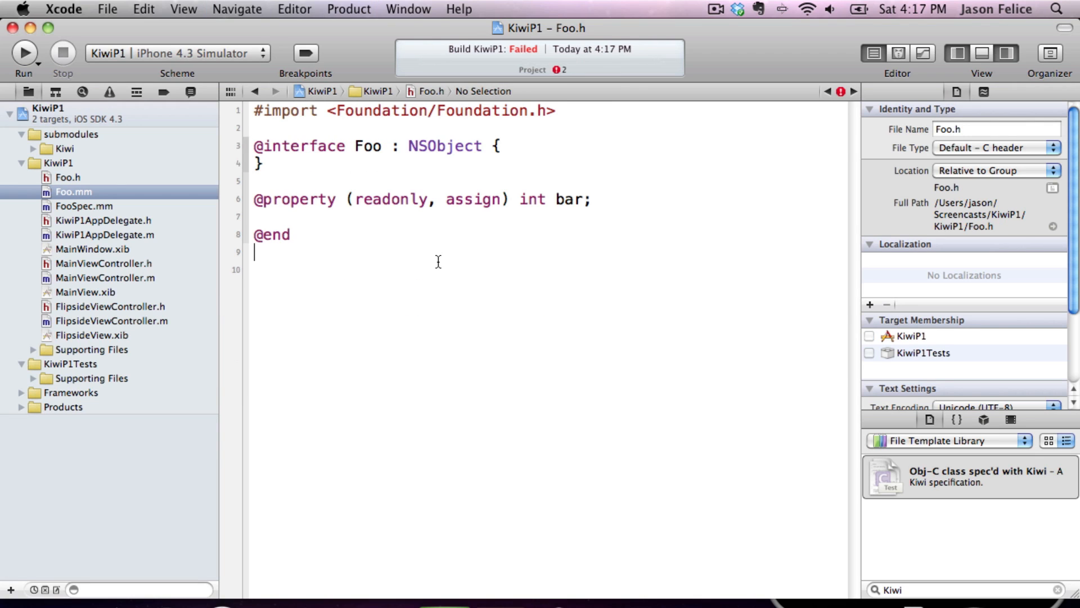
click(590, 199)
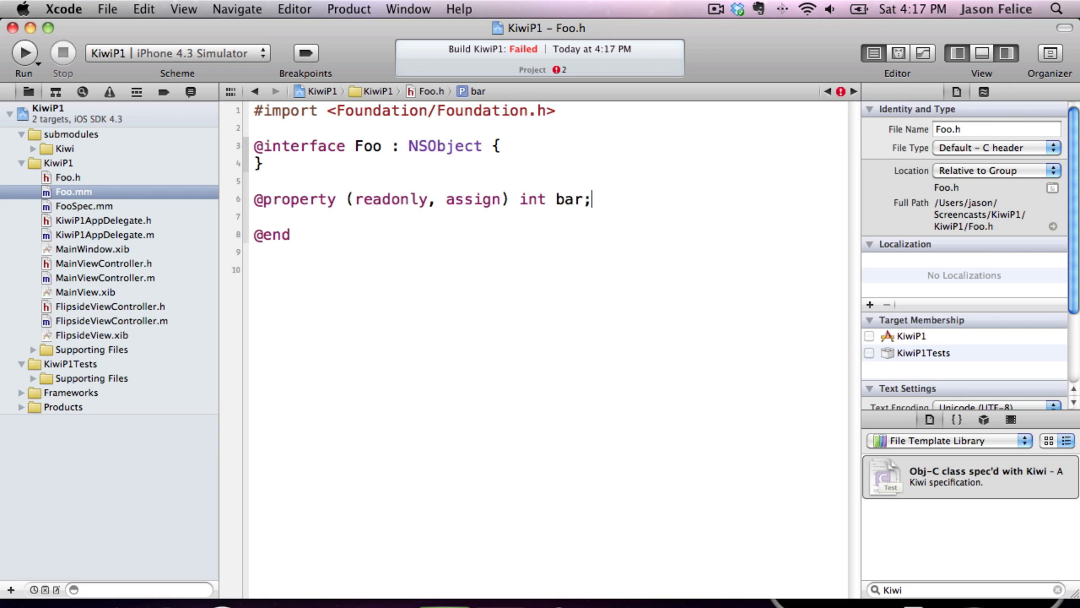
key(Backspace)
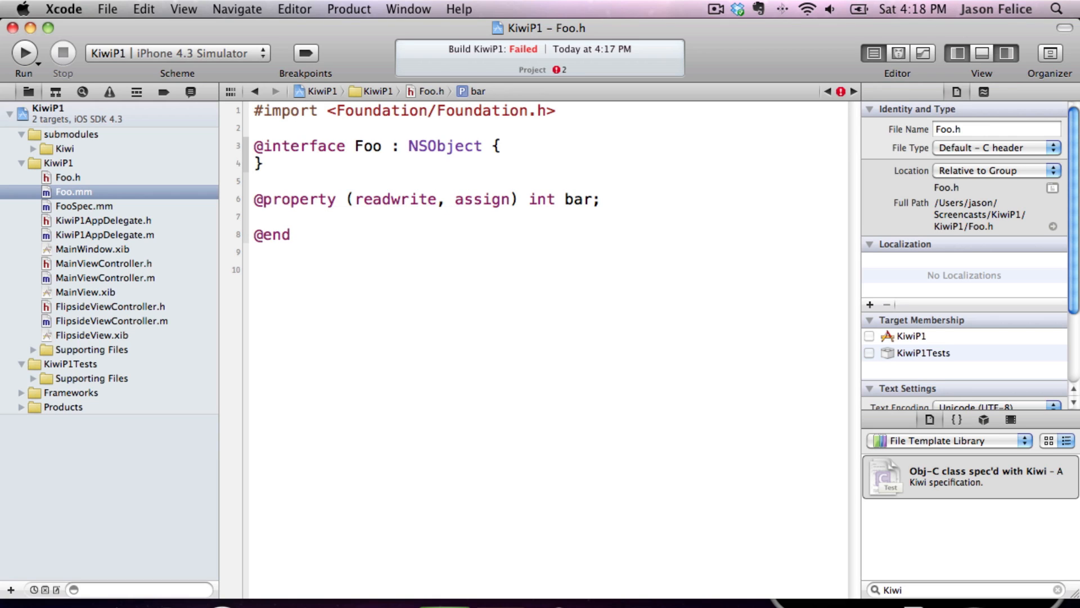
click(75, 191)
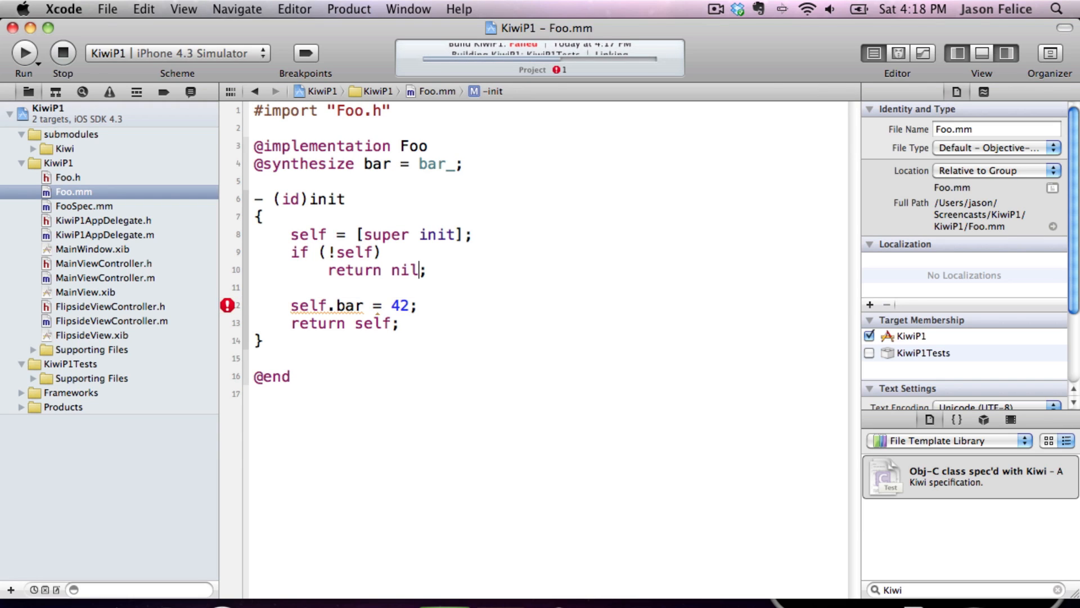
Confirm the Issue navigator shows No Issues and return to the project files
click(22, 53)
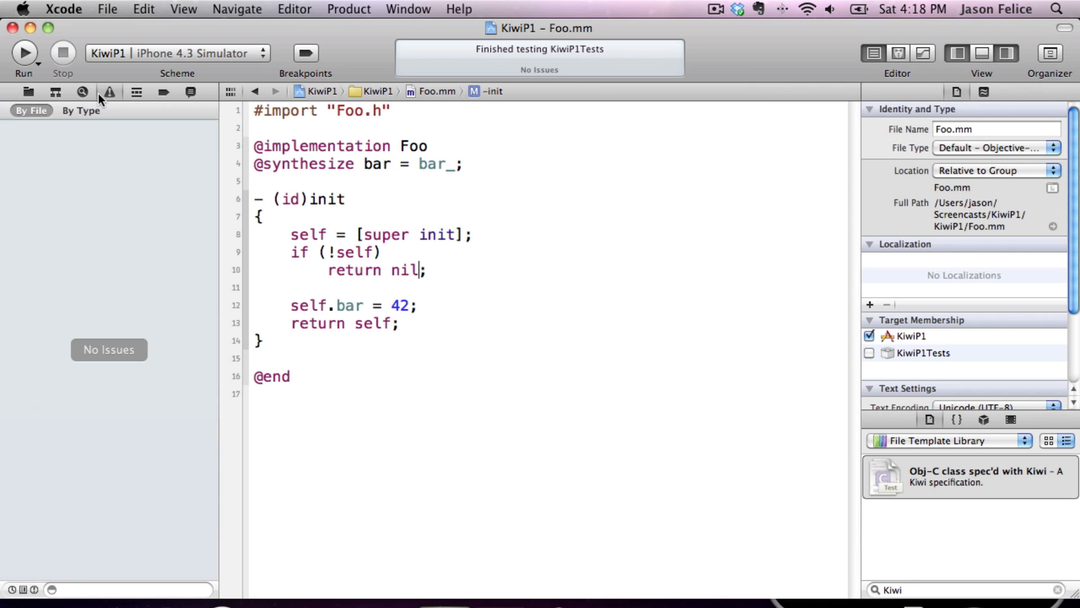
click(27, 91)
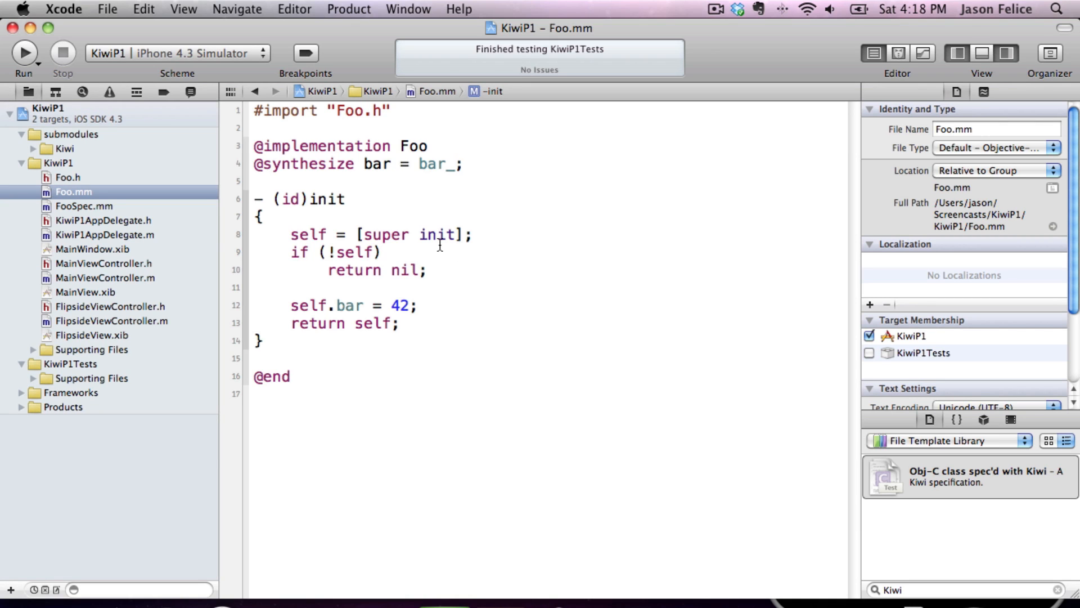
click(381, 251)
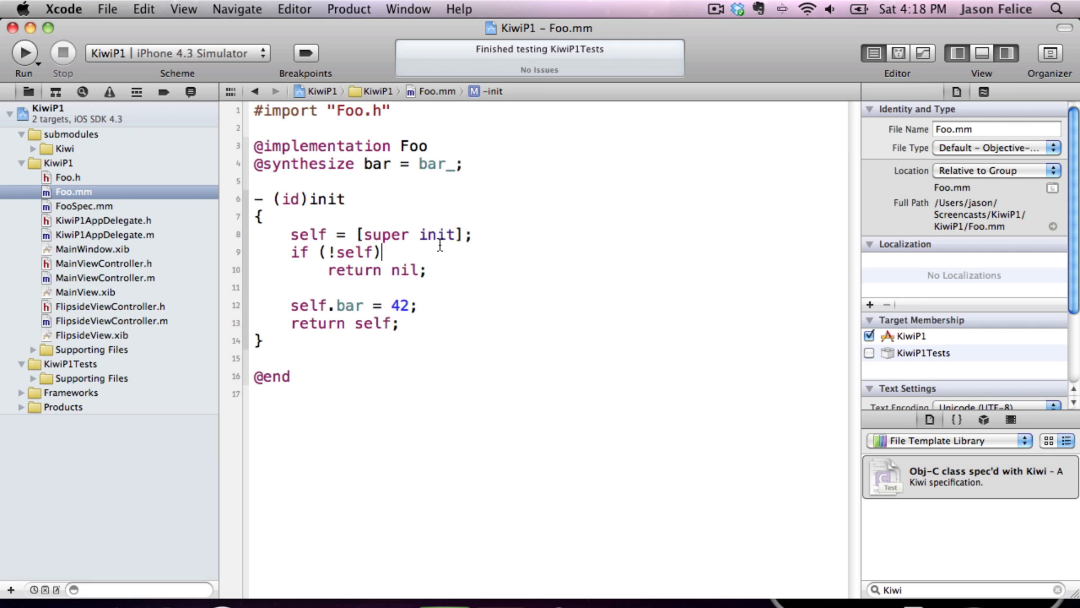
mouse_move(361, 238)
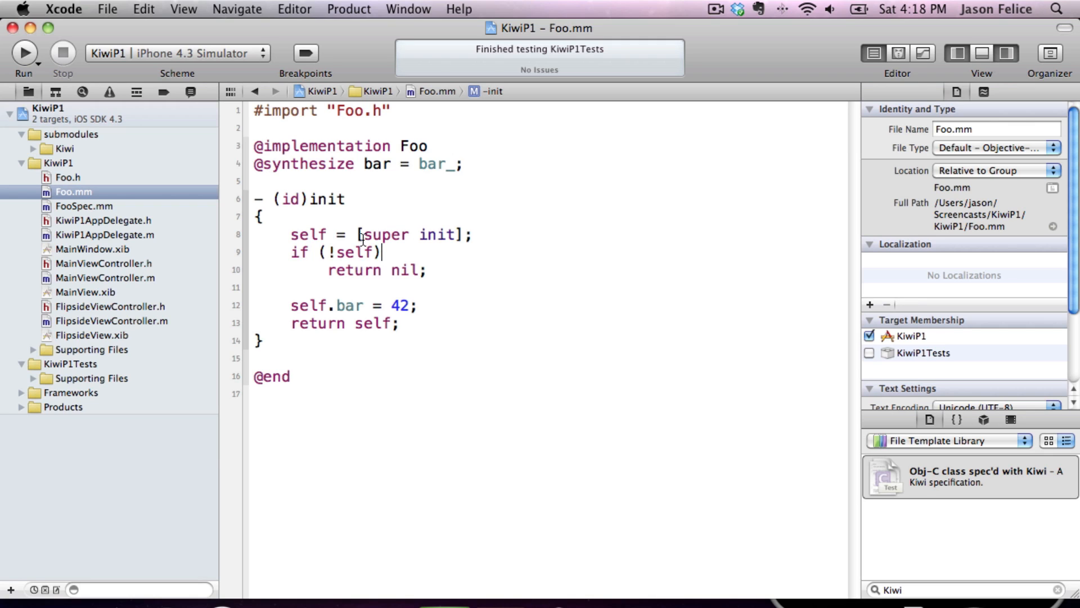